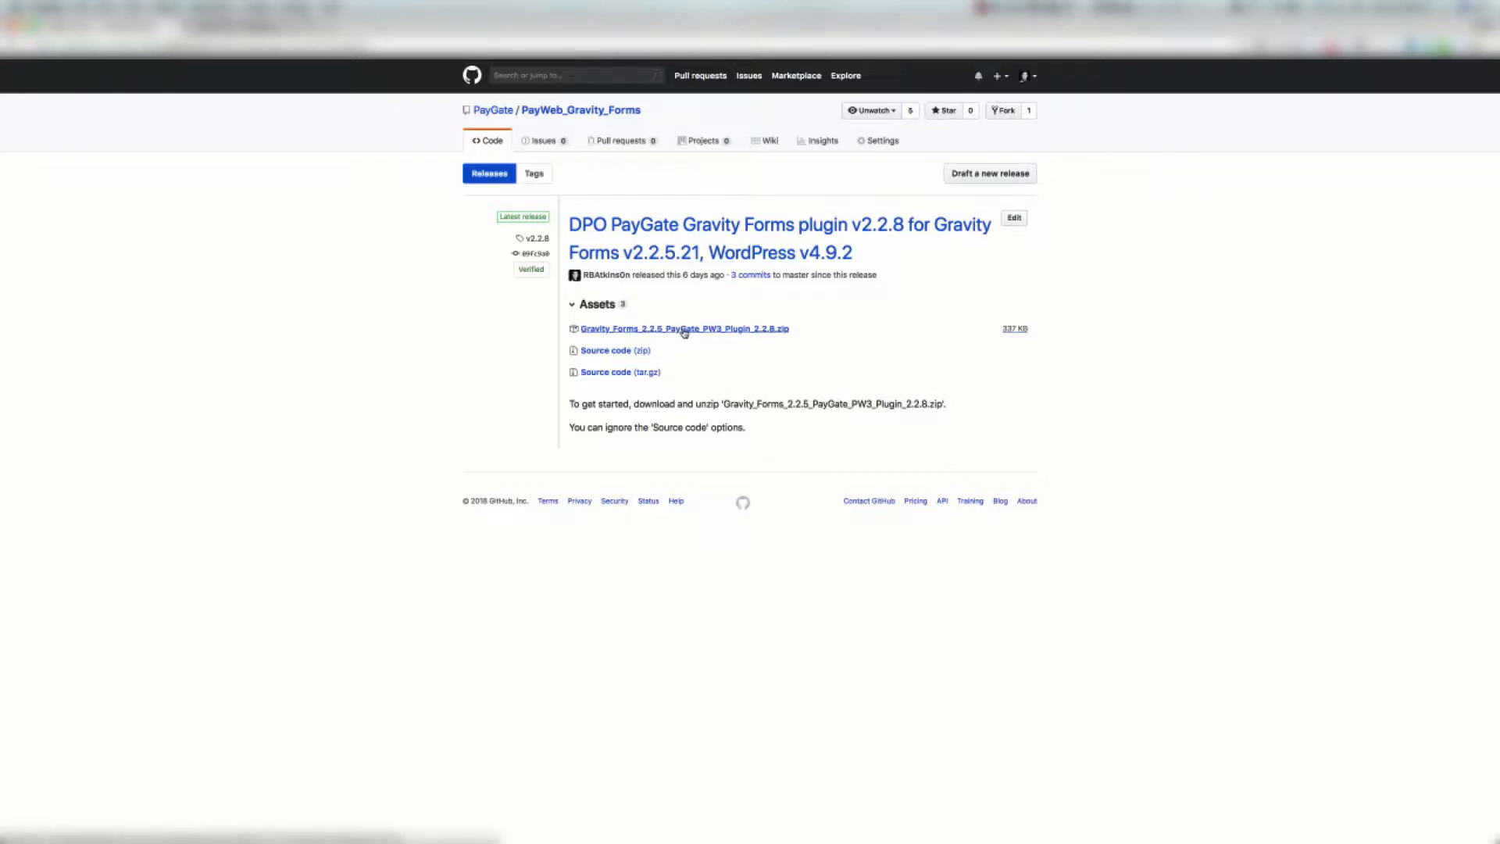
mouse_move(677, 330)
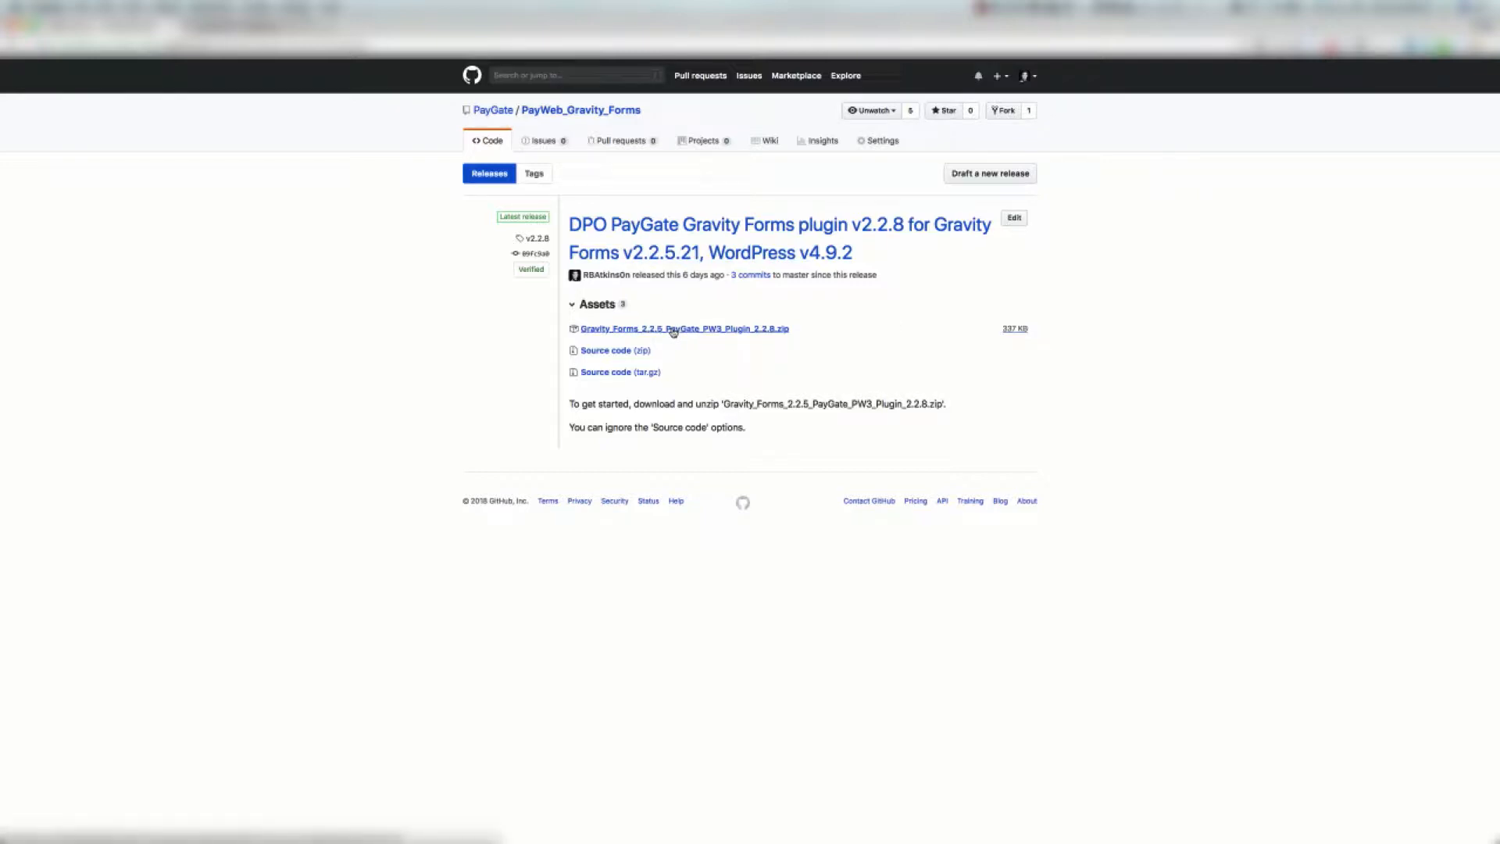
mouse_move(684, 338)
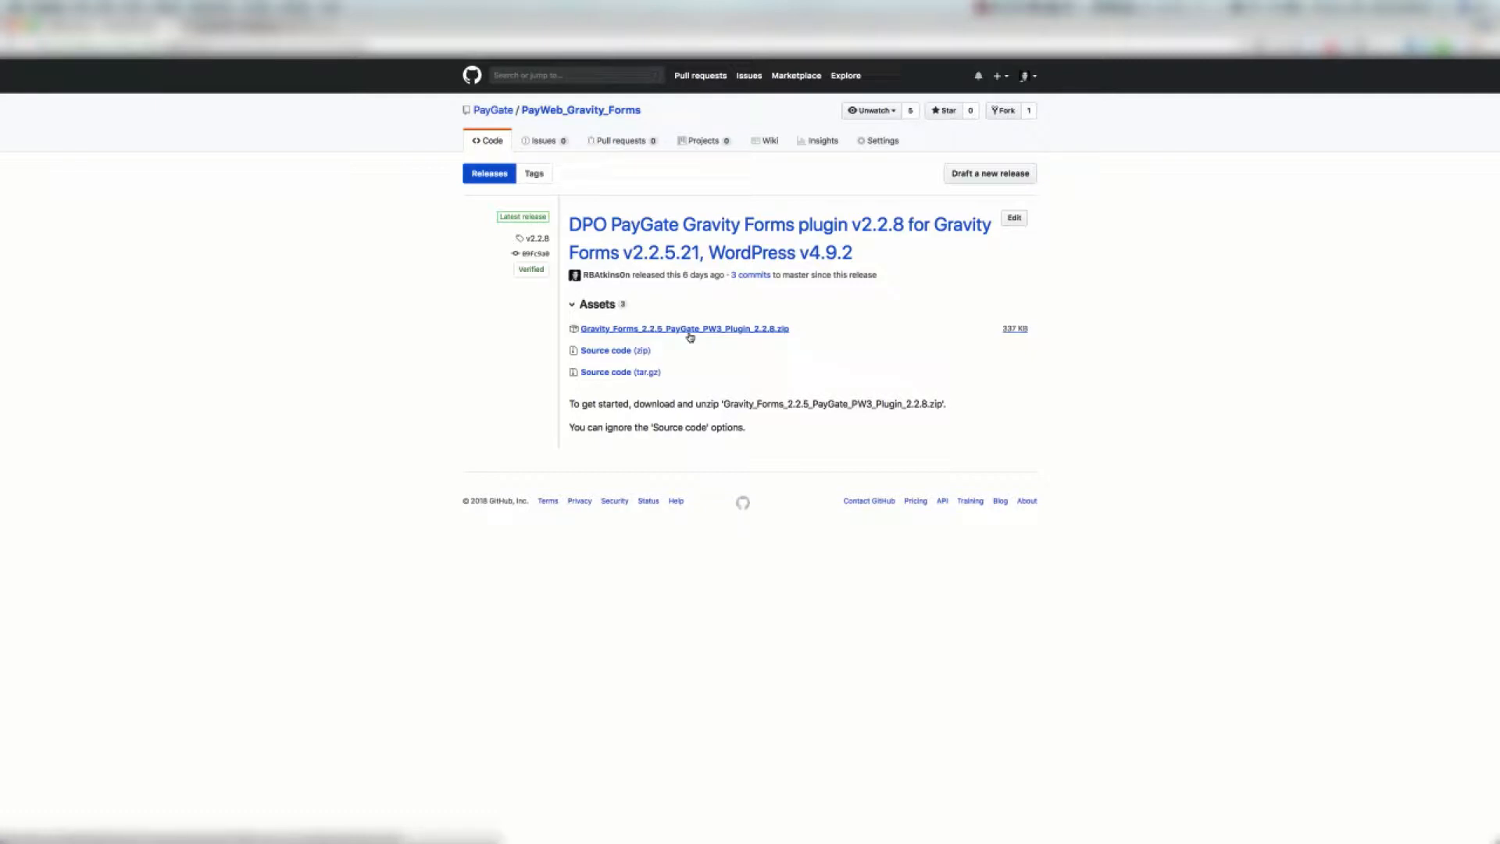
mouse_move(787, 344)
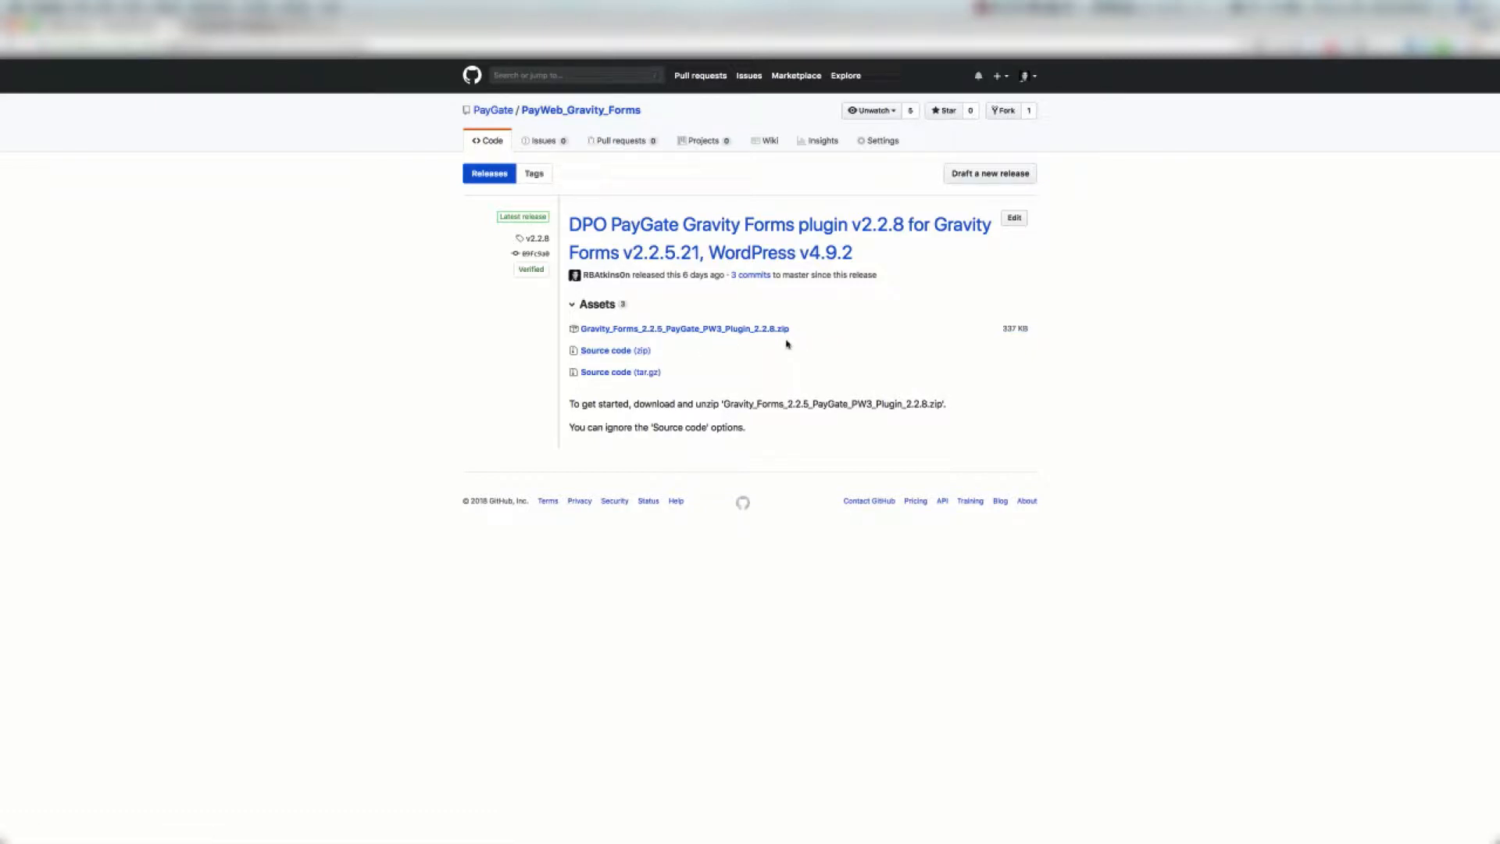
mouse_move(783, 344)
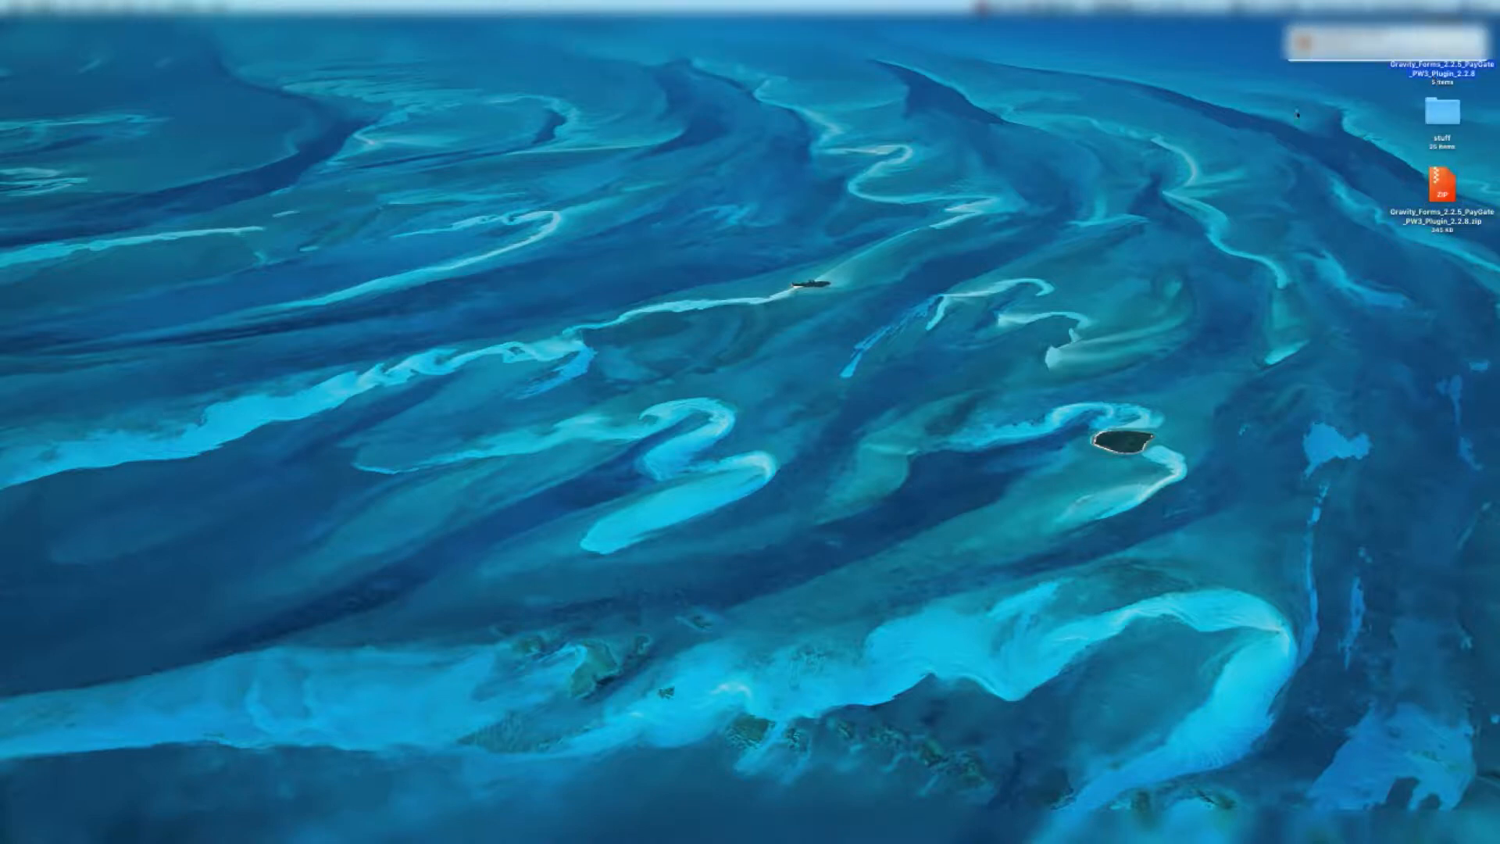
Step: Open the unzipped plugin folder in Finder and select the Setup Instructions PDF
double_click(1439, 41)
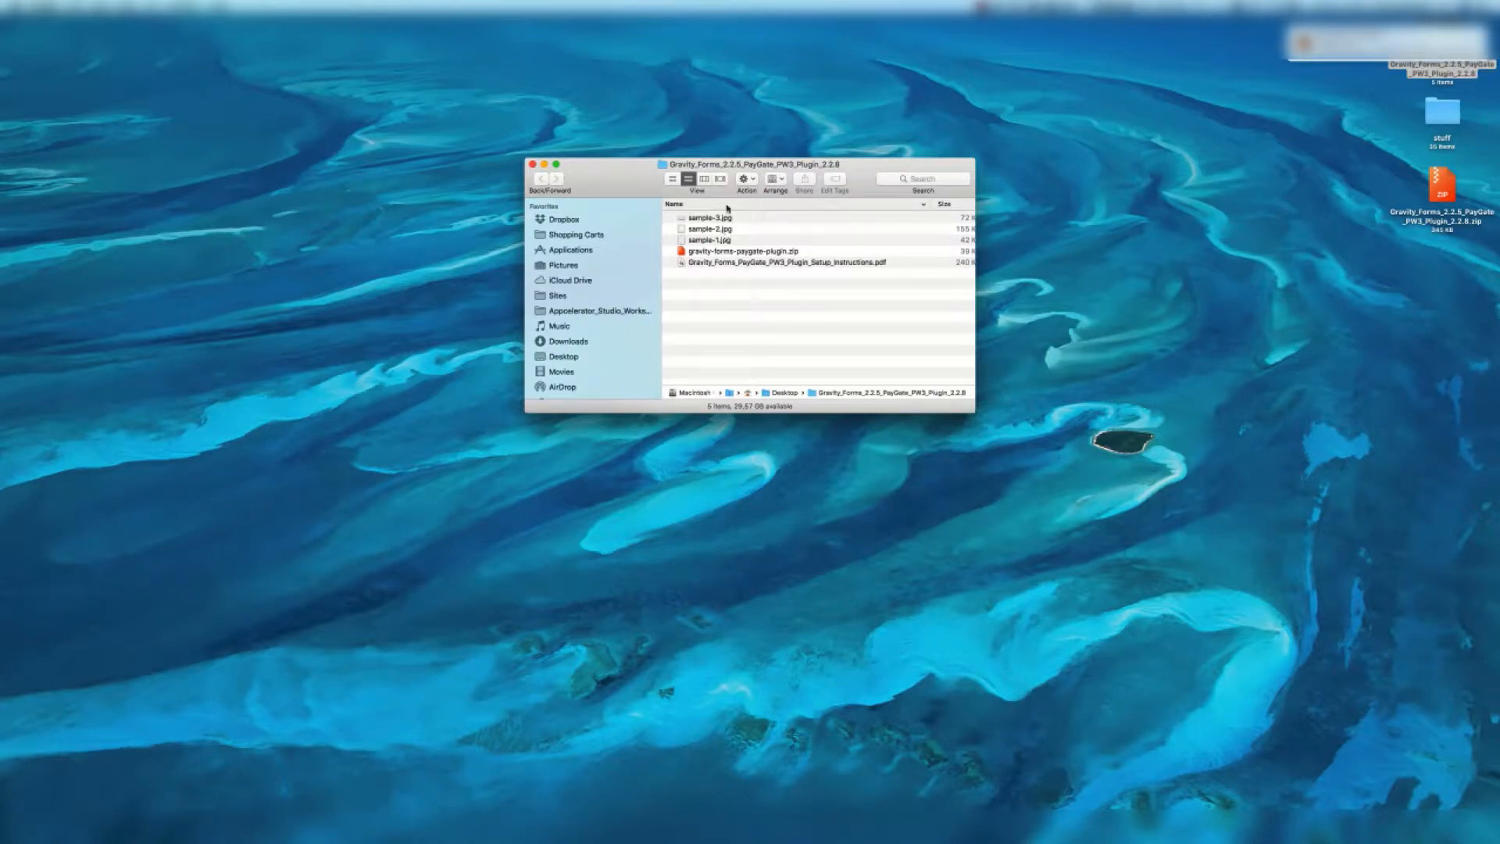
click(785, 262)
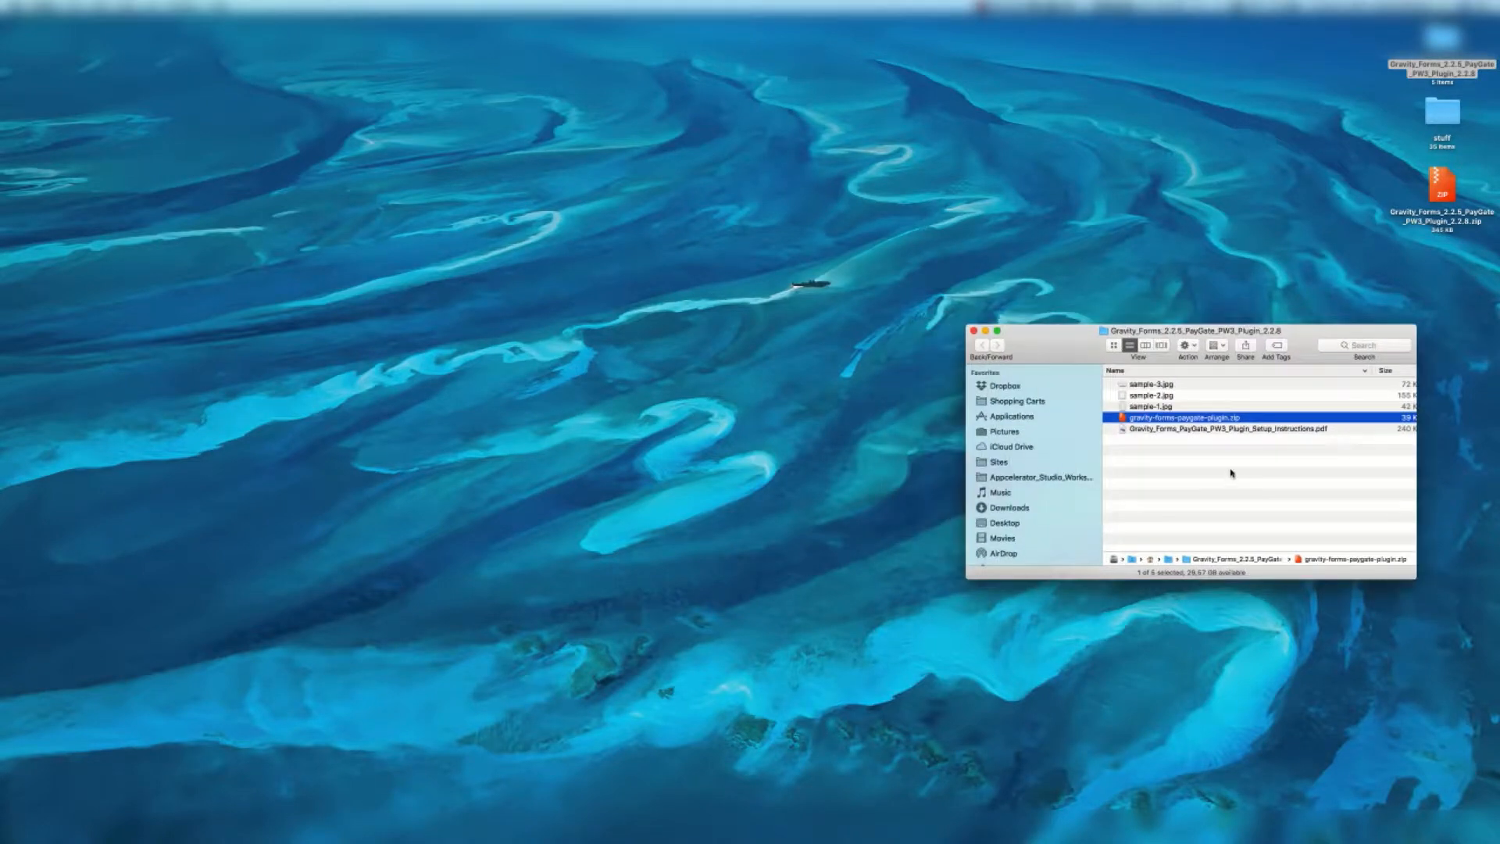
click(1230, 428)
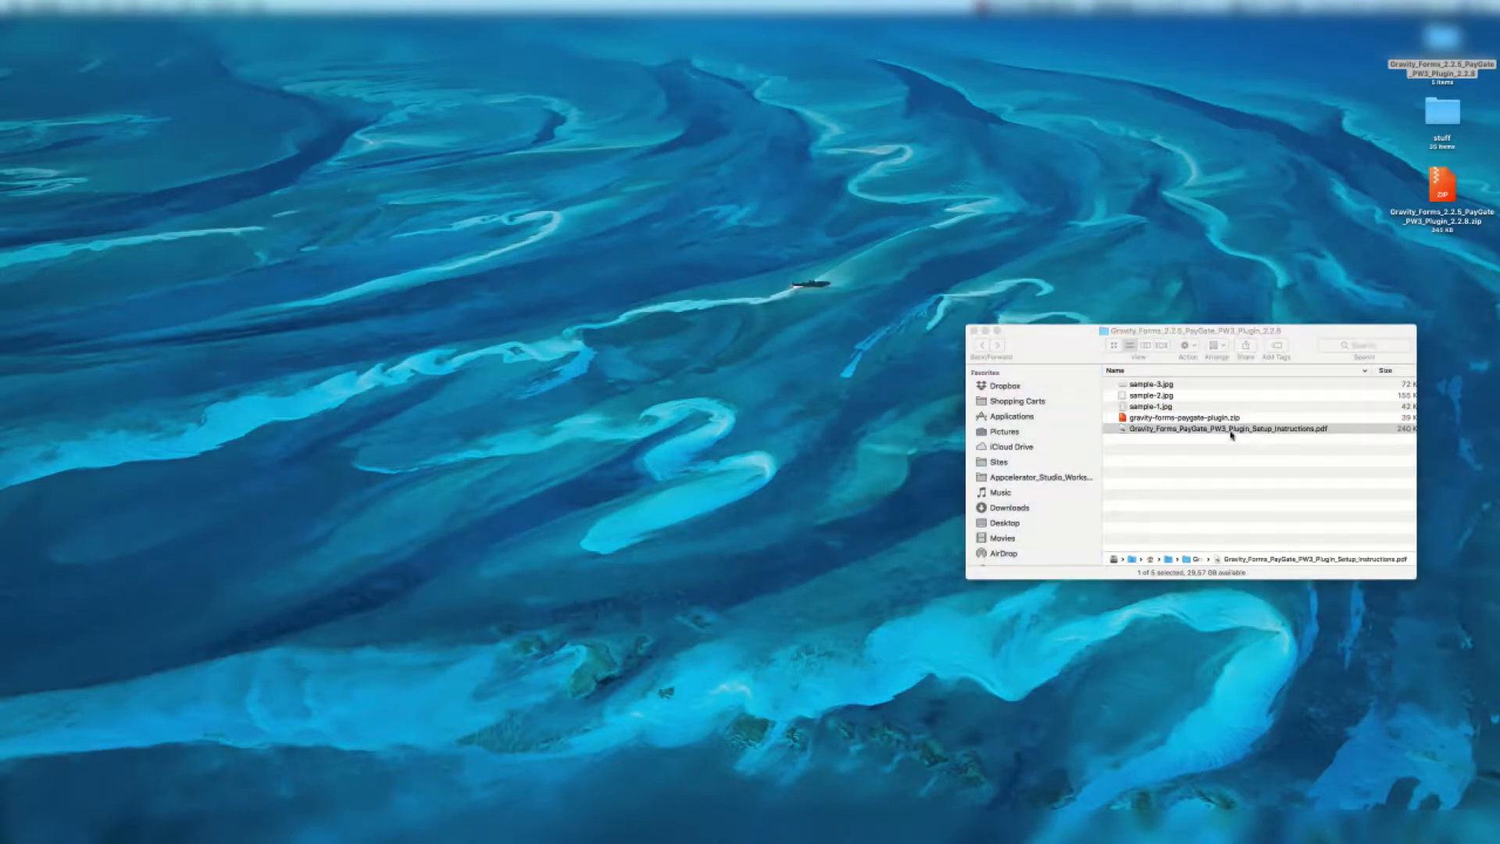
Step: Read the setup instructions PDF in Preview and pick out gravity-forms-paygate-plugin.zip in Finder
double_click(1229, 428)
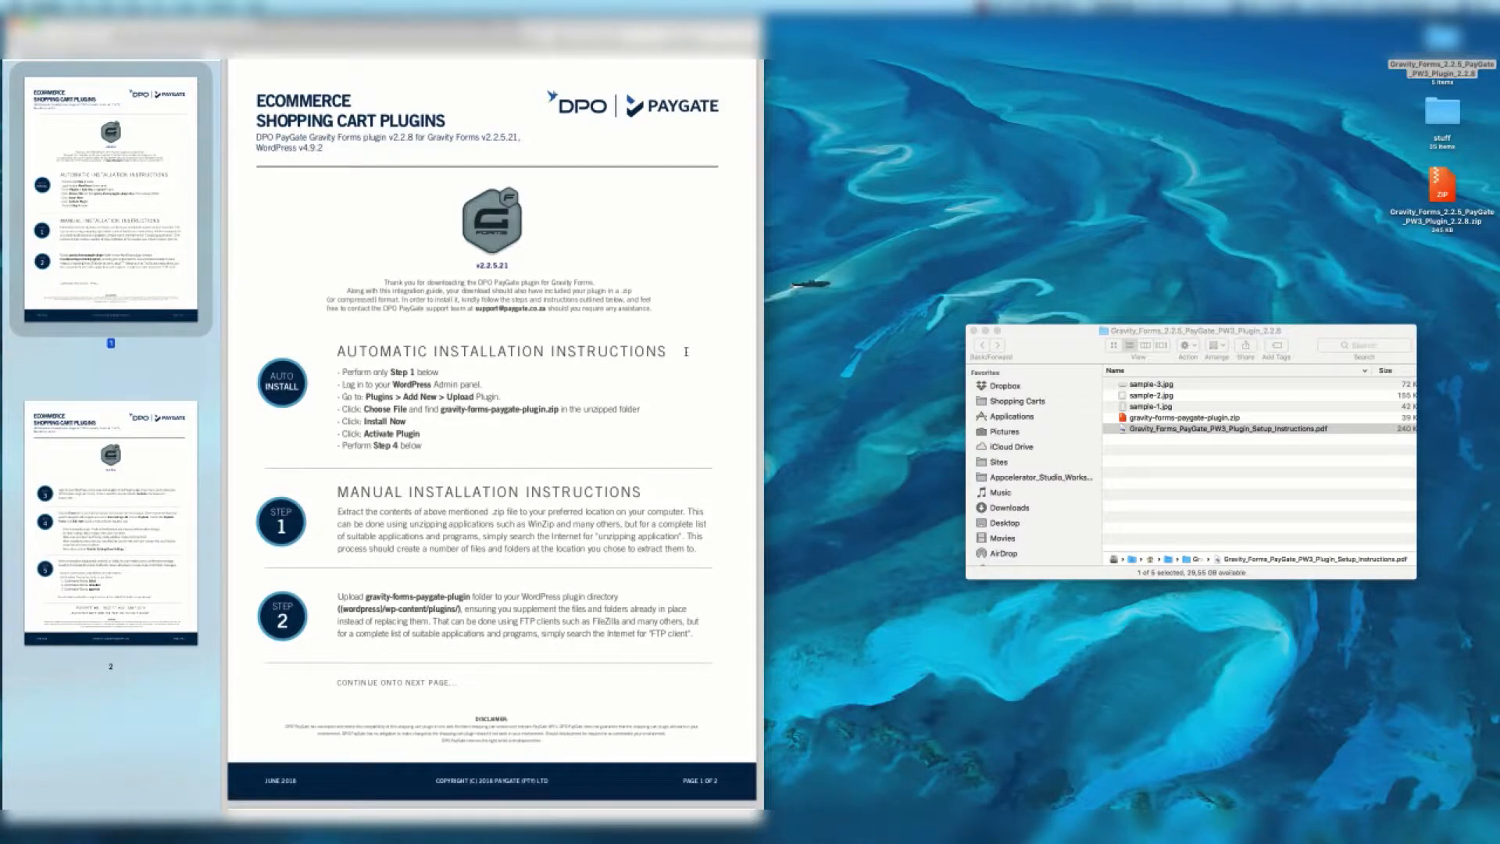
scroll(down, 3)
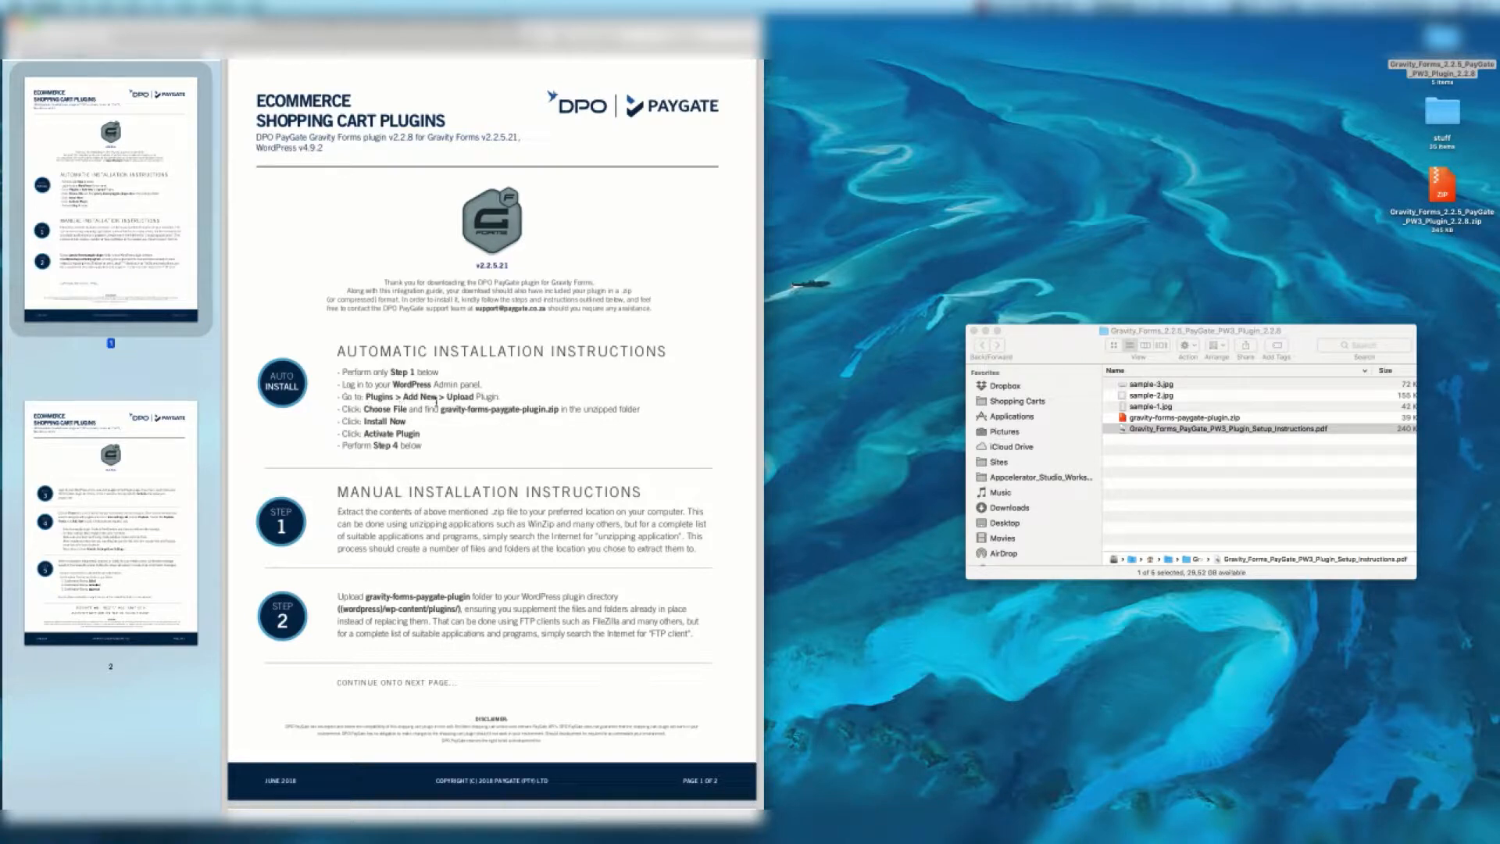
double_click(488, 409)
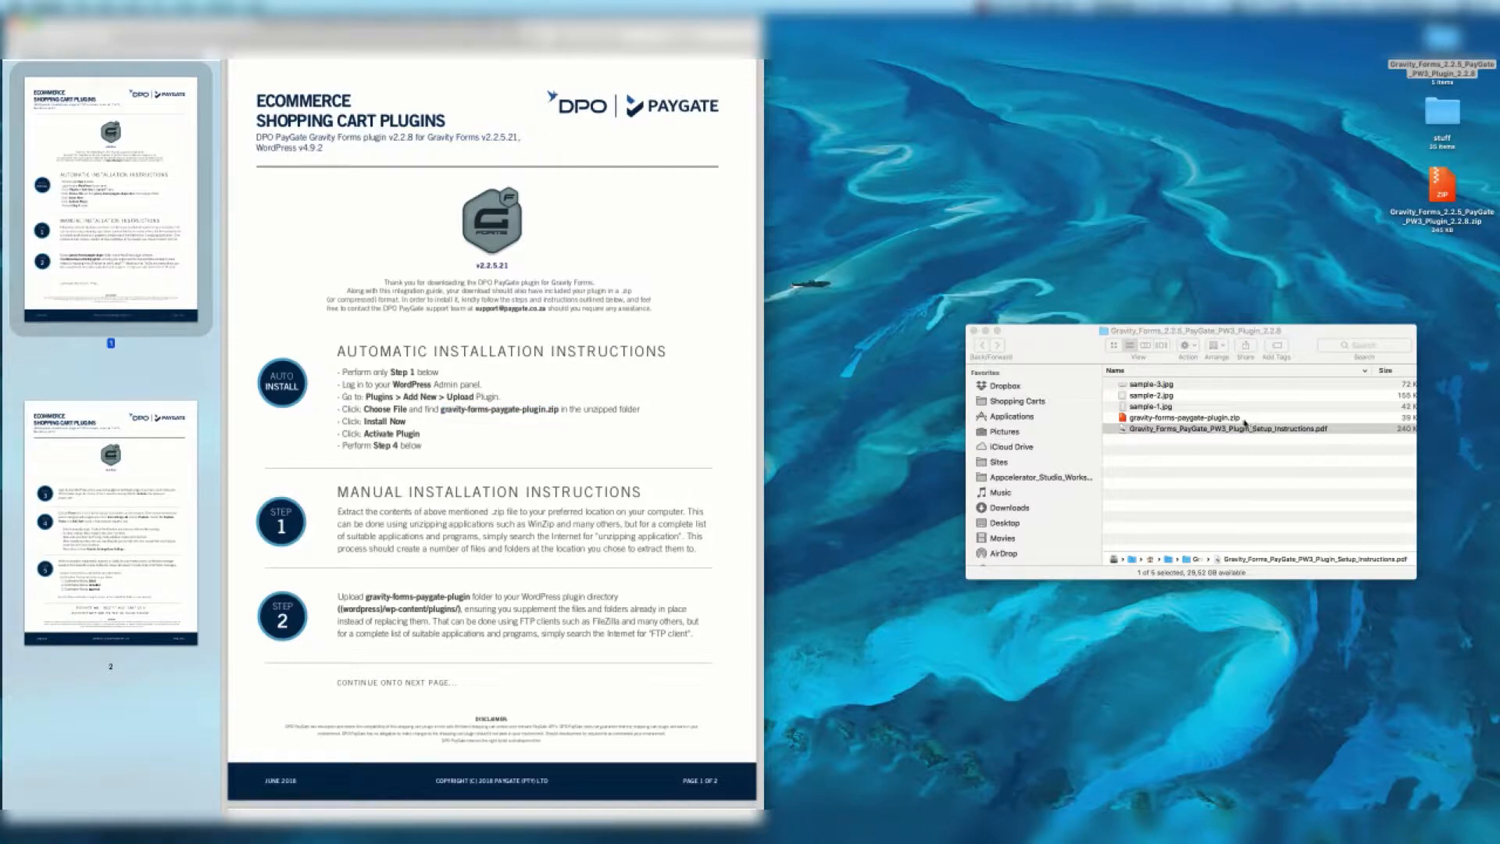
click(1195, 418)
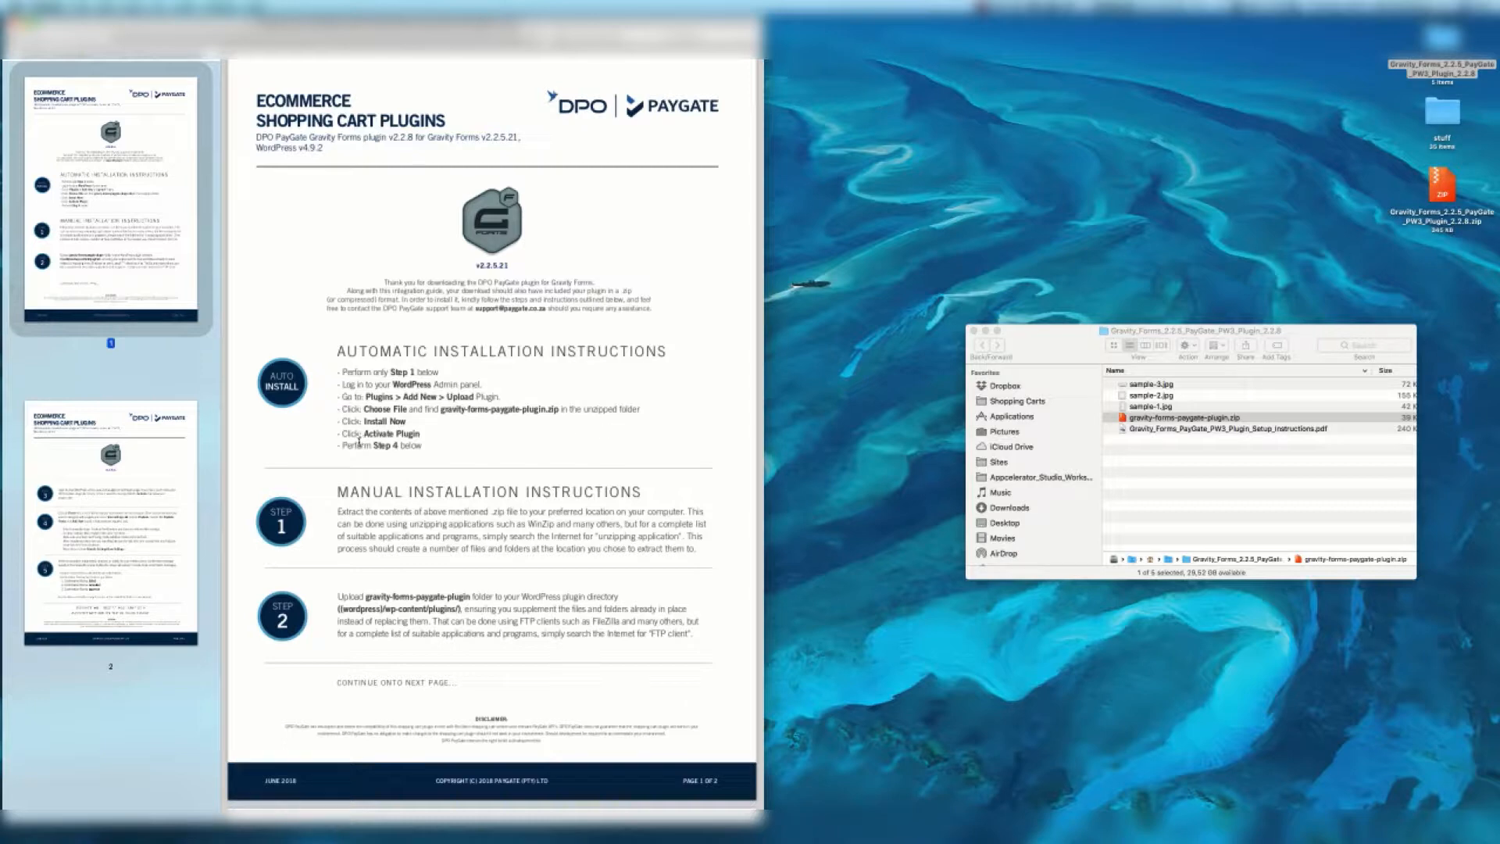
scroll(down, 3)
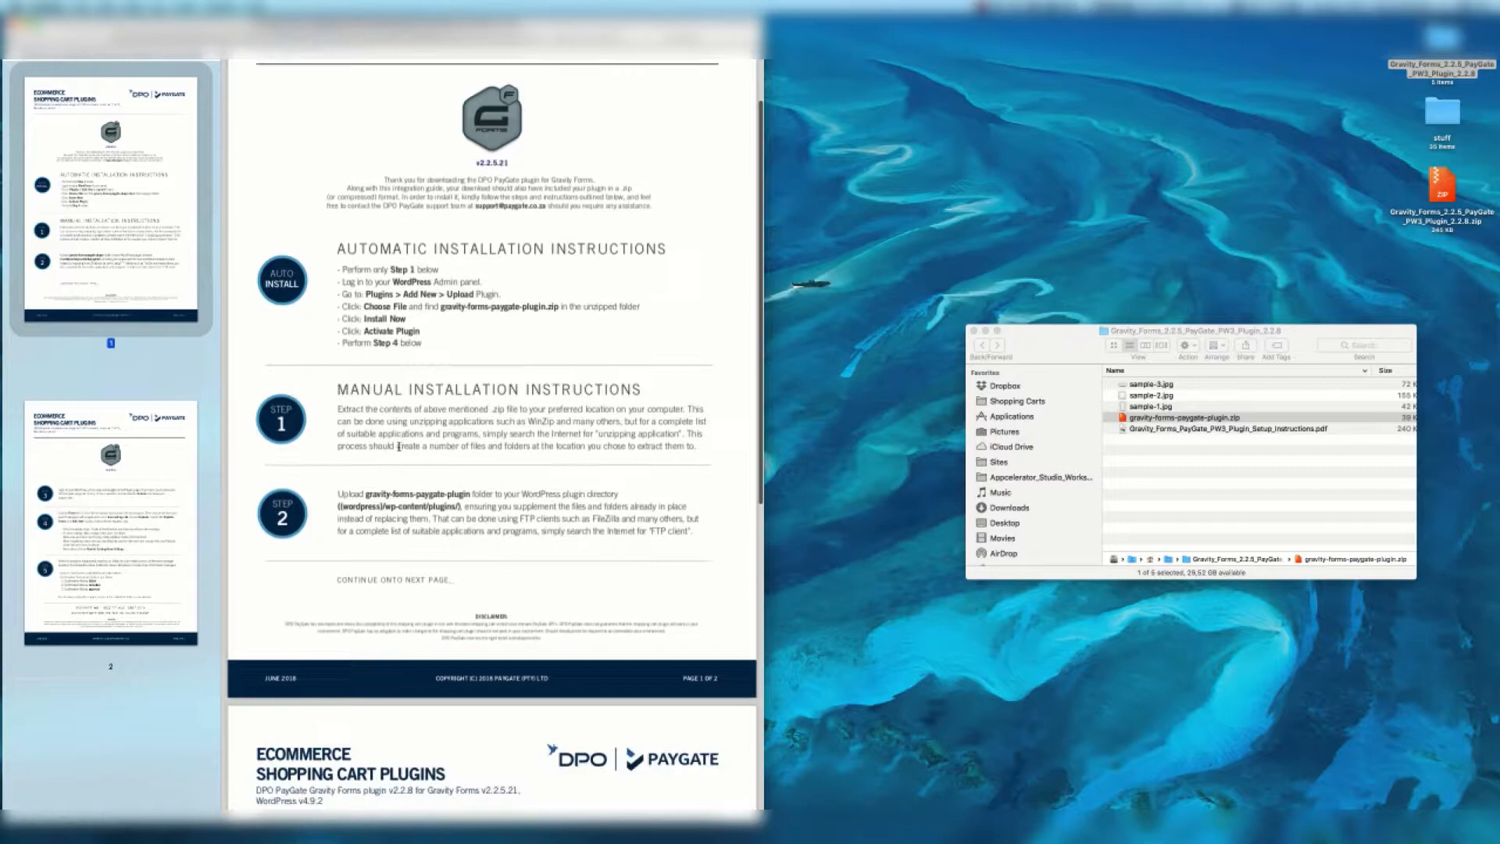
scroll(down, 3)
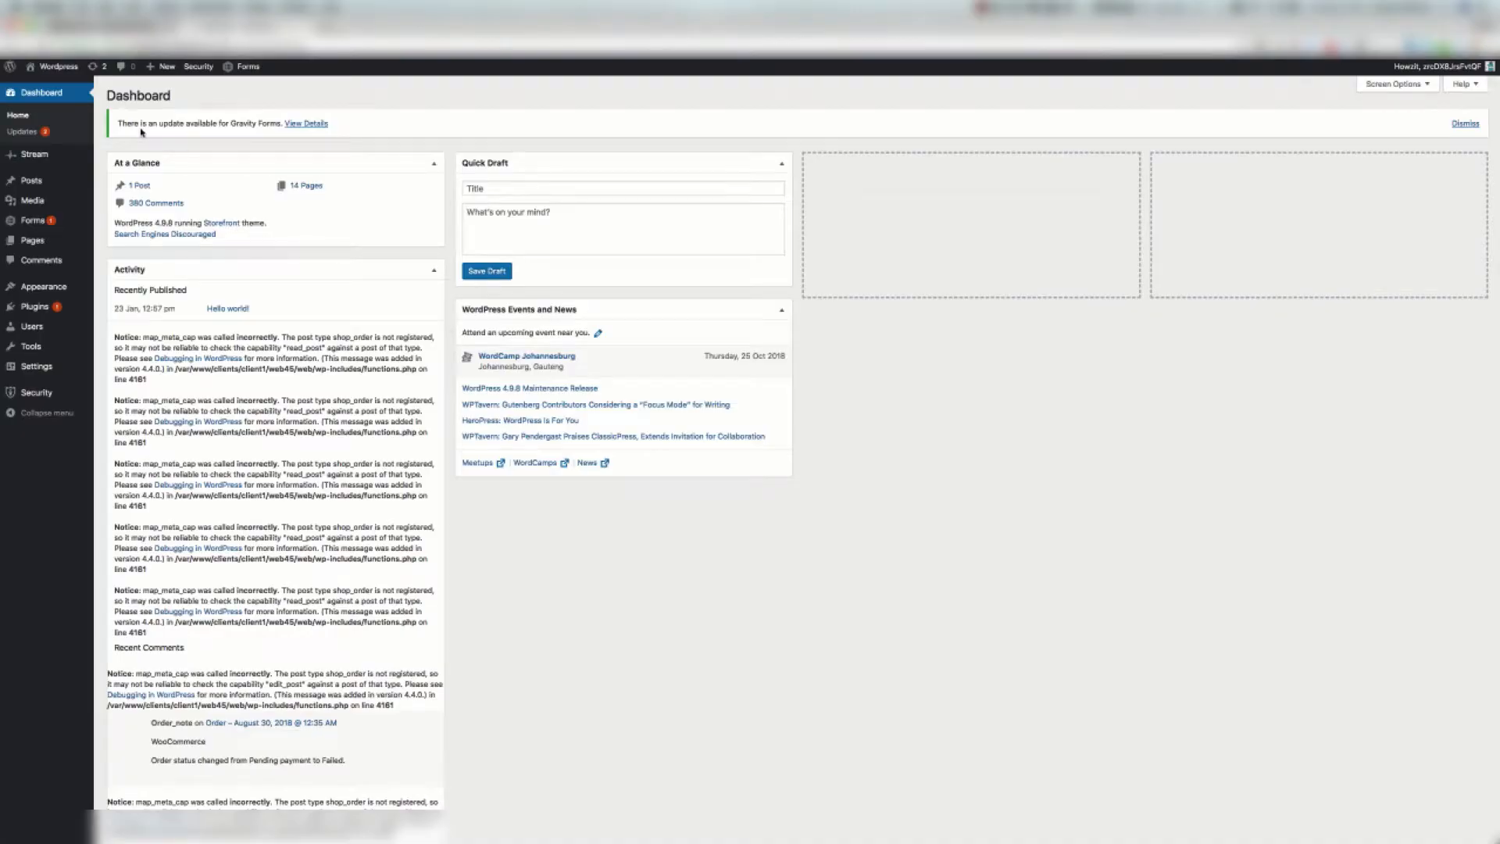
mouse_move(32, 306)
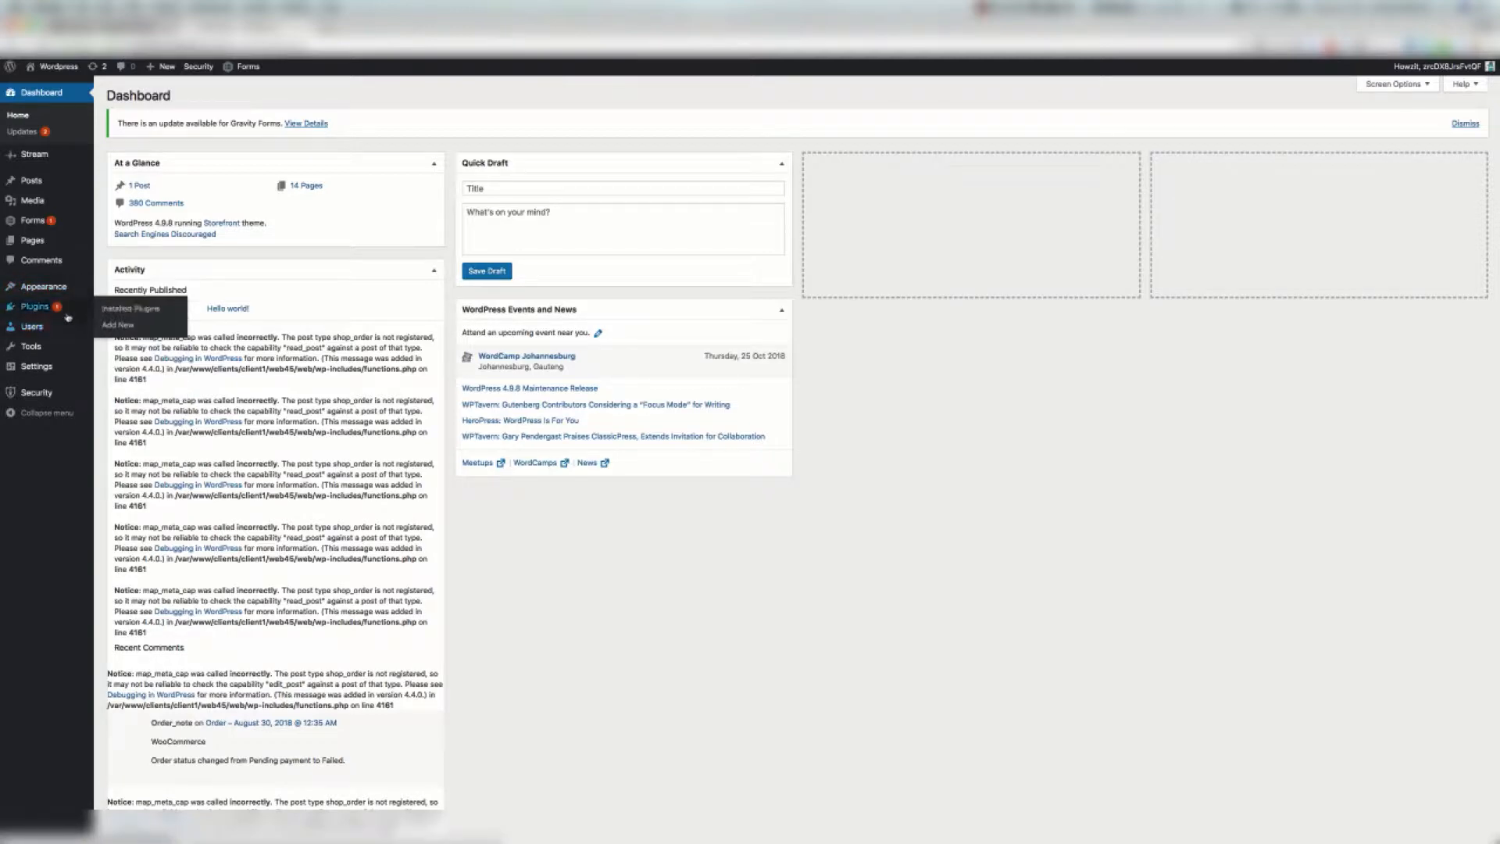
Step: Go to Add New plugin, choose Upload Plugin and browse for the plugin file
click(117, 325)
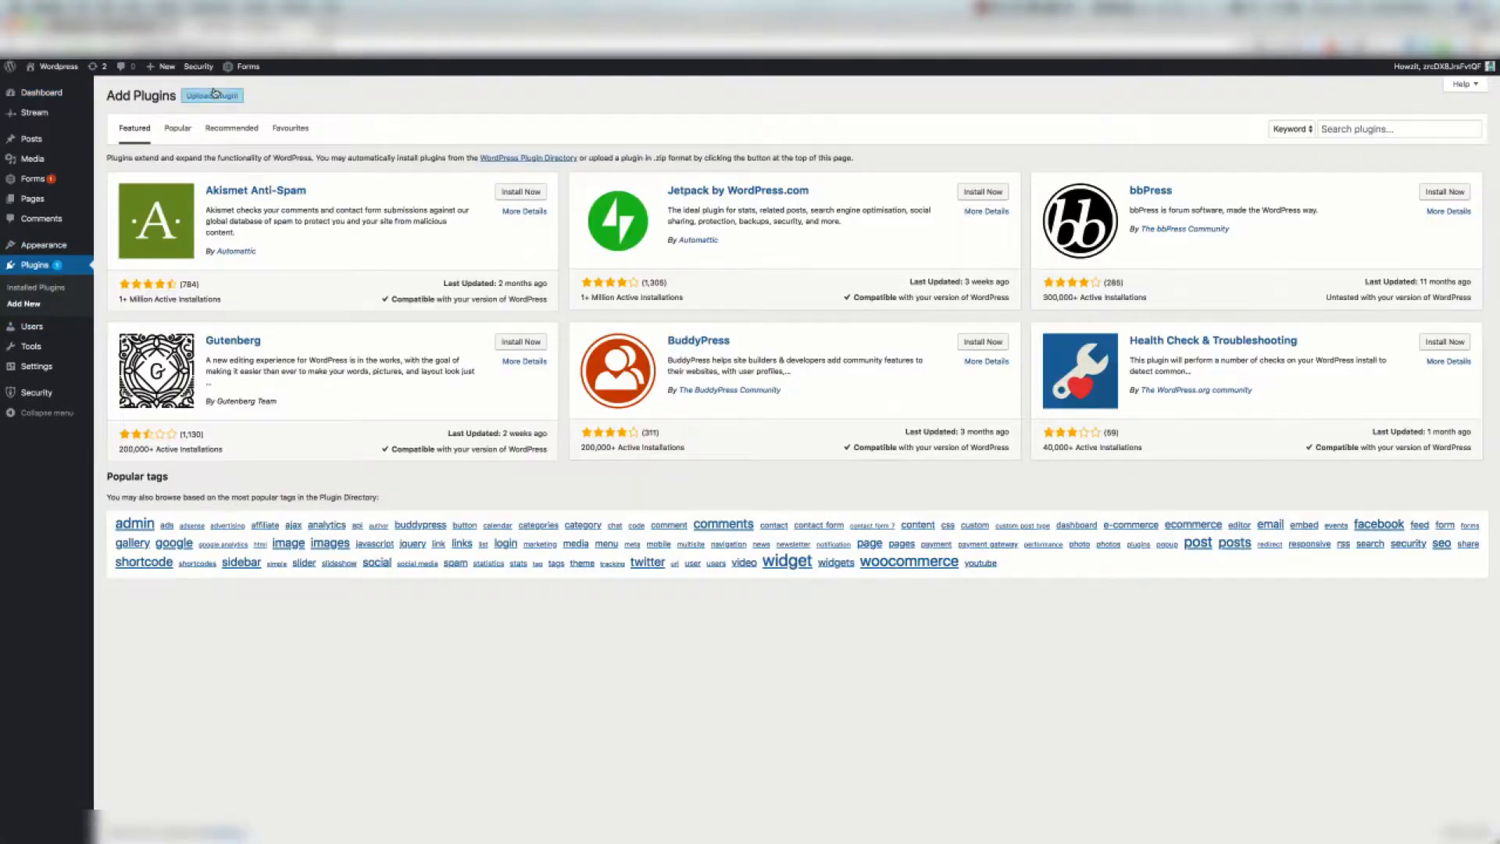
click(211, 96)
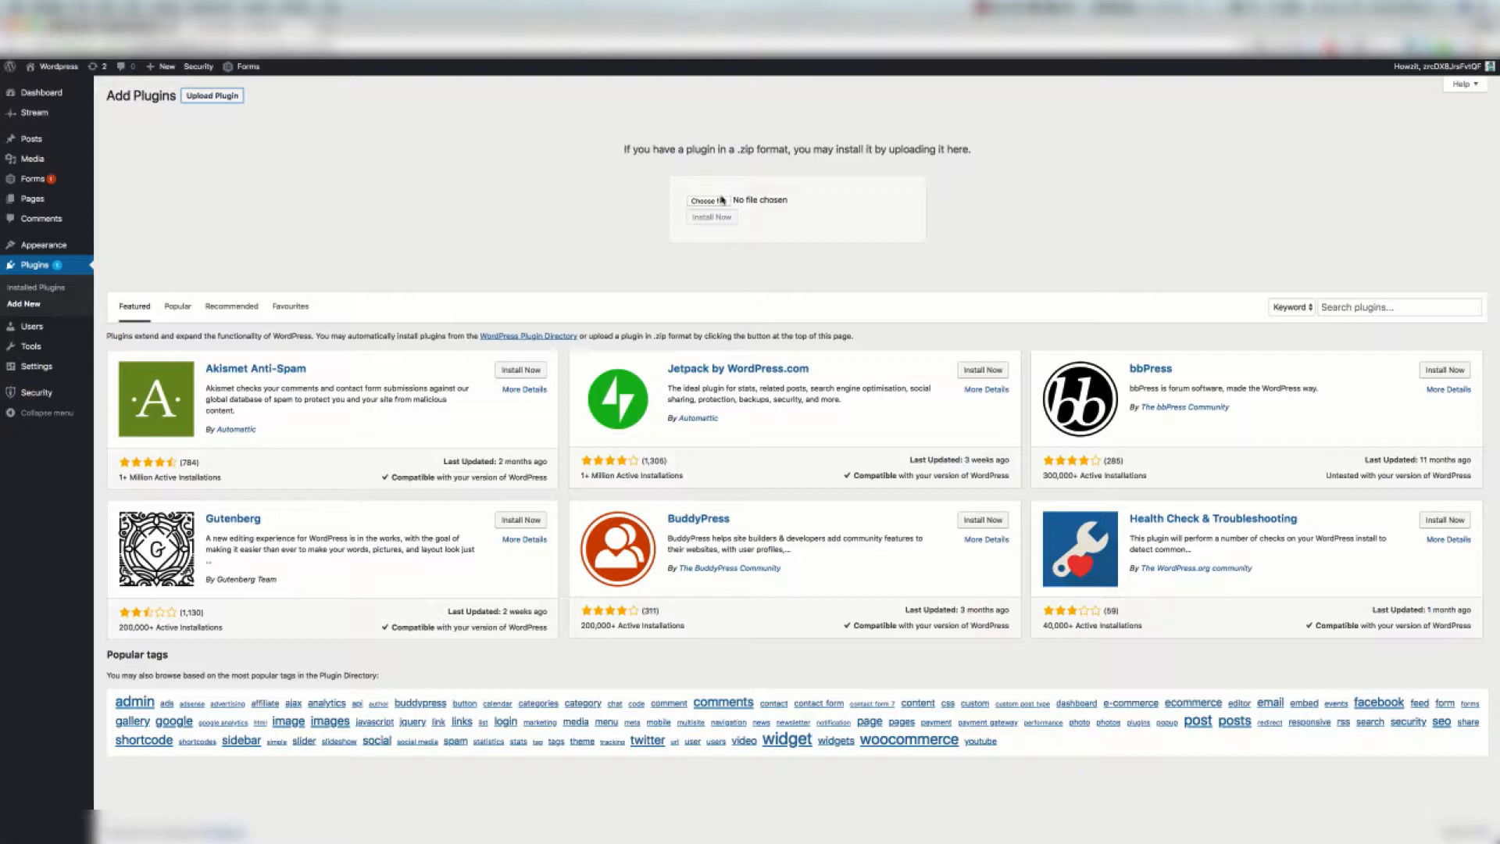
click(707, 200)
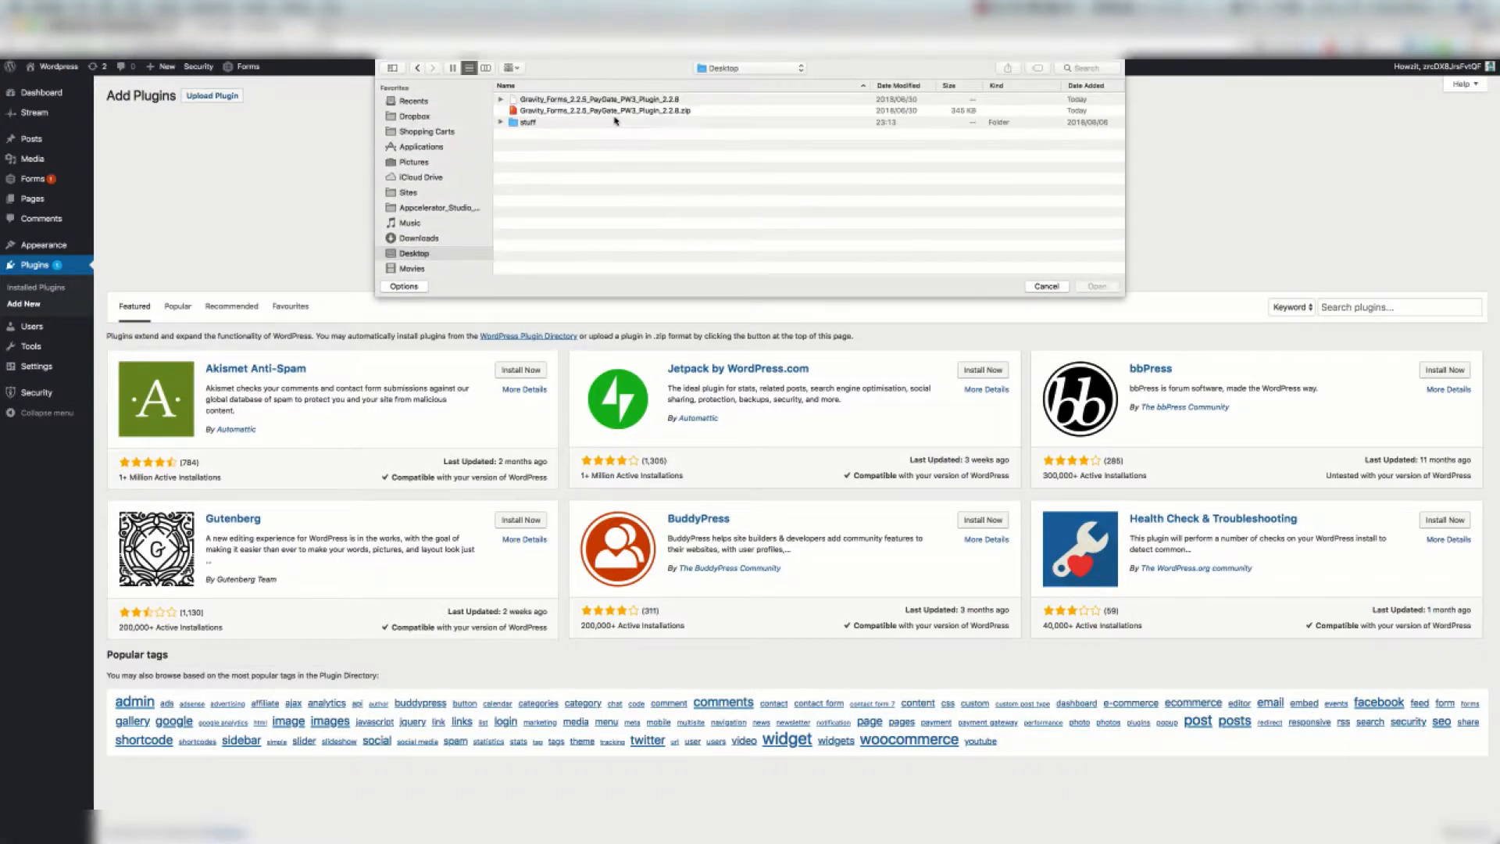
Step: Select gravity-forms-paygate-plugin.zip from the unzipped folder as the file to upload
click(604, 109)
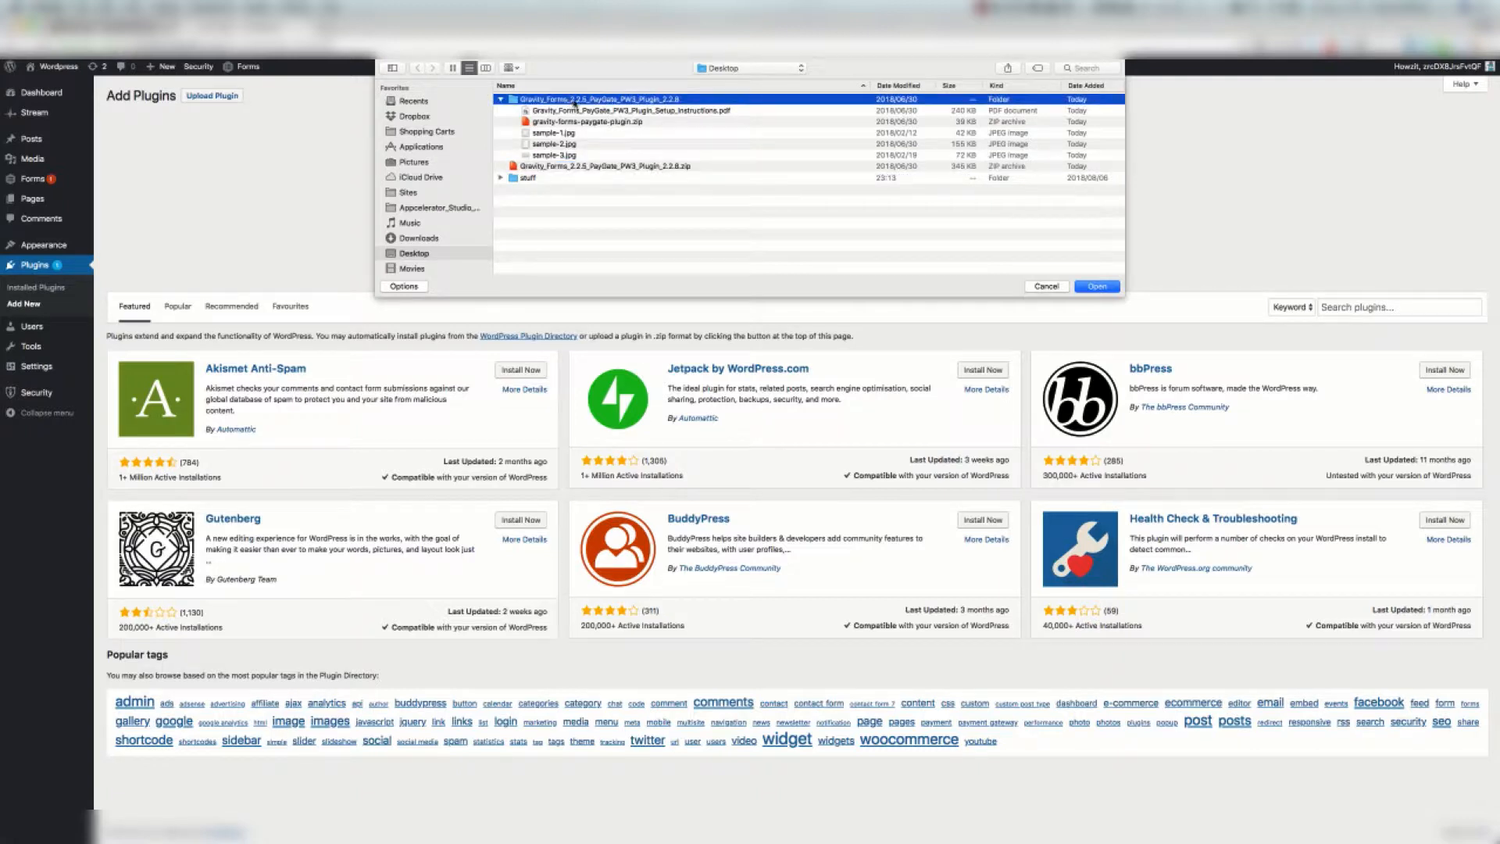
double_click(607, 96)
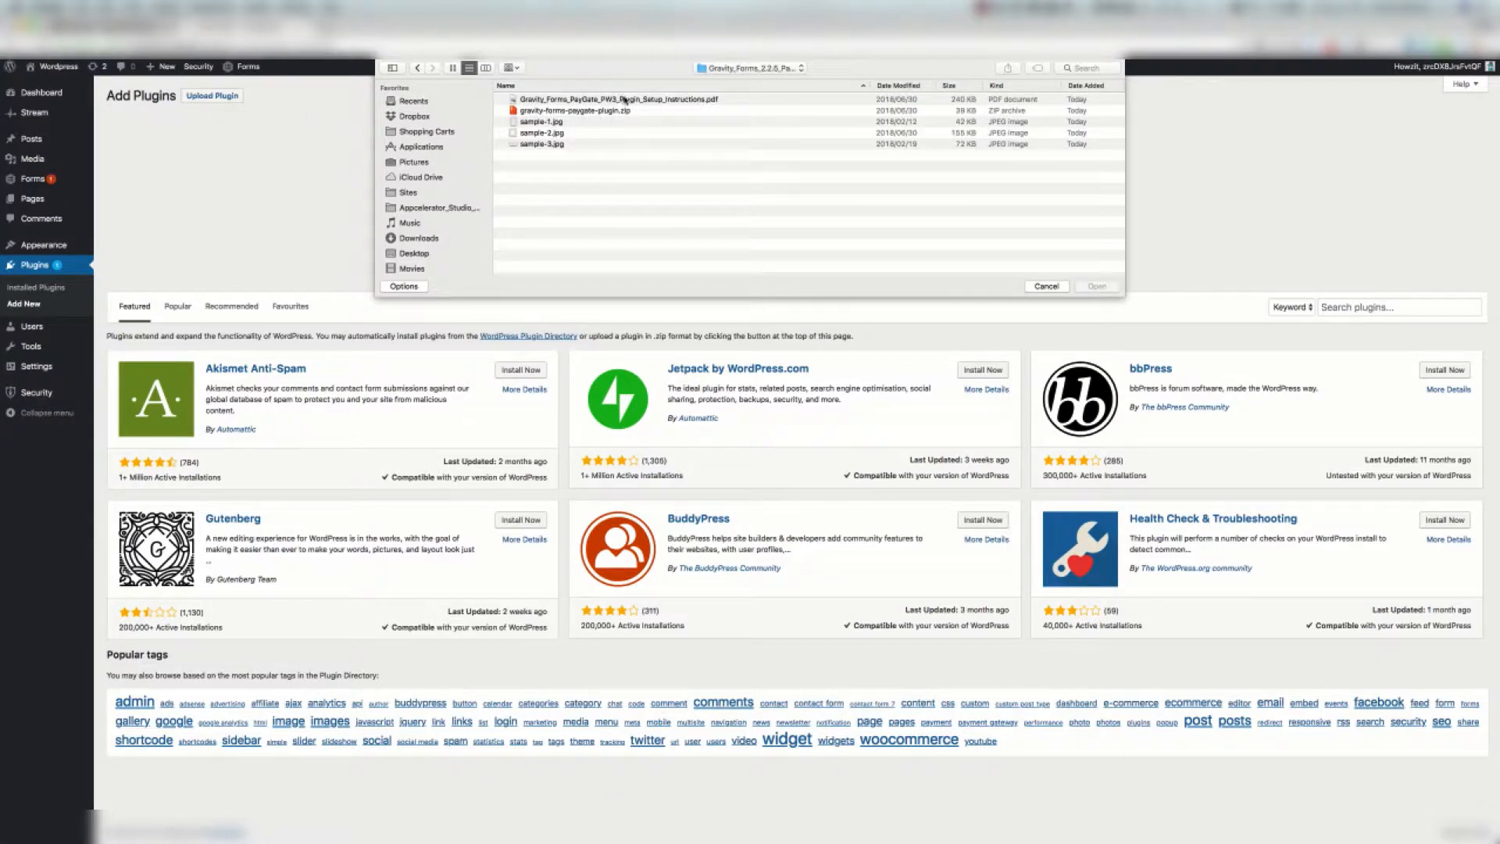
click(574, 110)
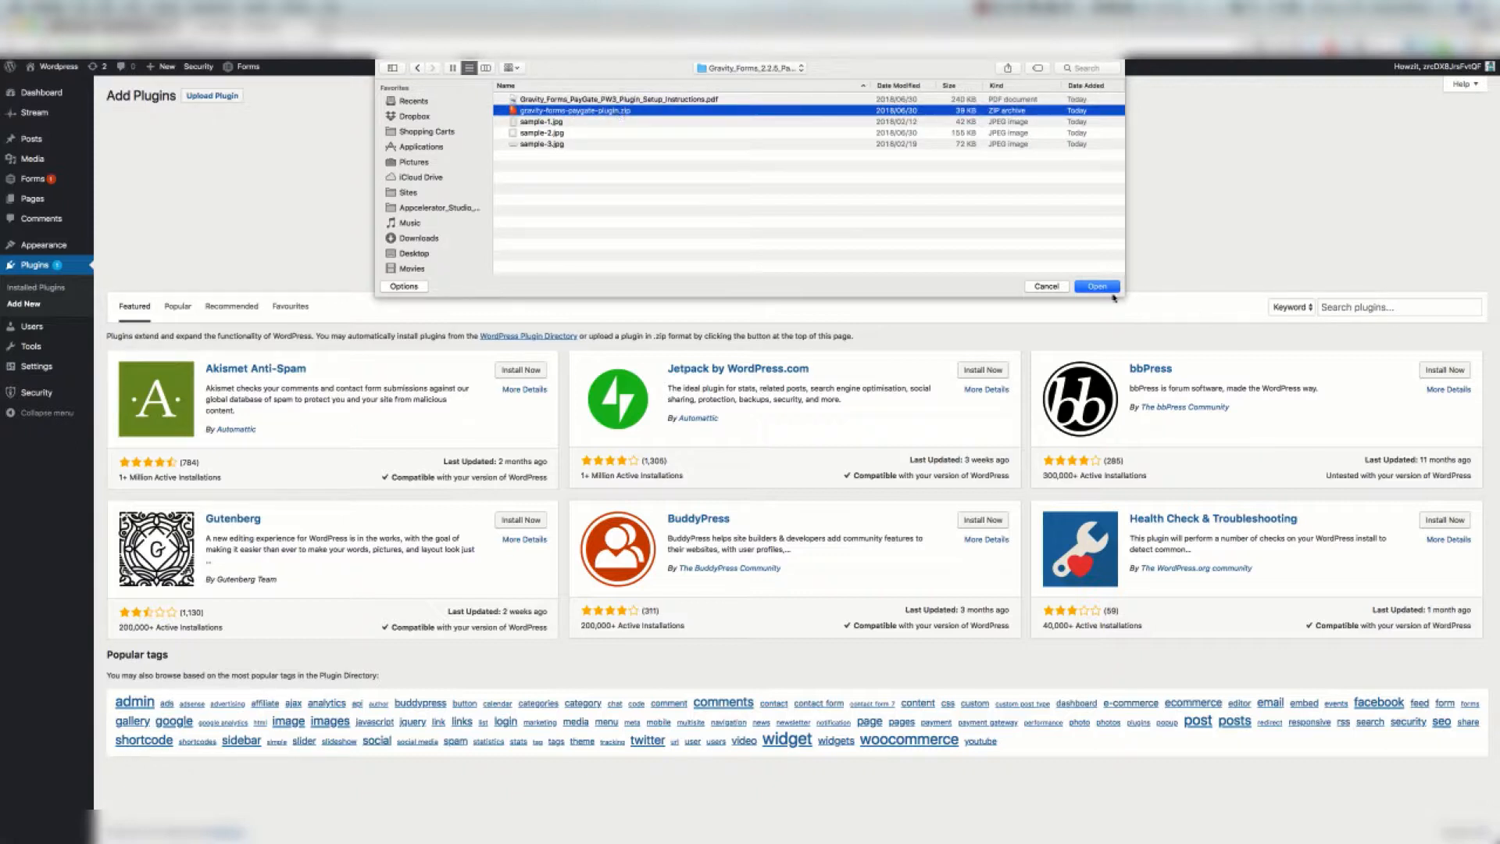
click(1097, 286)
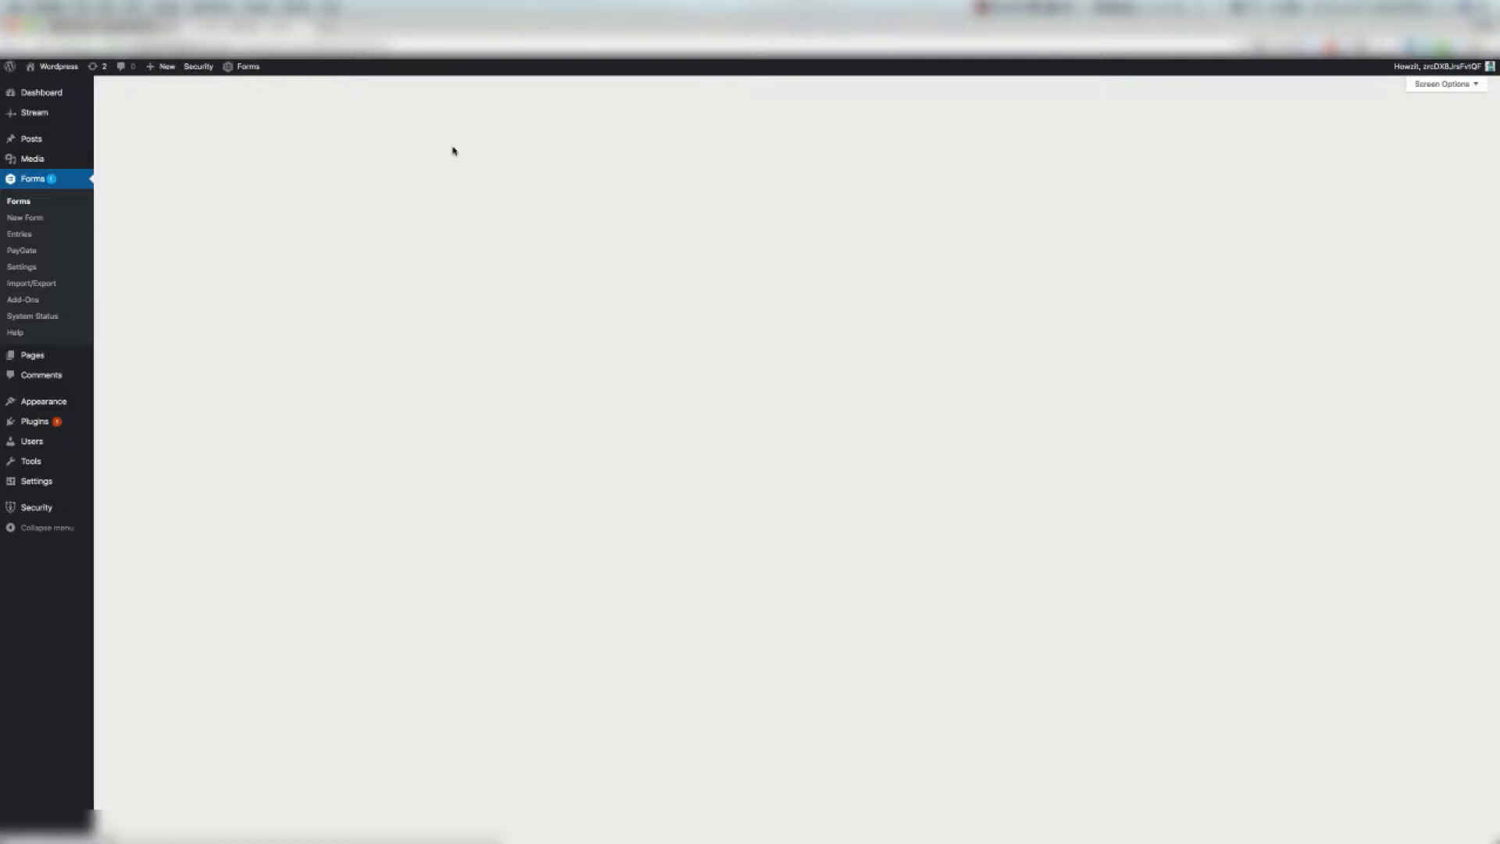
Step: Open the Test PayGate form and go to its PayGate feed settings
click(17, 200)
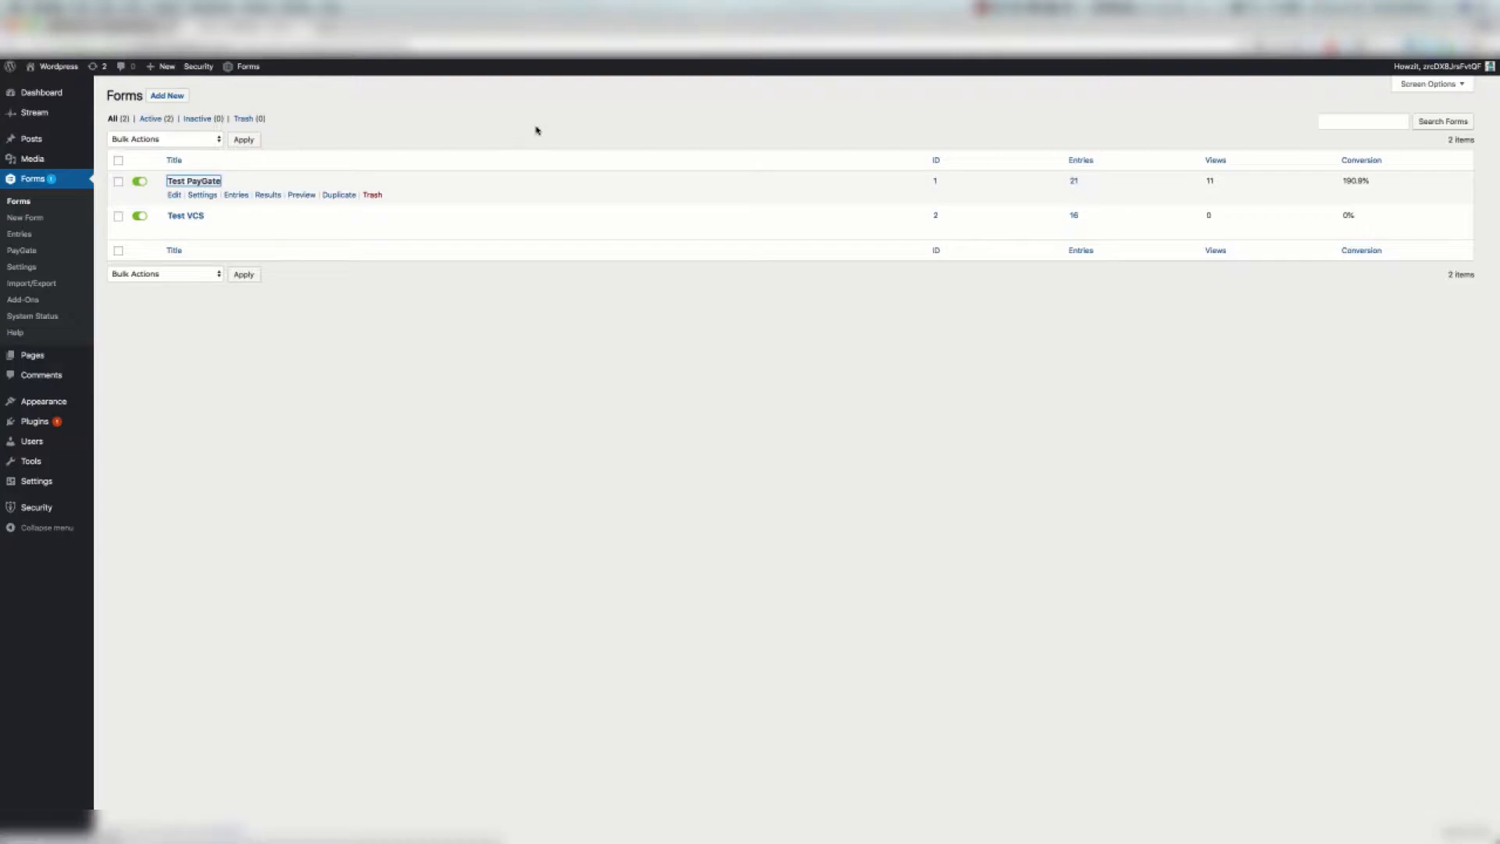
click(174, 195)
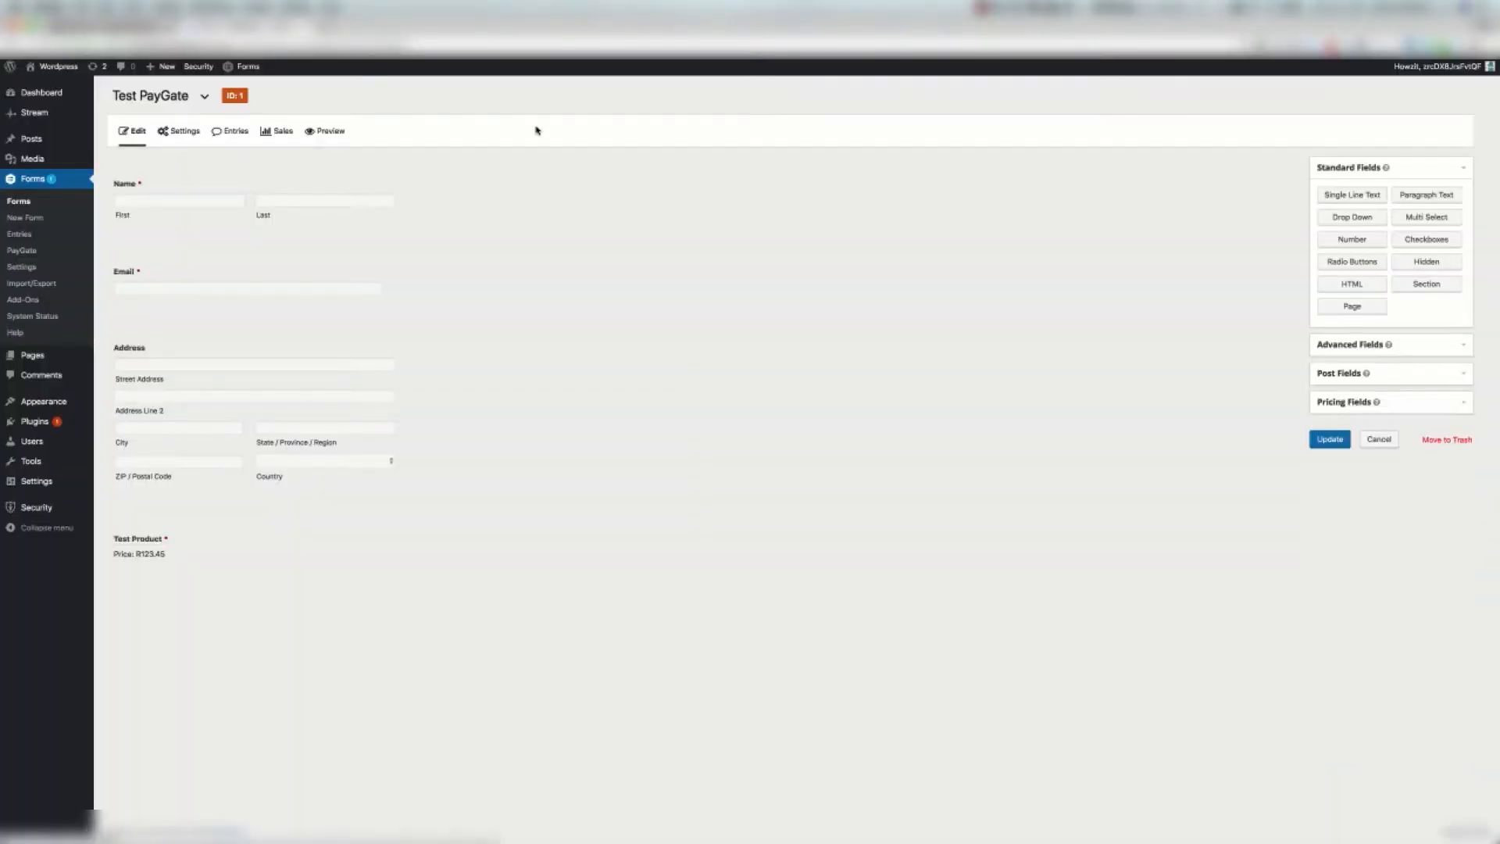
mouse_move(502, 237)
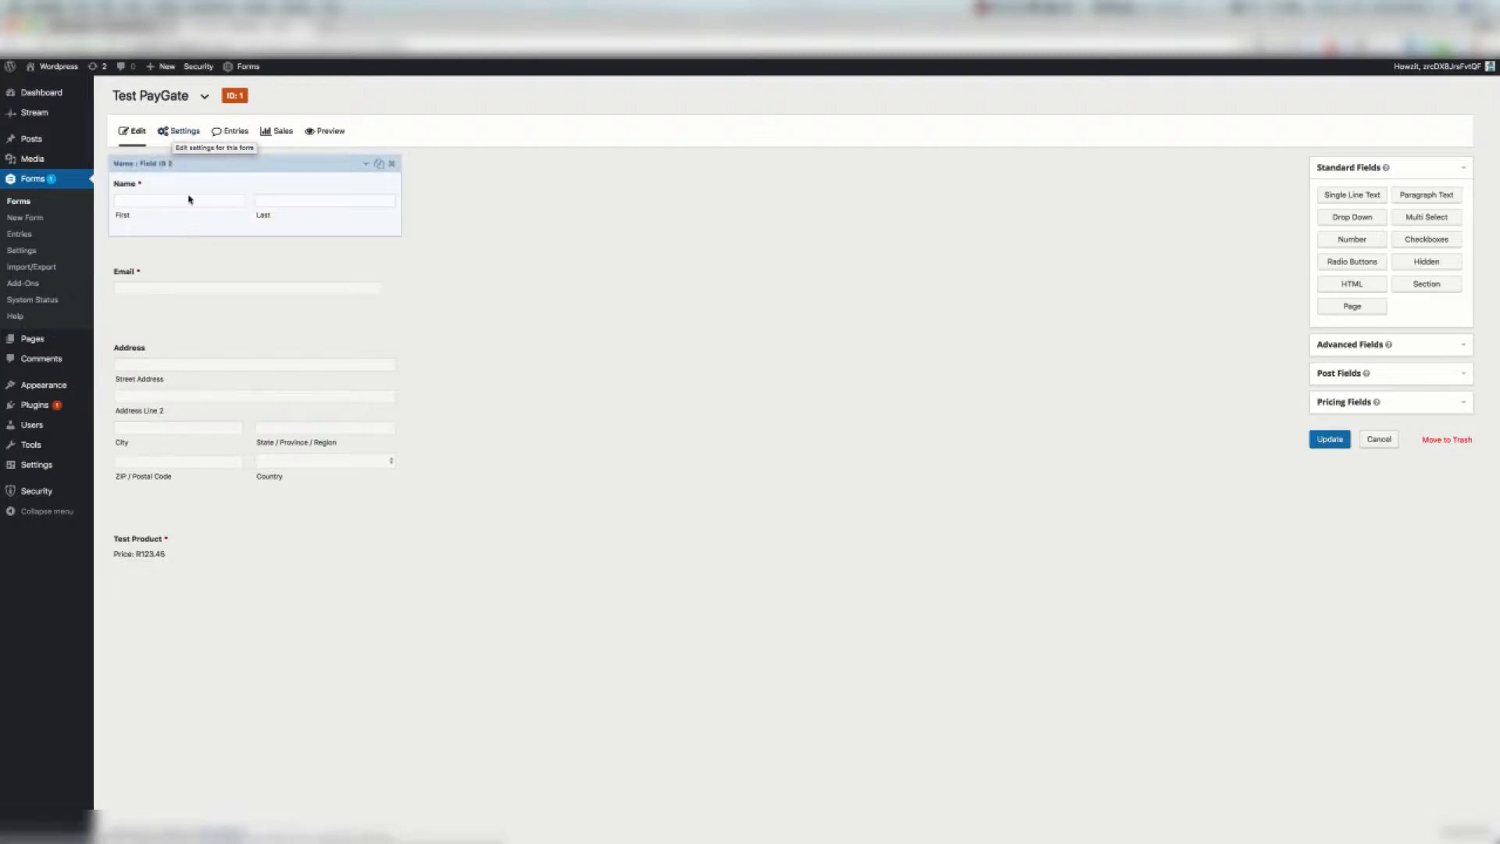
click(184, 132)
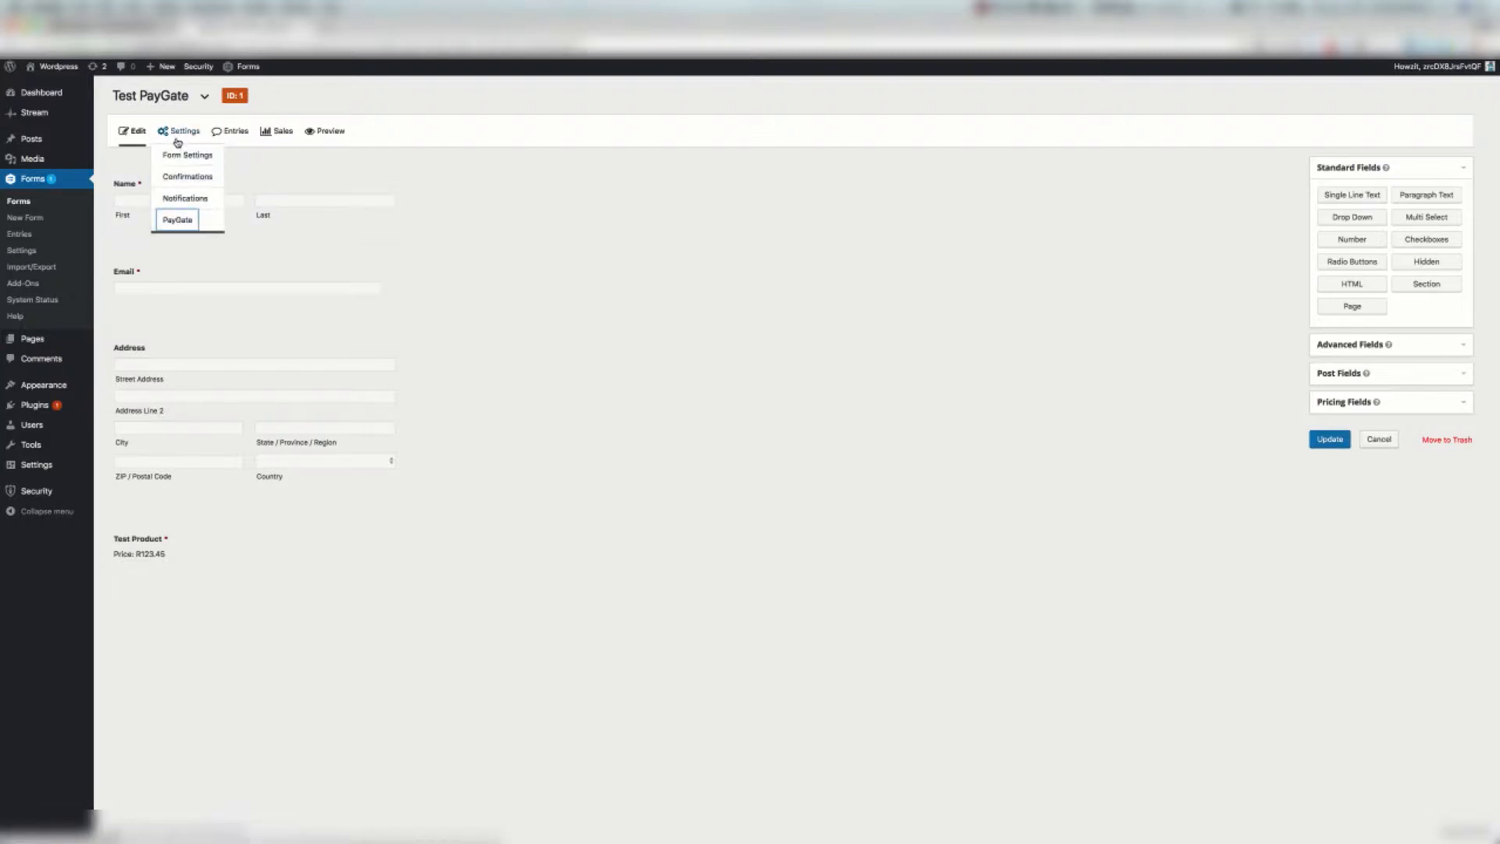
click(177, 219)
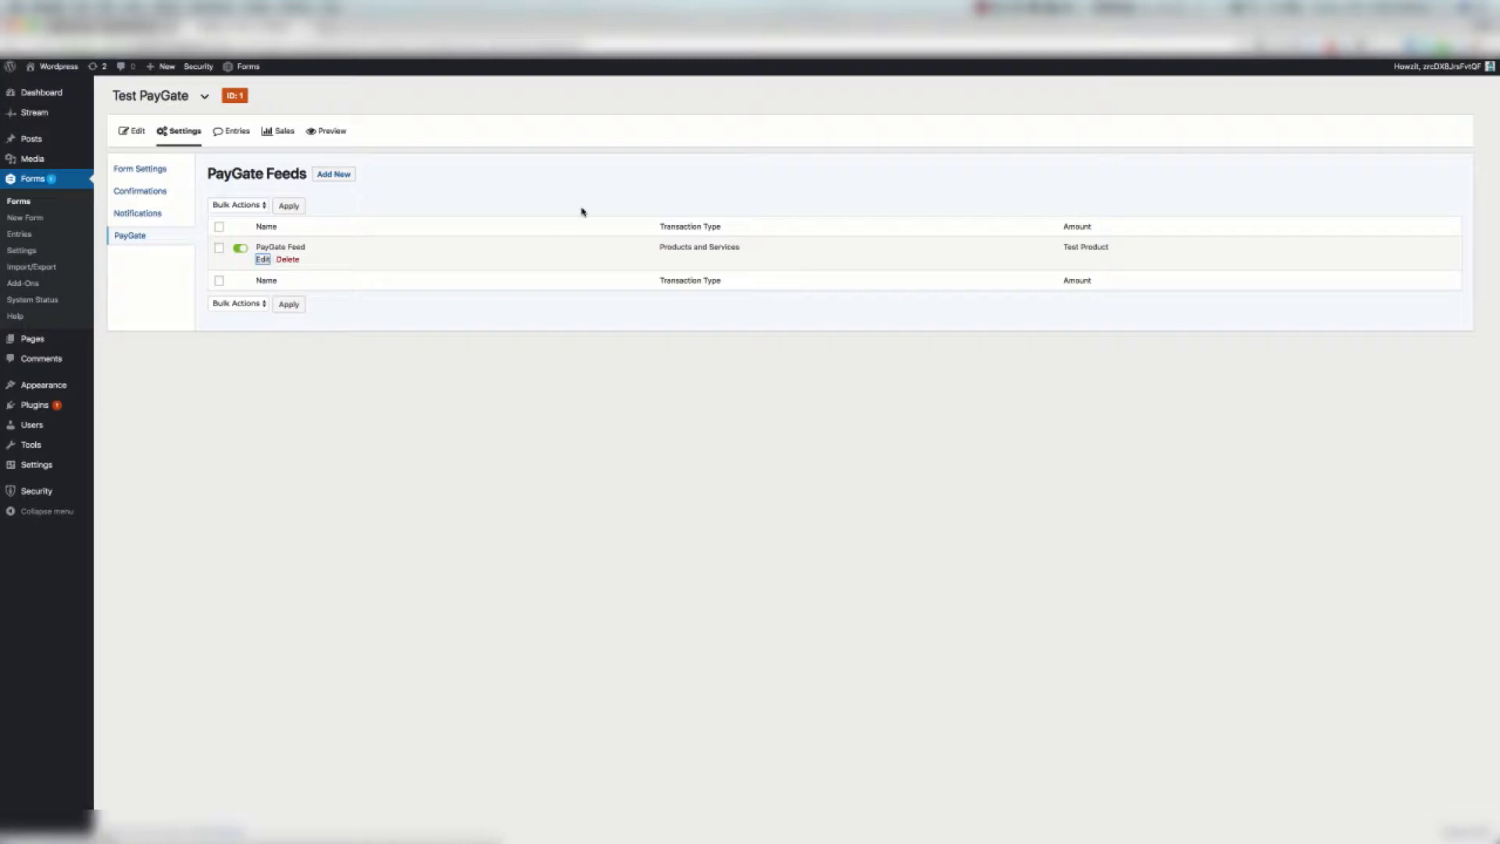
Step: Edit the PayGate Feed, check its mode and keep Transaction Type Products and Services
click(261, 260)
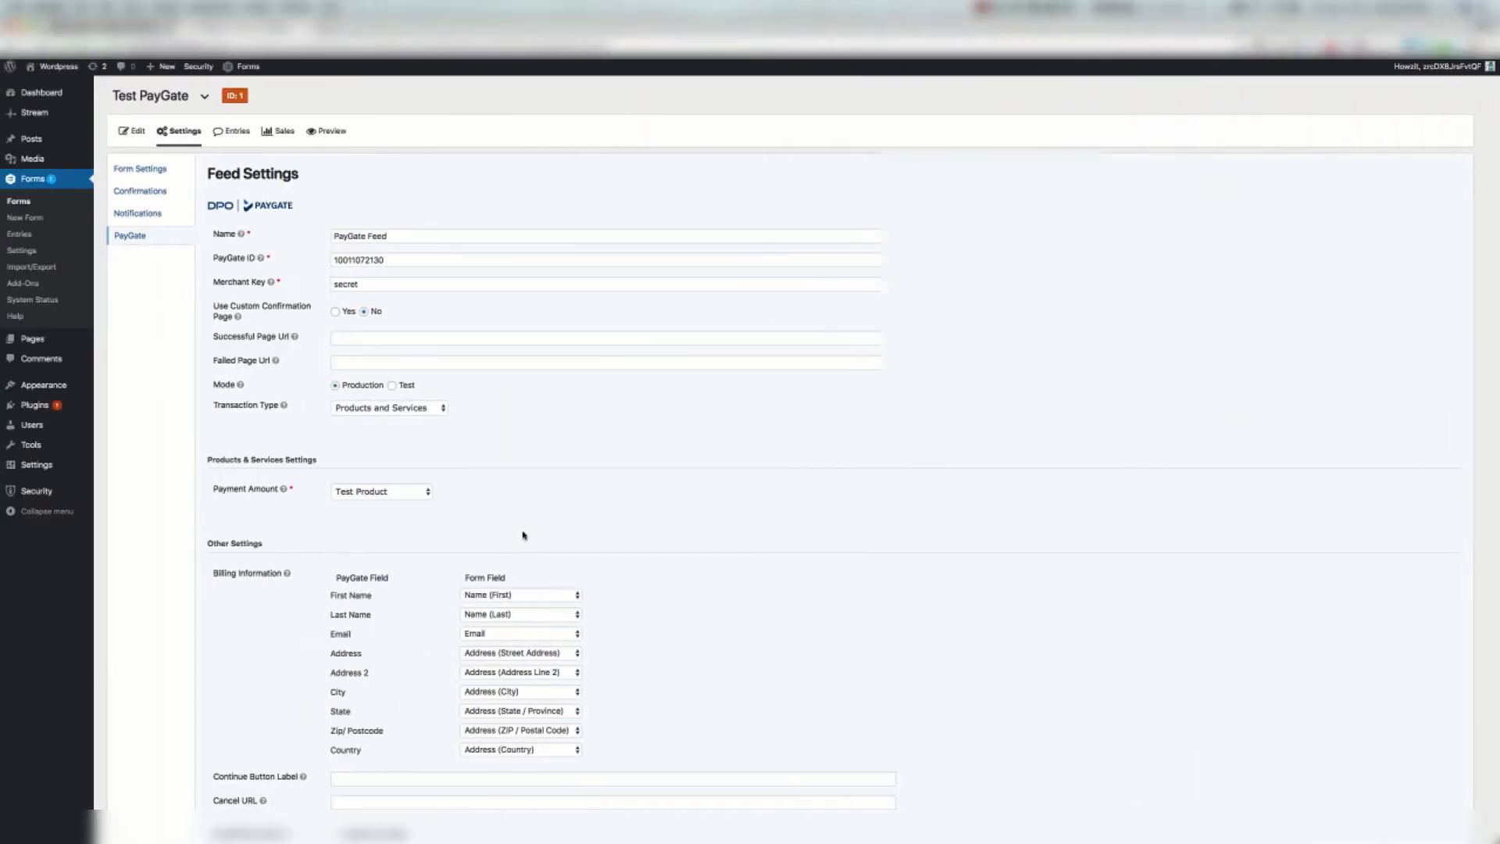
mouse_move(243, 220)
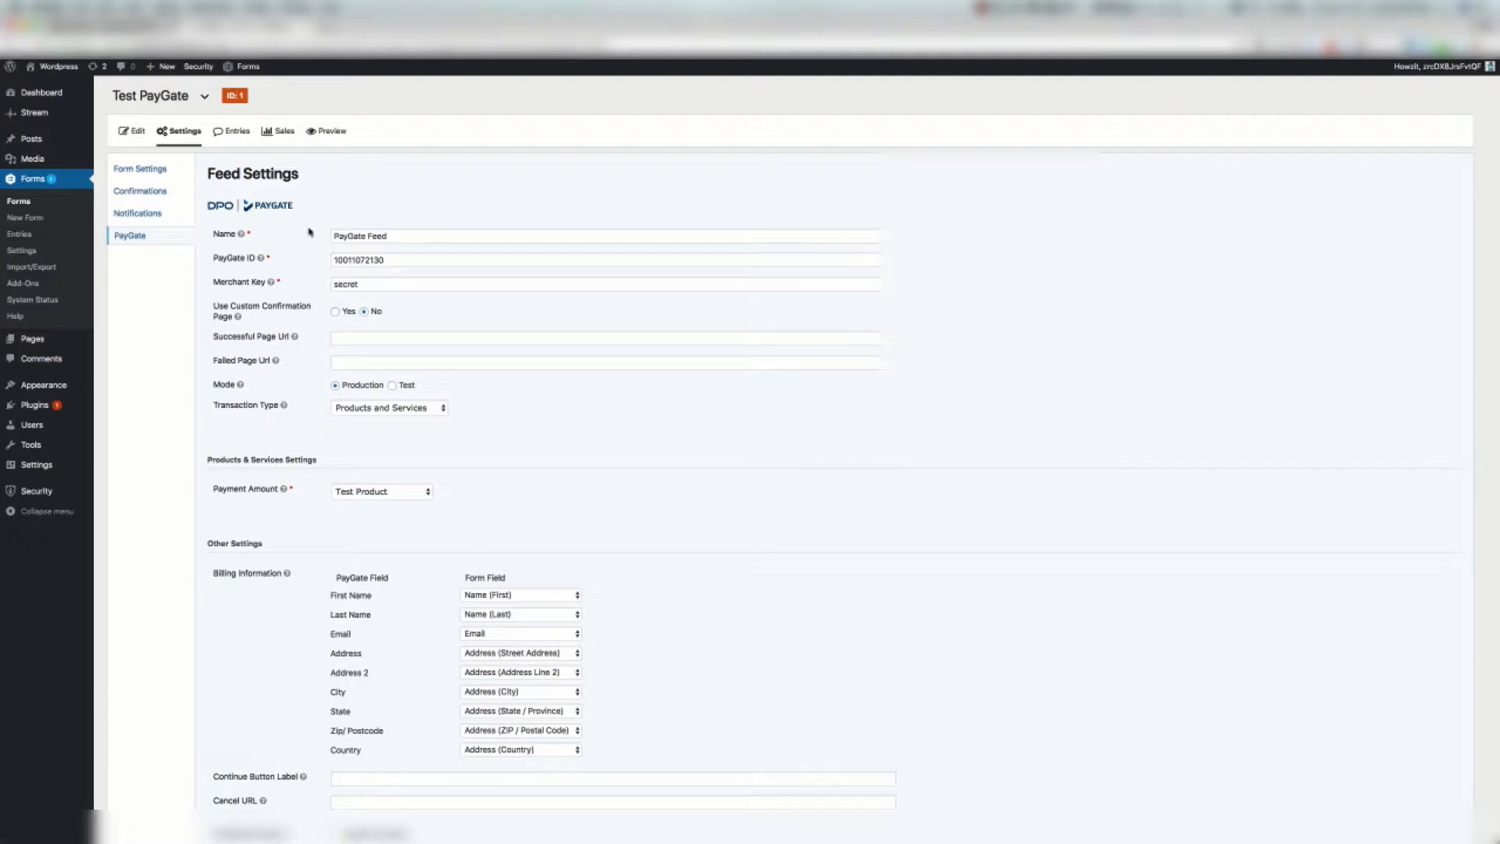
click(603, 236)
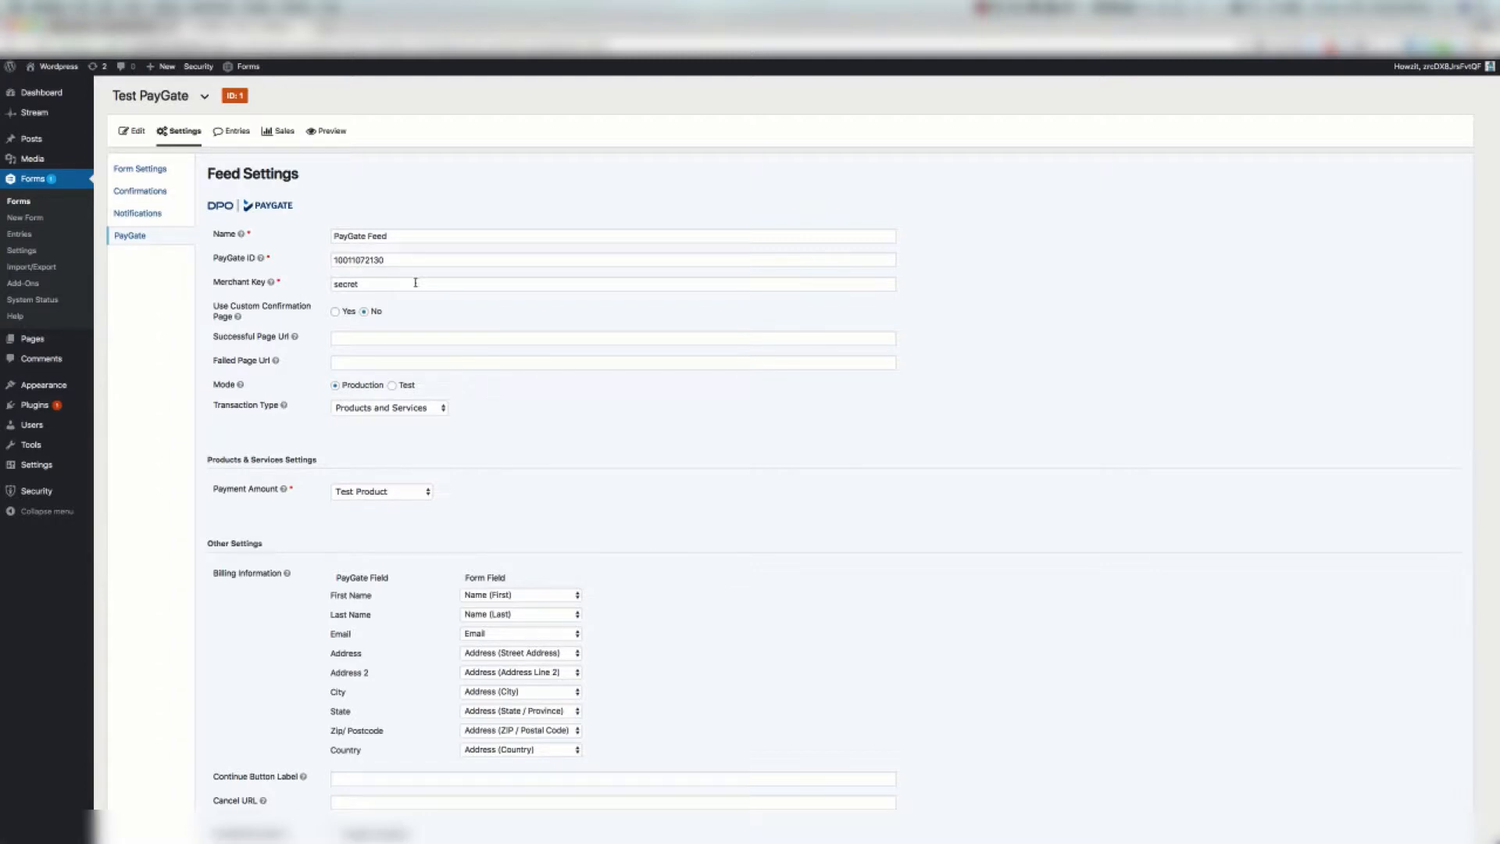
mouse_move(406, 275)
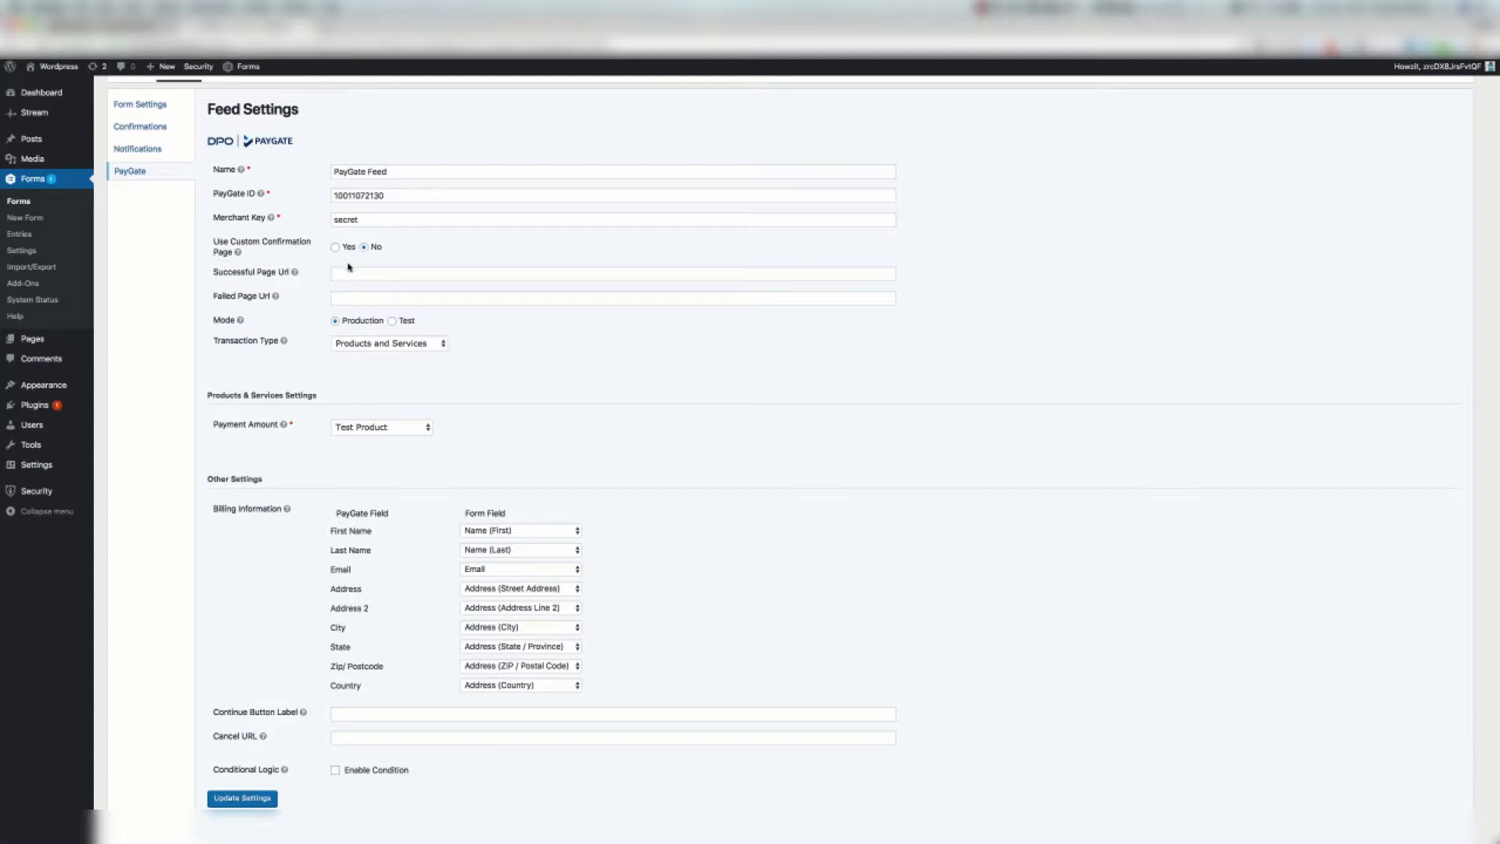
mouse_move(412, 289)
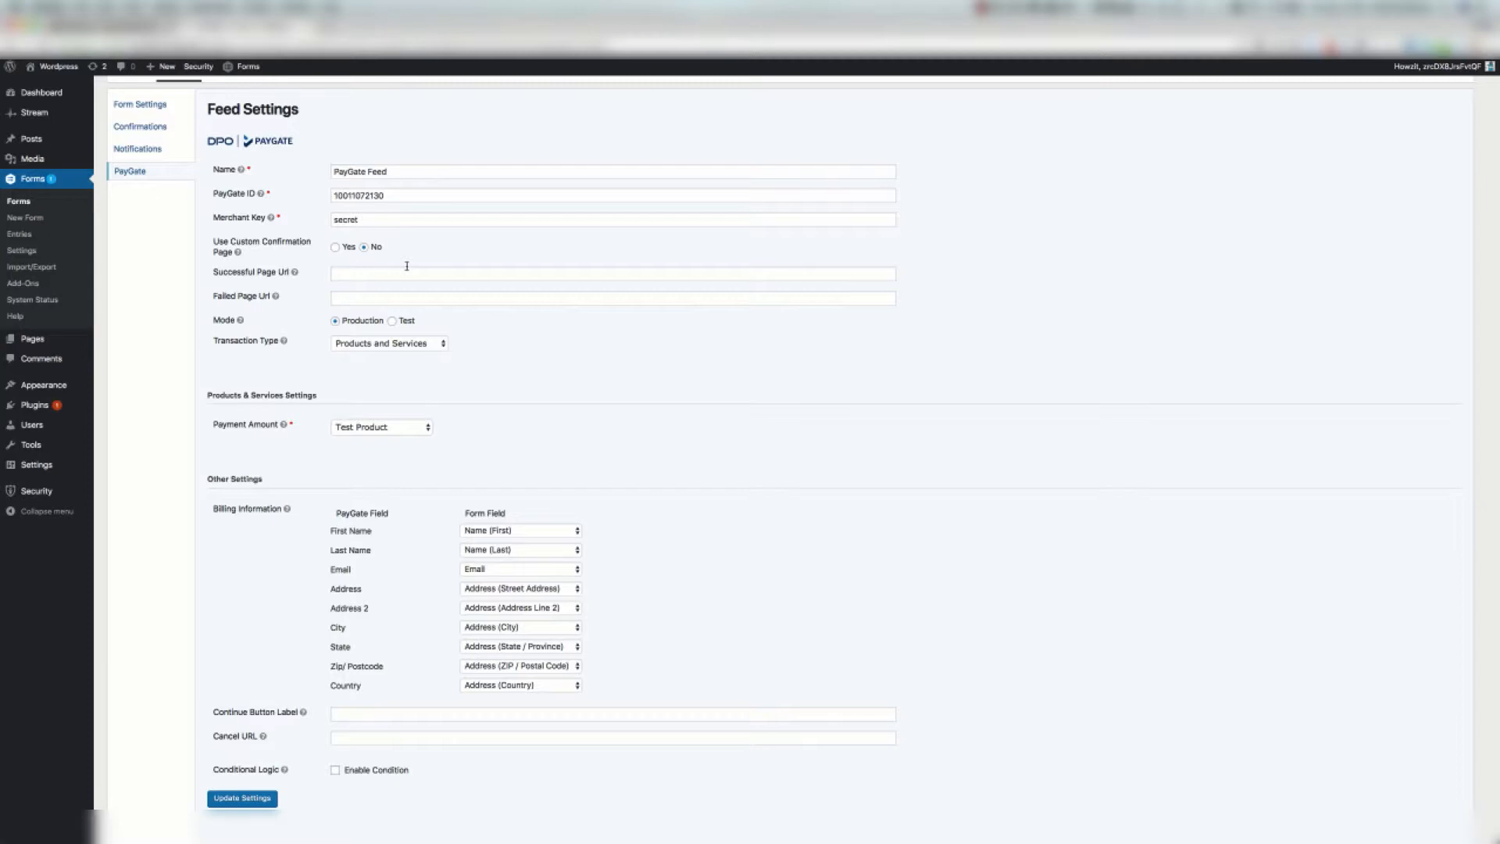
scroll(down, 3)
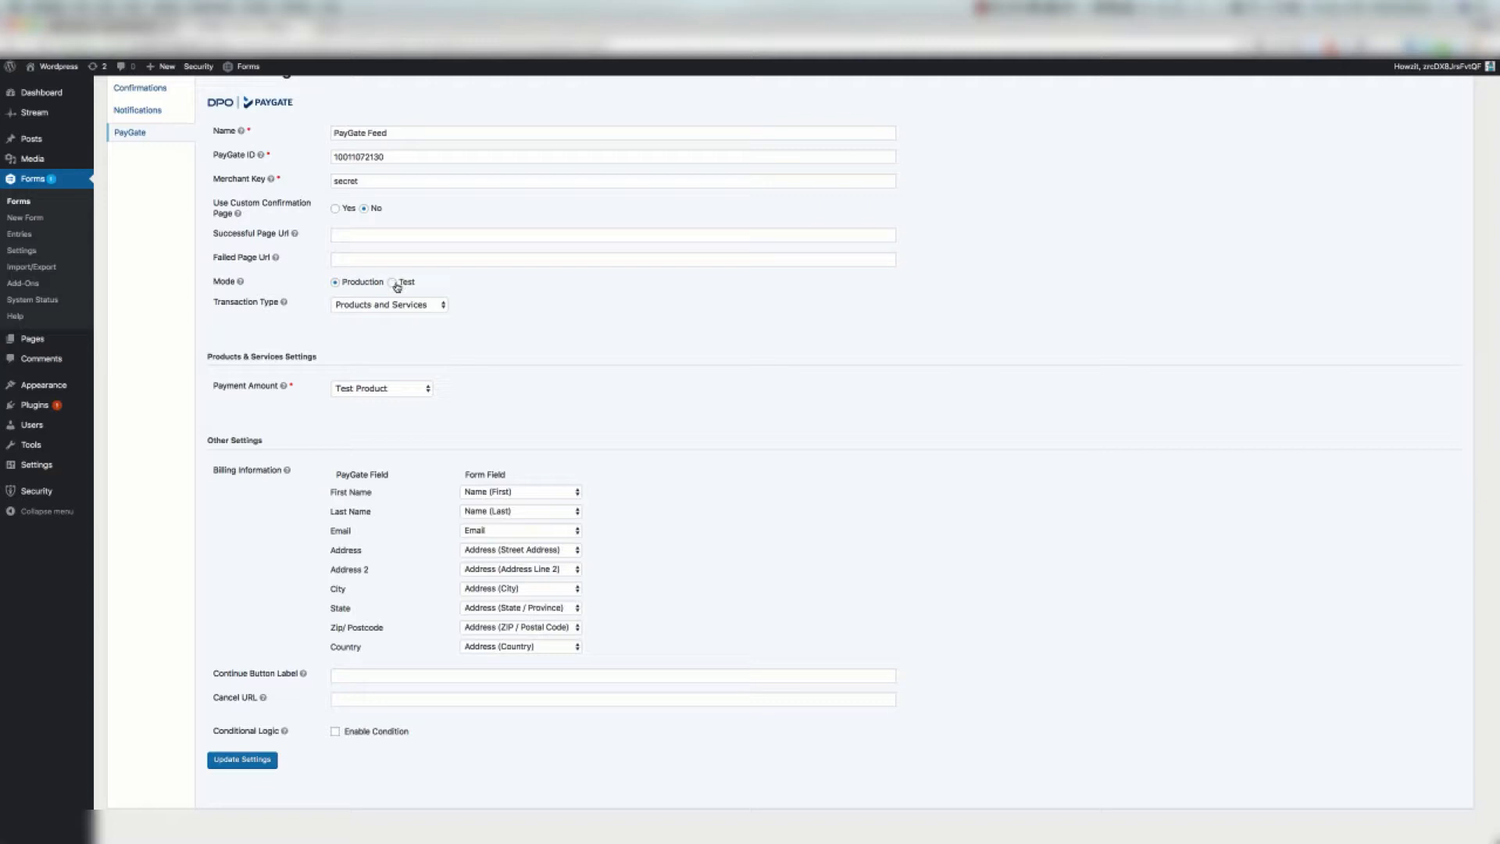
click(392, 281)
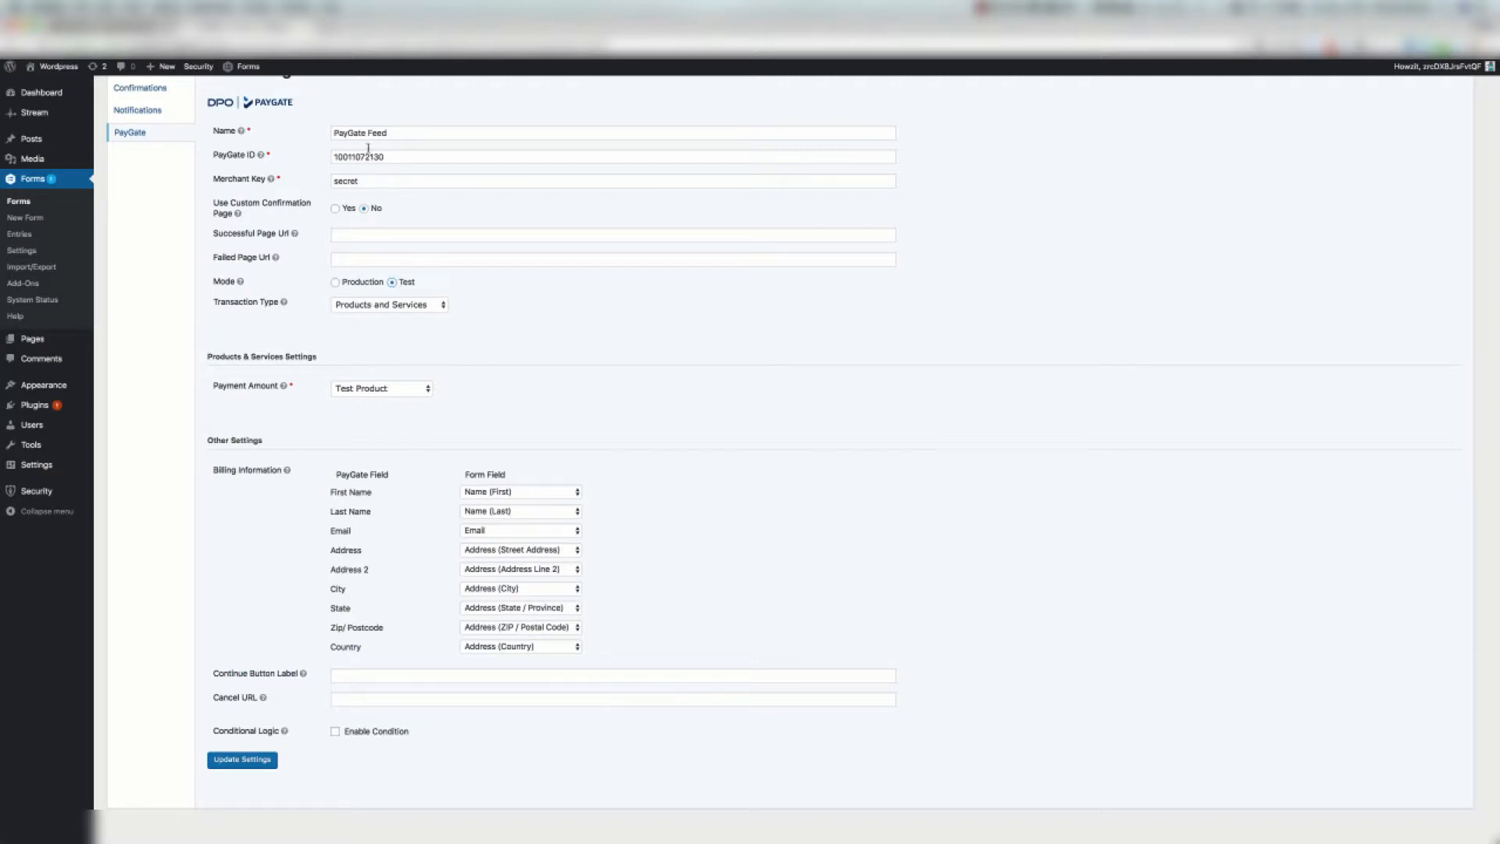
click(334, 281)
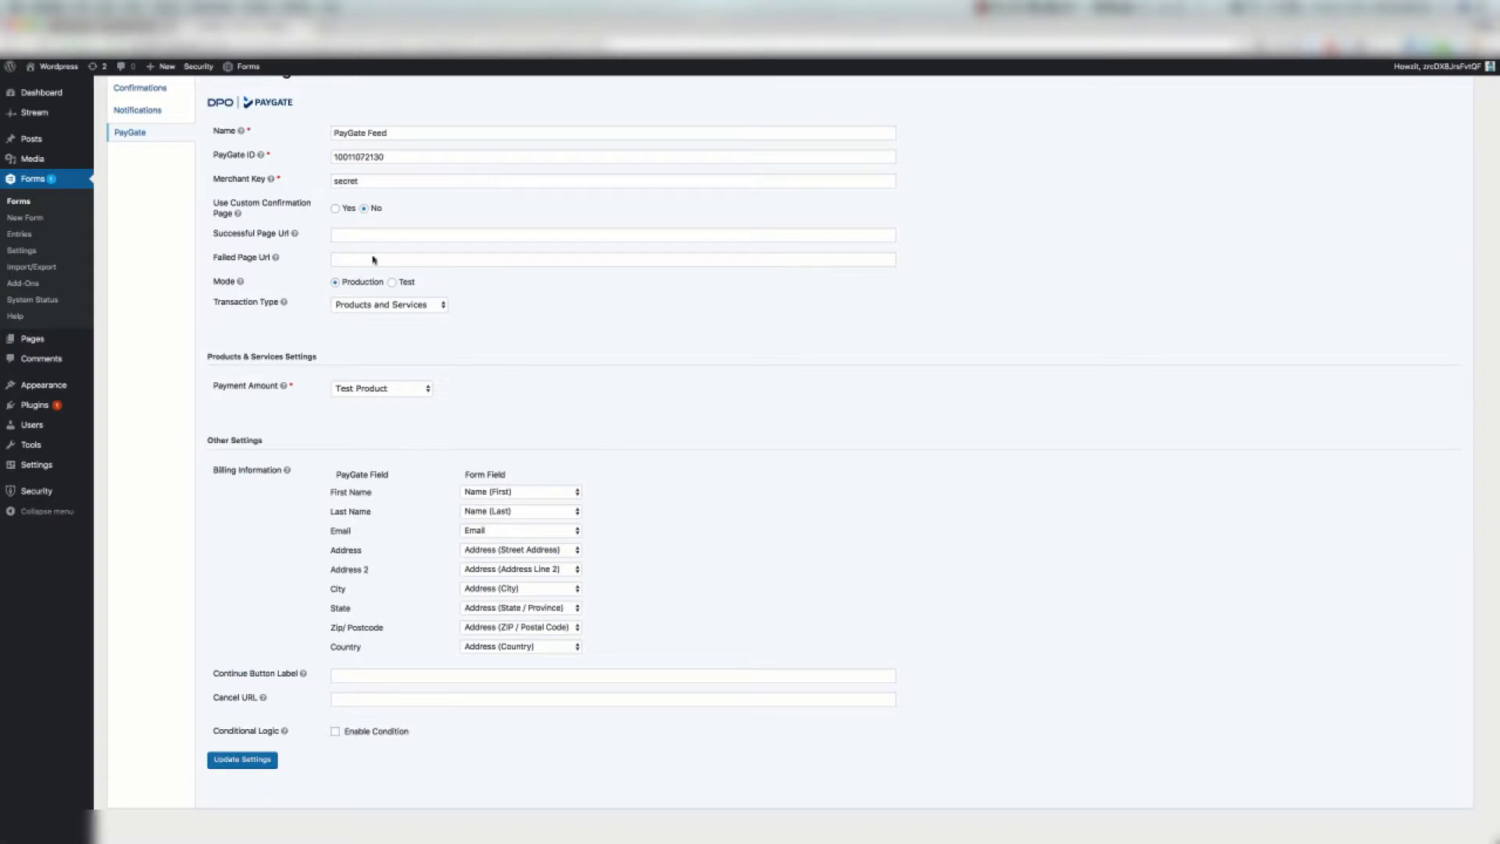
click(388, 305)
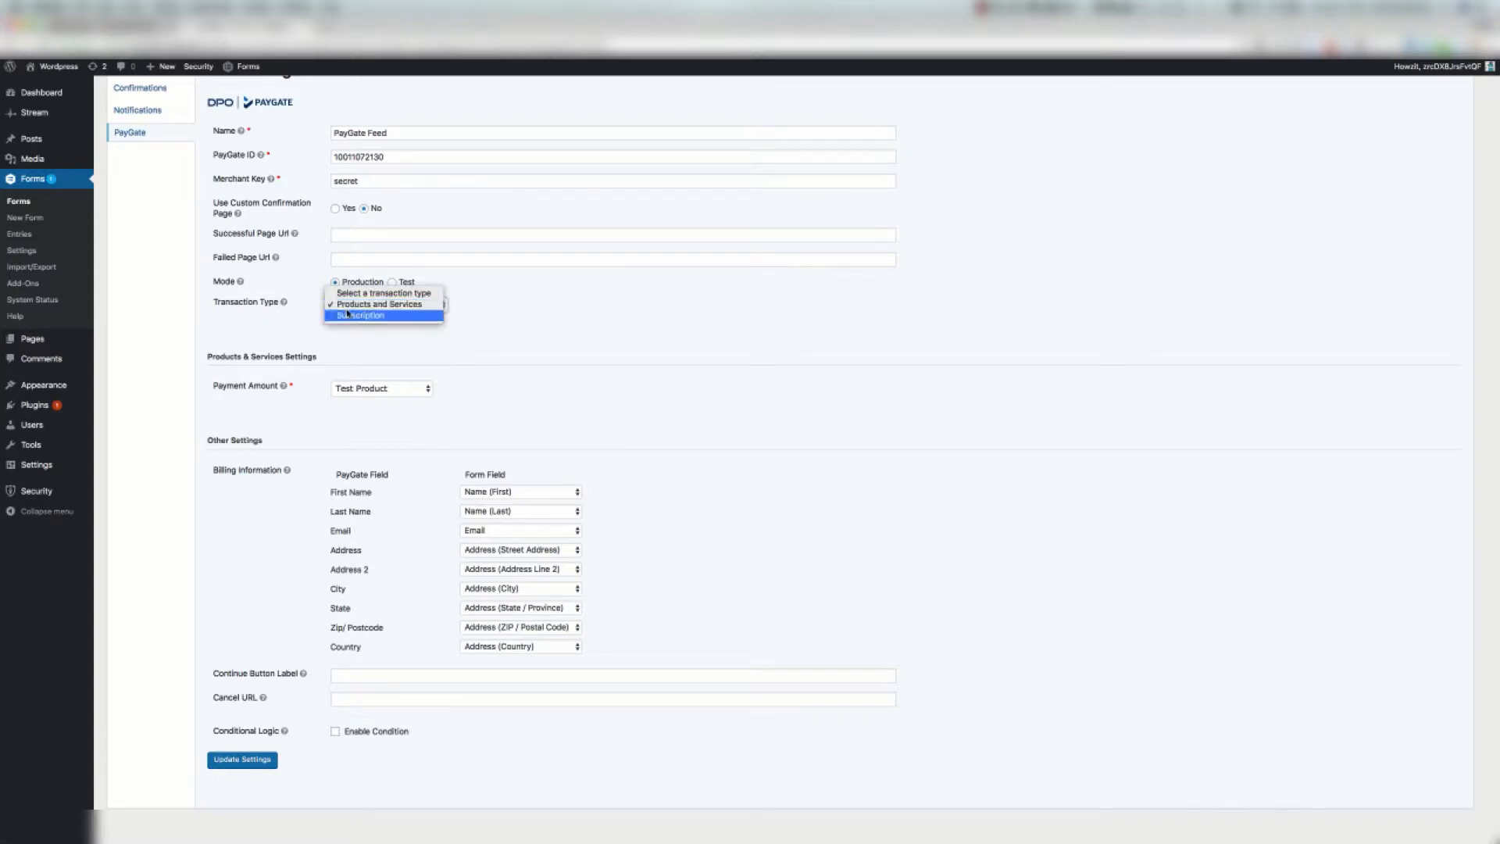
click(383, 305)
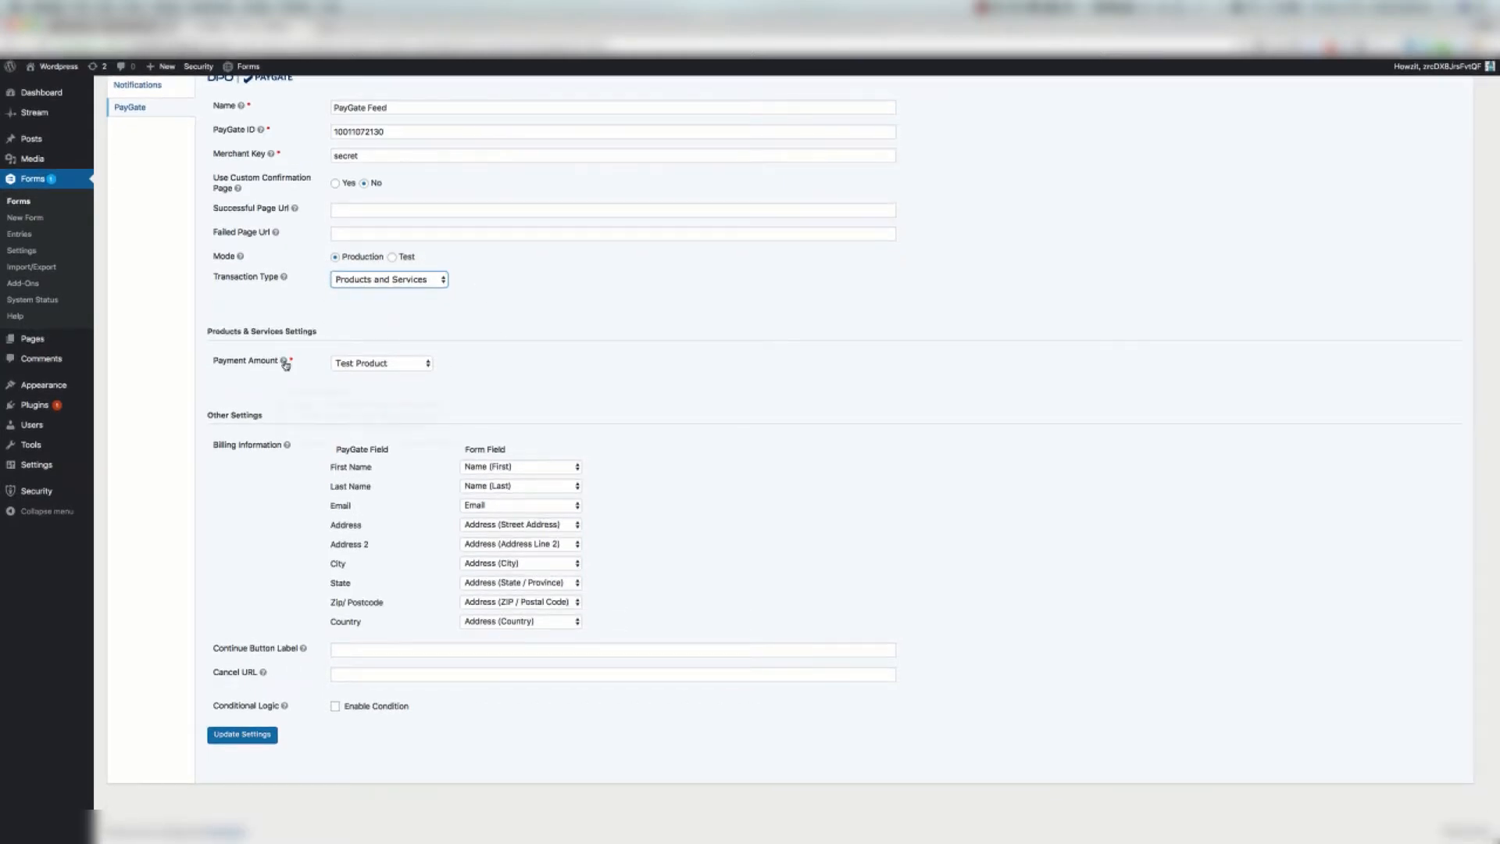
Step: Keep Test Product as payment amount and Name (First) mapped to billing First Name
click(382, 363)
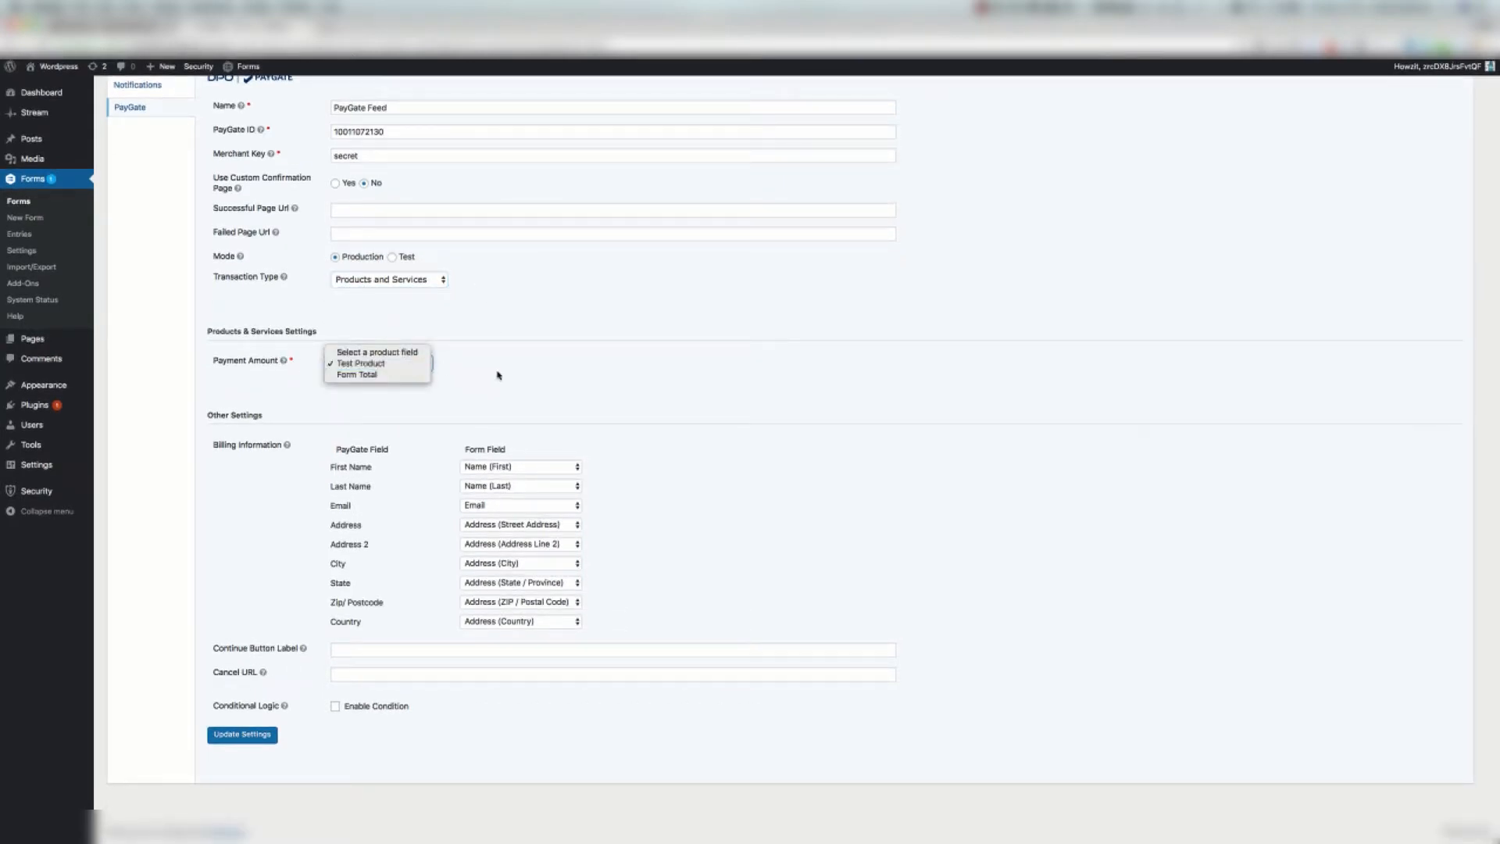
mouse_move(356, 374)
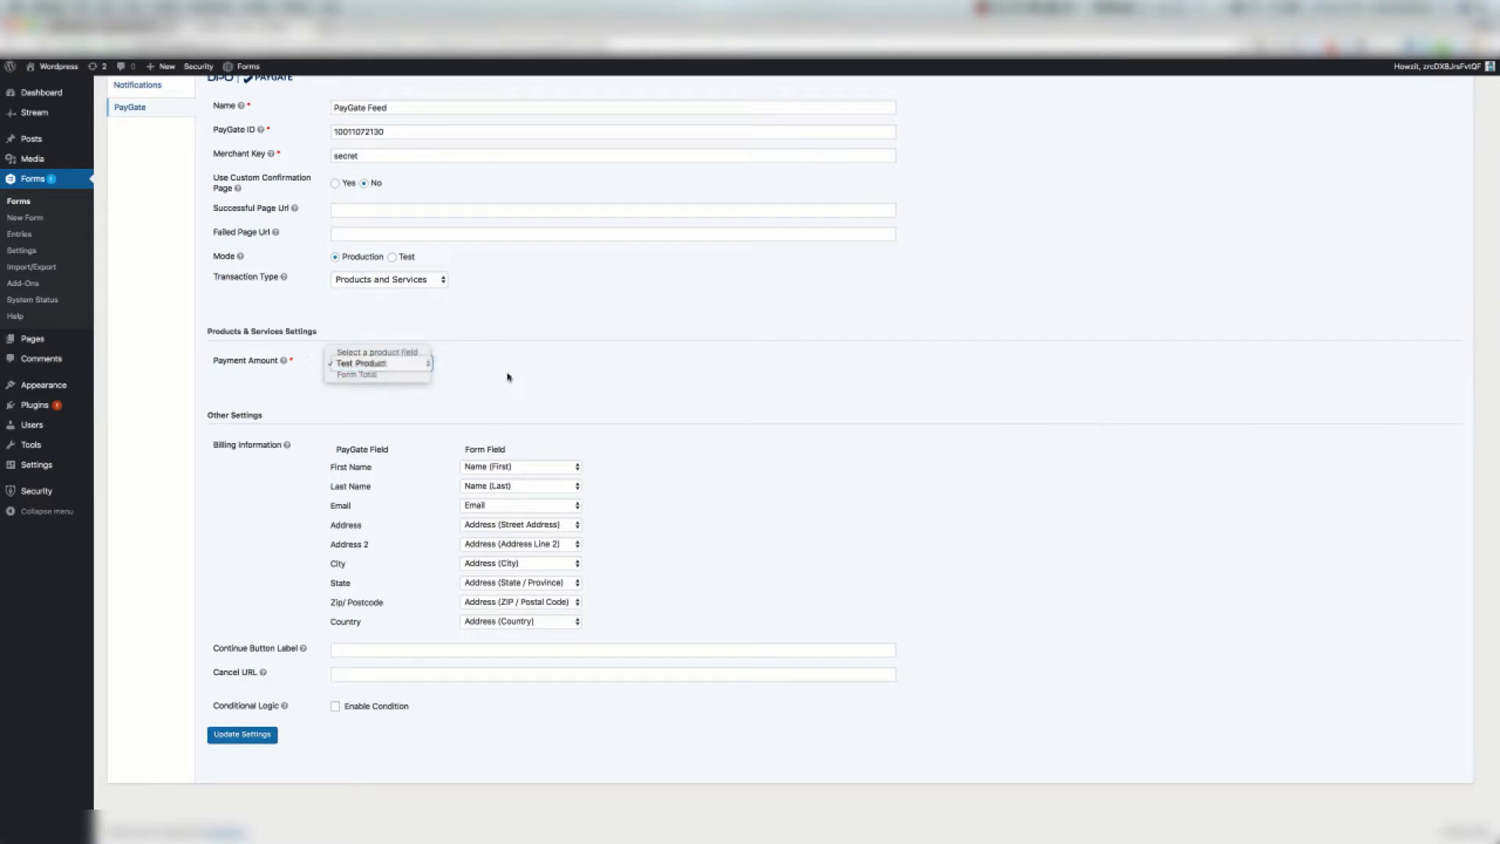
click(361, 362)
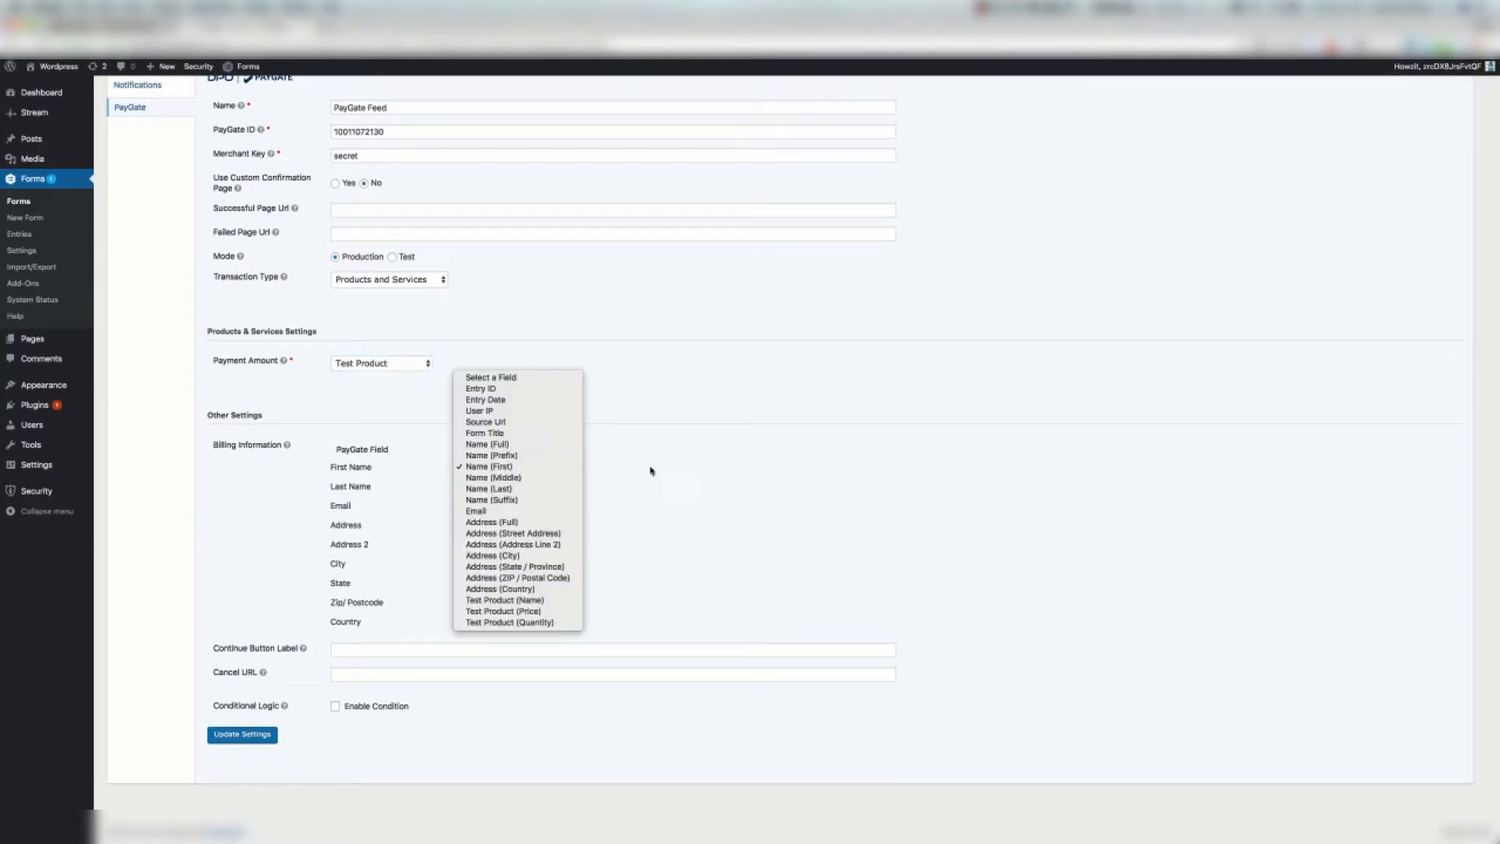
click(490, 466)
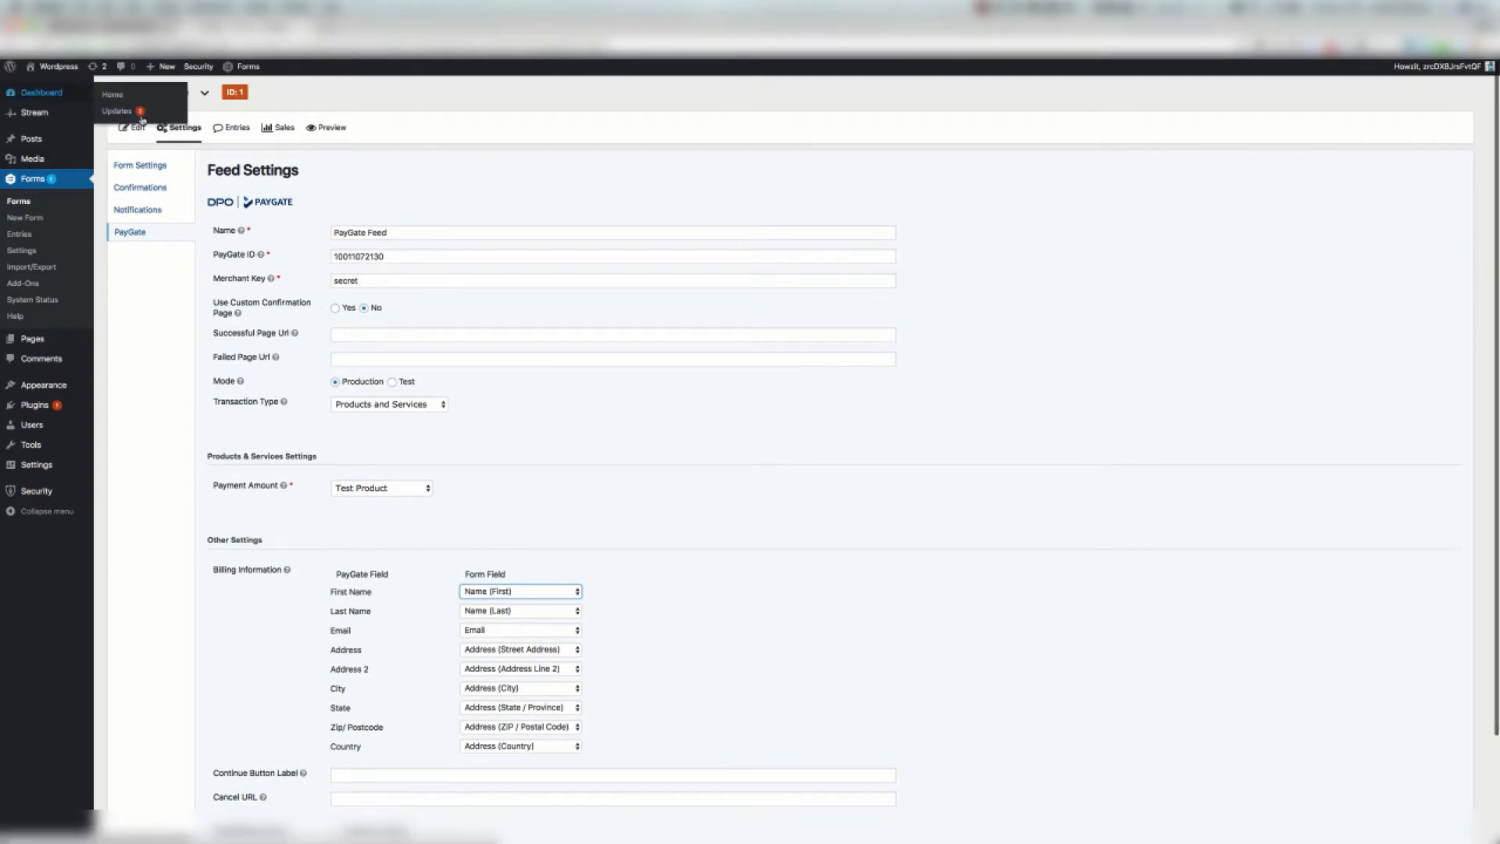
scroll(down, 3)
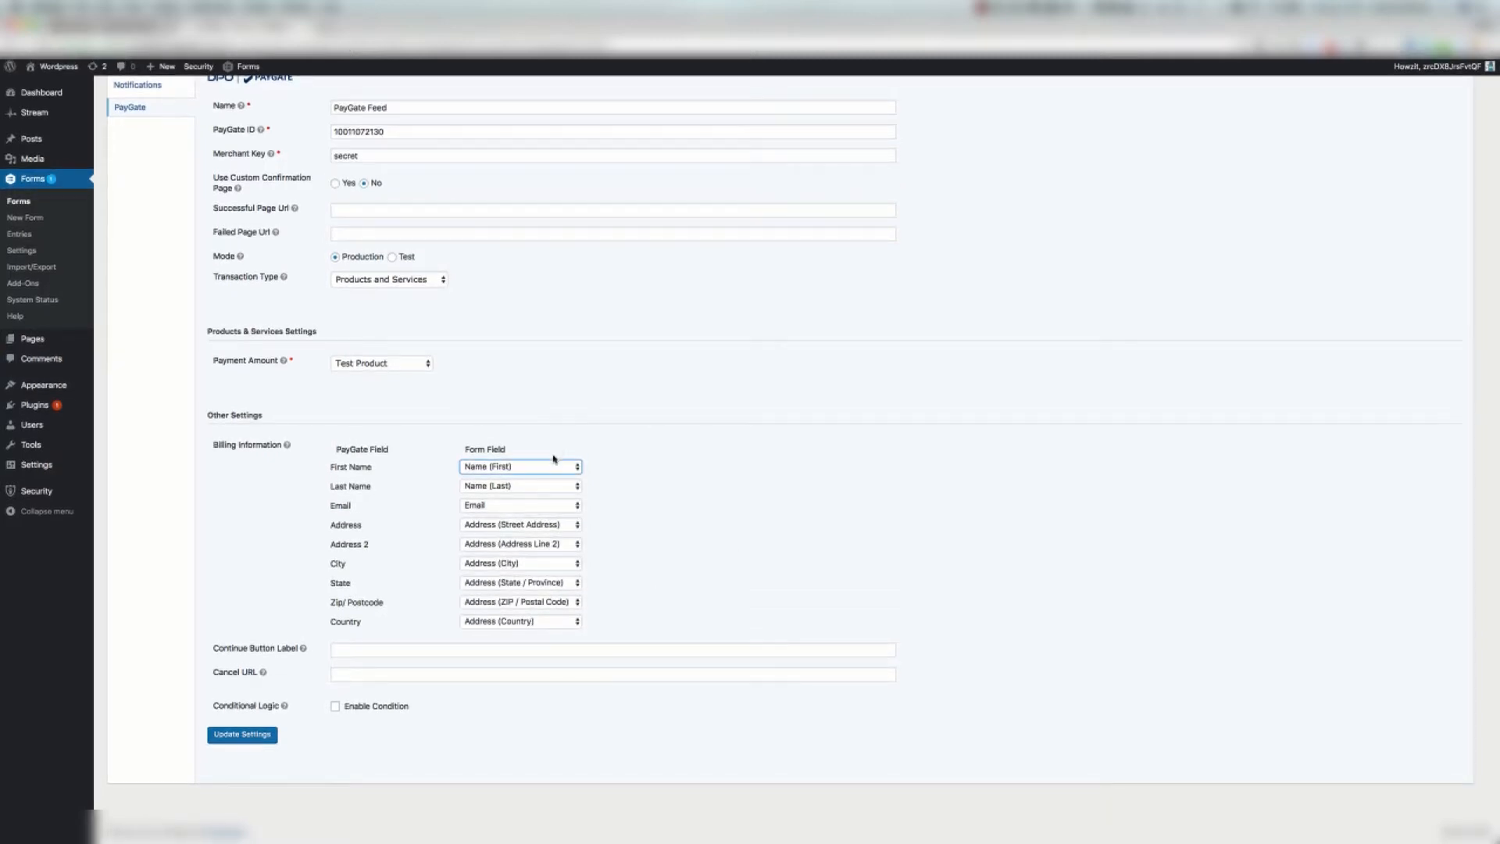
mouse_move(507, 526)
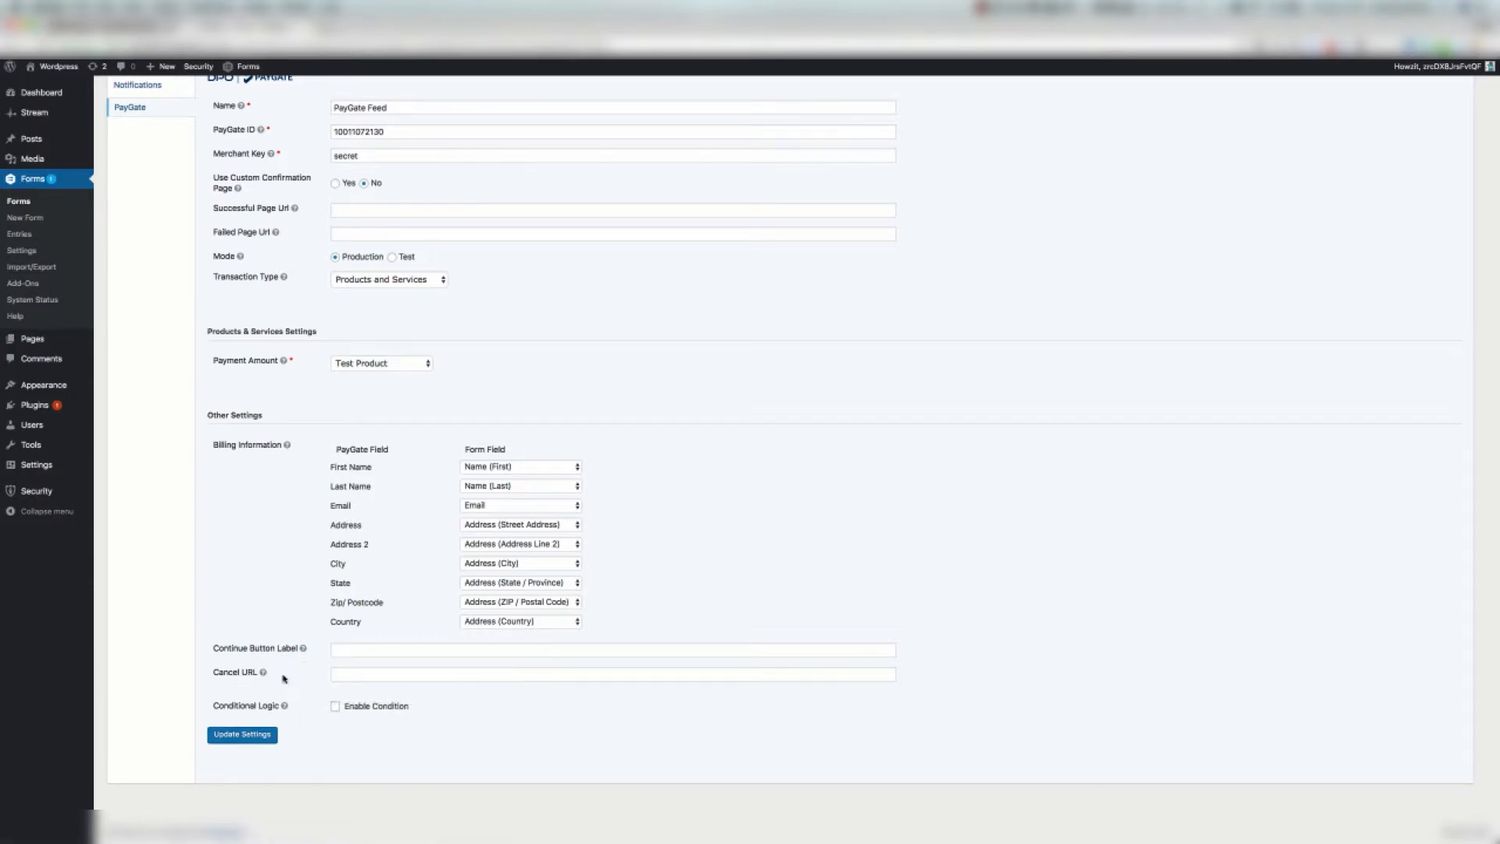
mouse_move(304, 756)
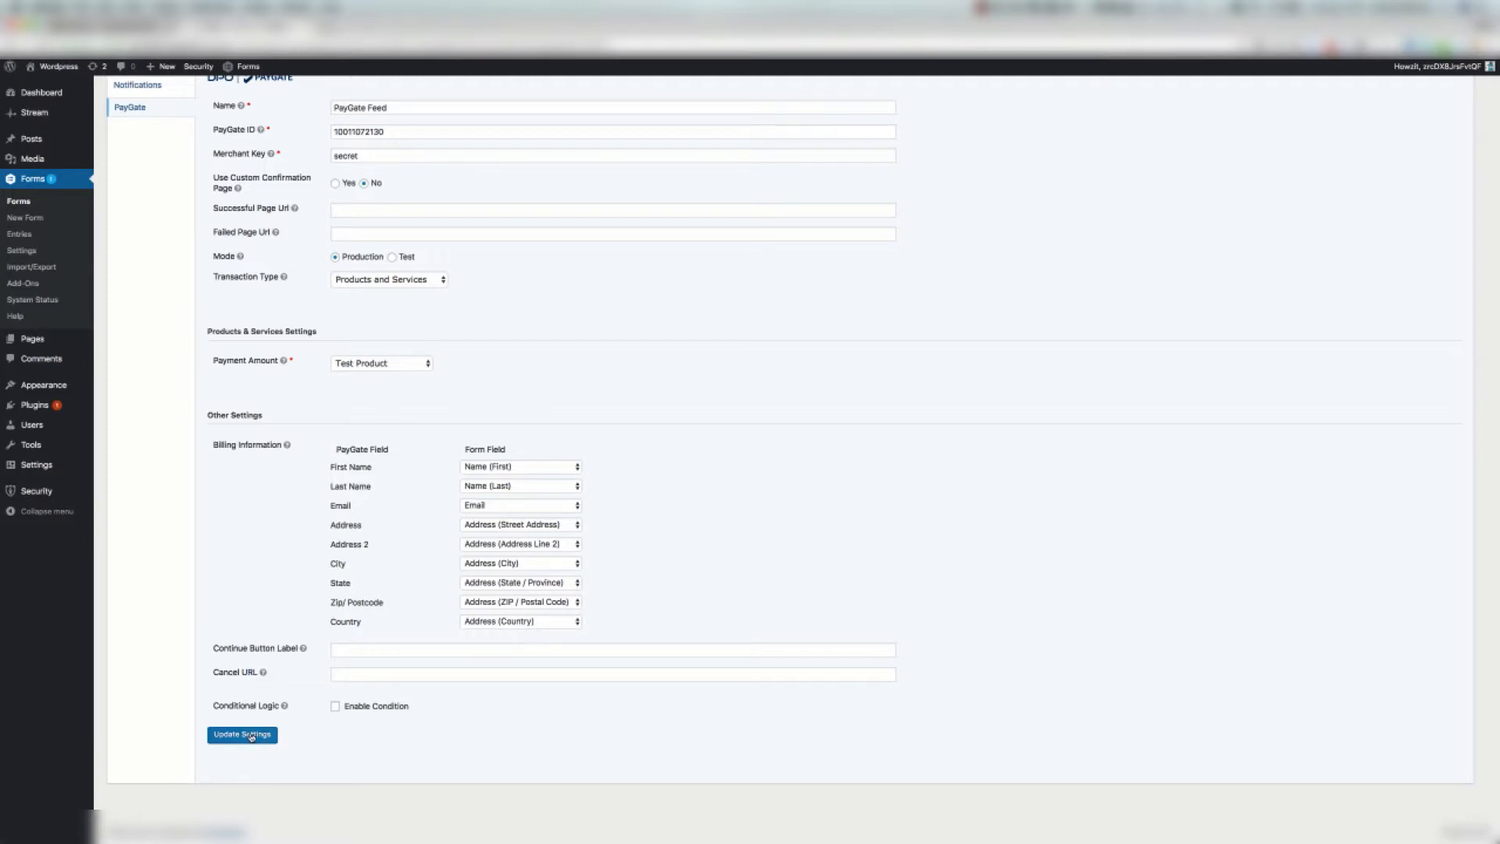
Step: Save the feed with Update Settings and go to the form's Confirmations
click(241, 734)
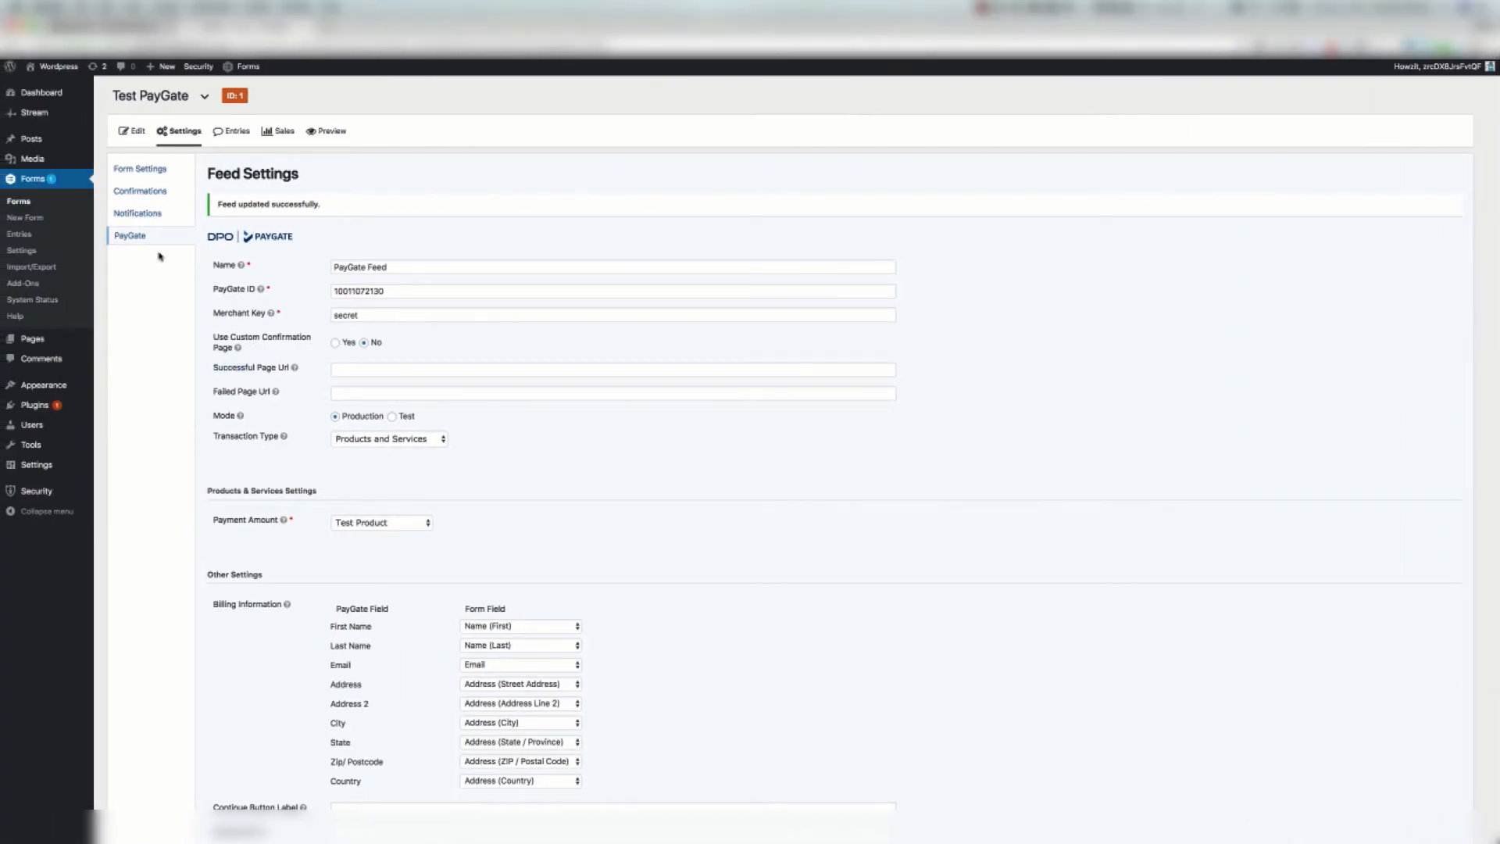
mouse_move(140, 194)
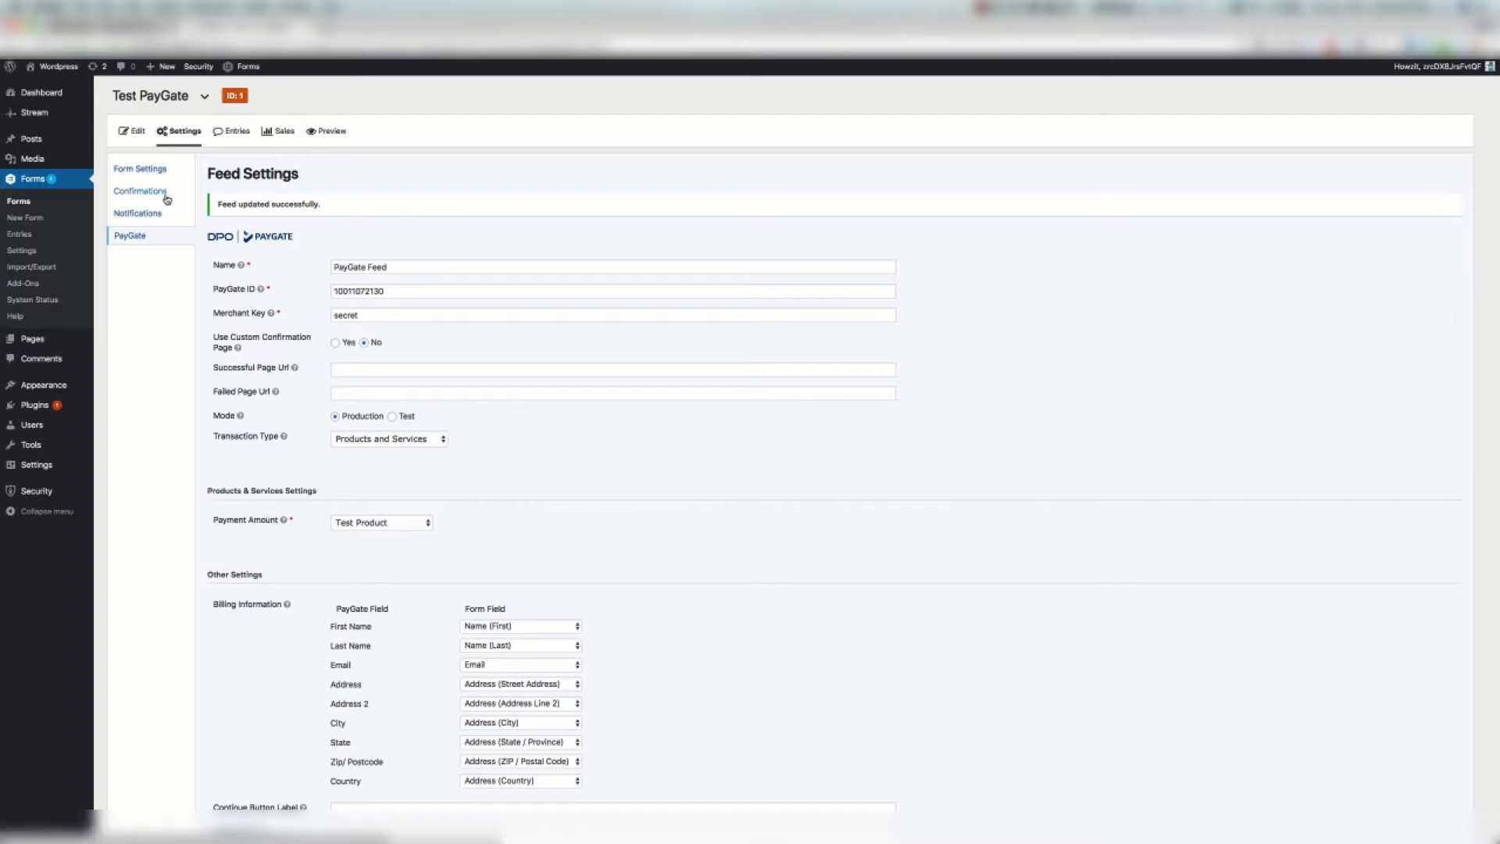
mouse_move(191, 179)
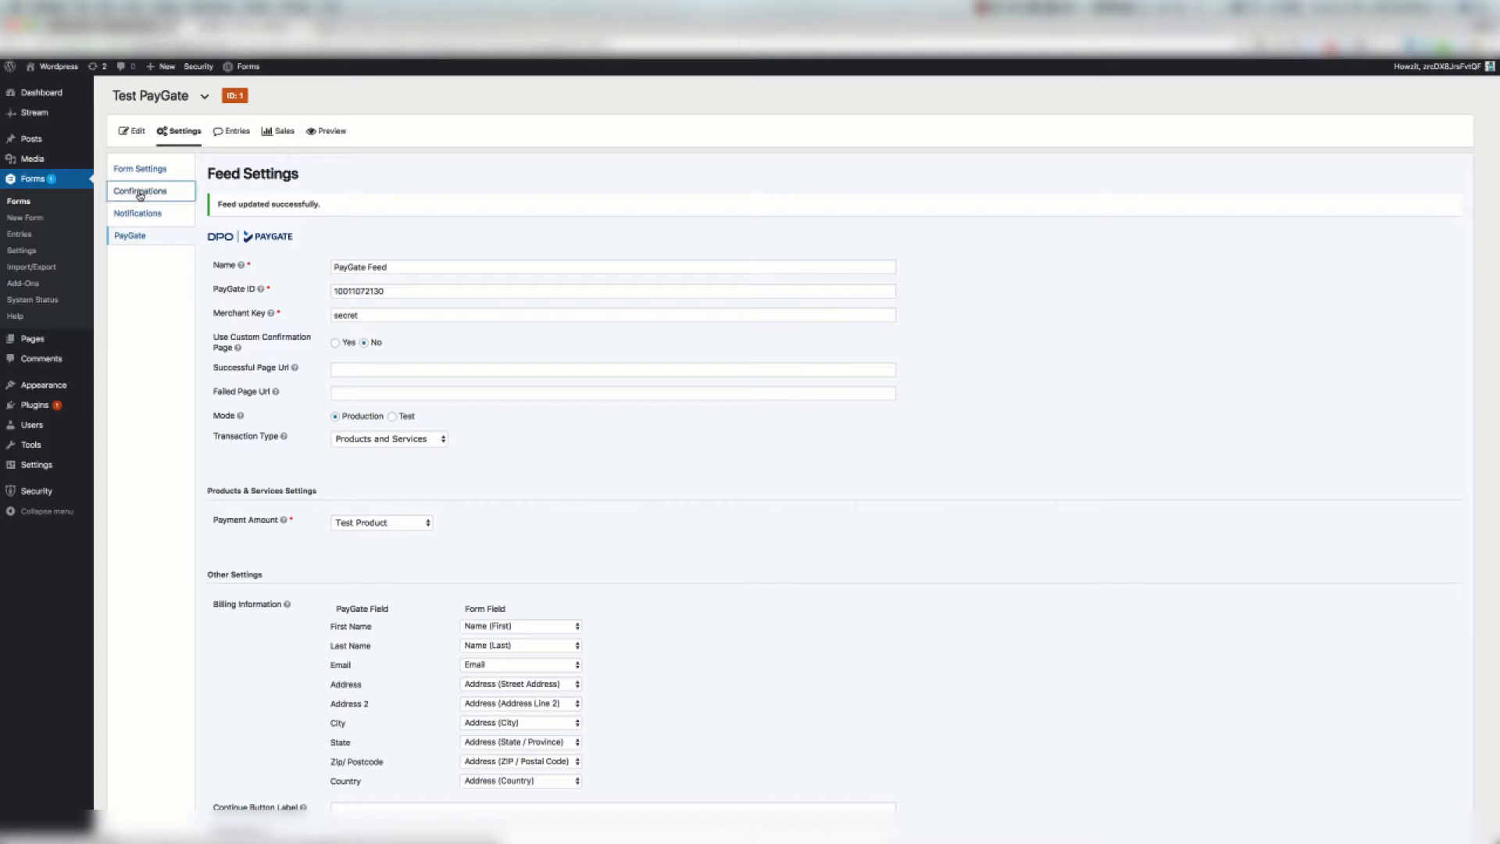
click(141, 191)
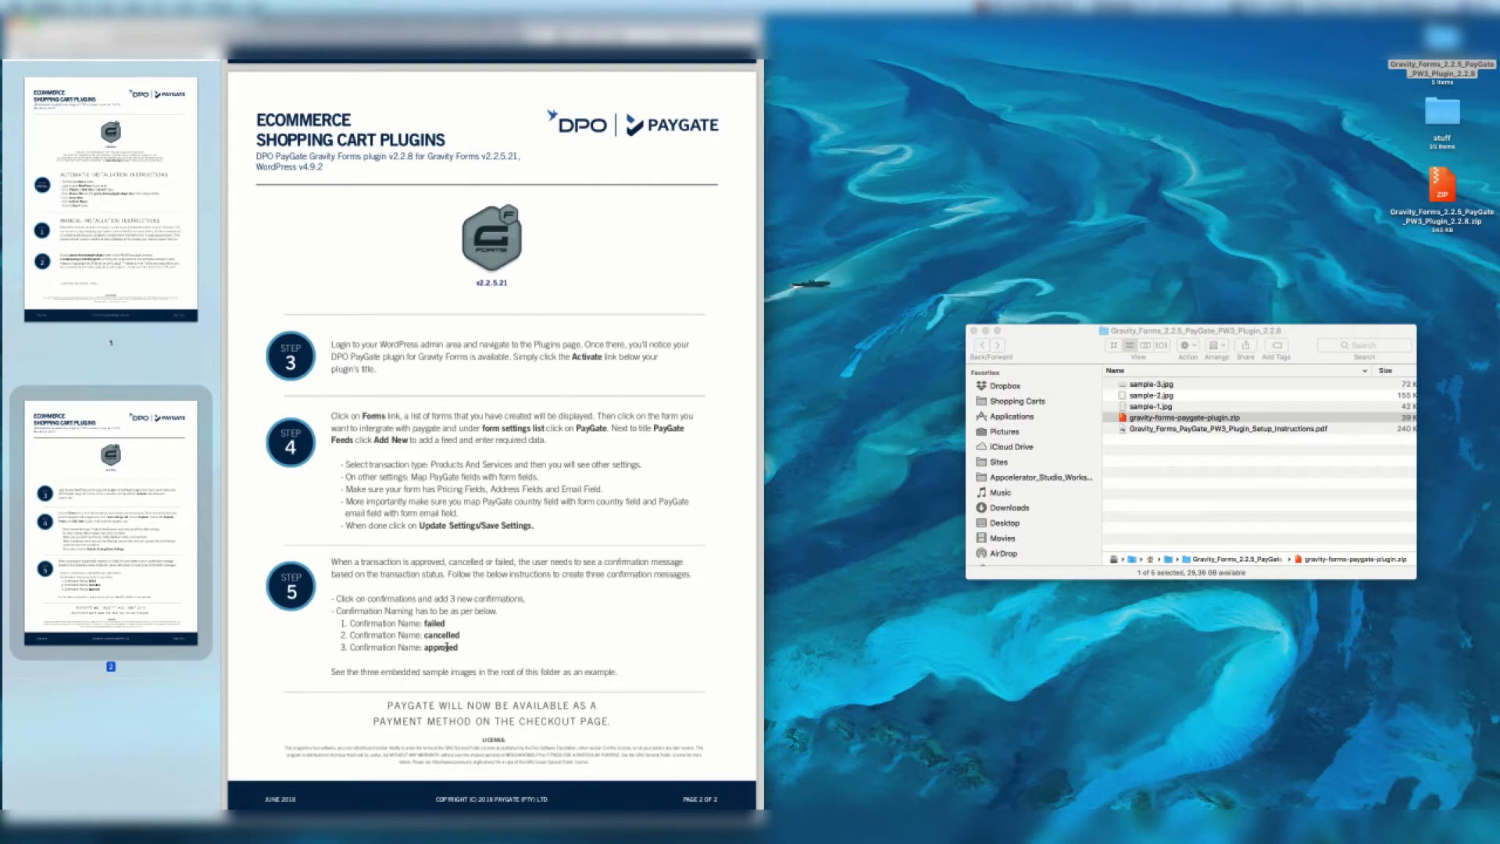
mouse_move(331, 596)
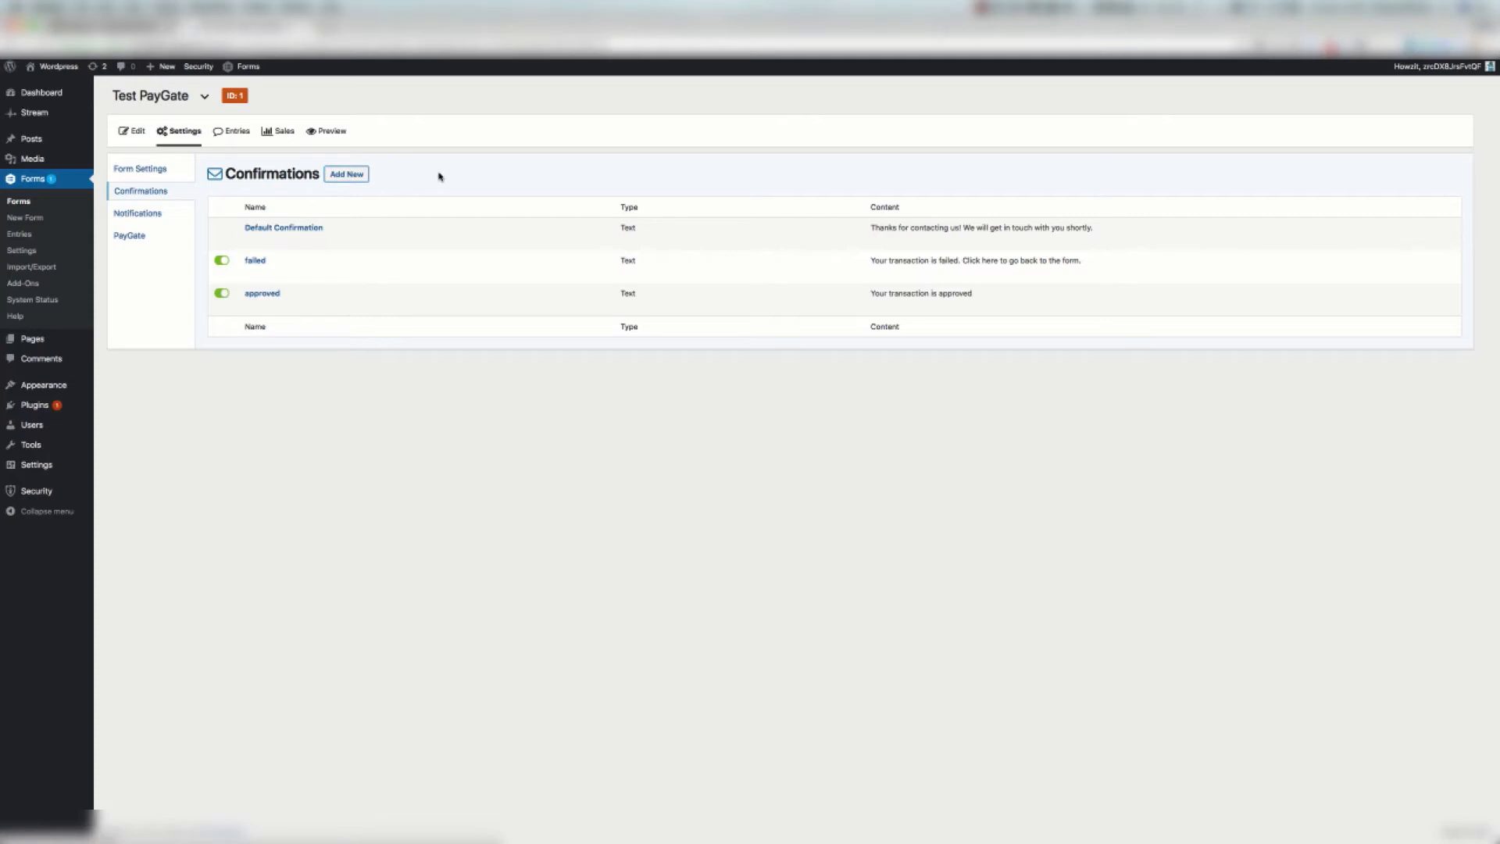
Step: Start a new 'cancelled' confirmation and copy the failed confirmation's message
click(347, 173)
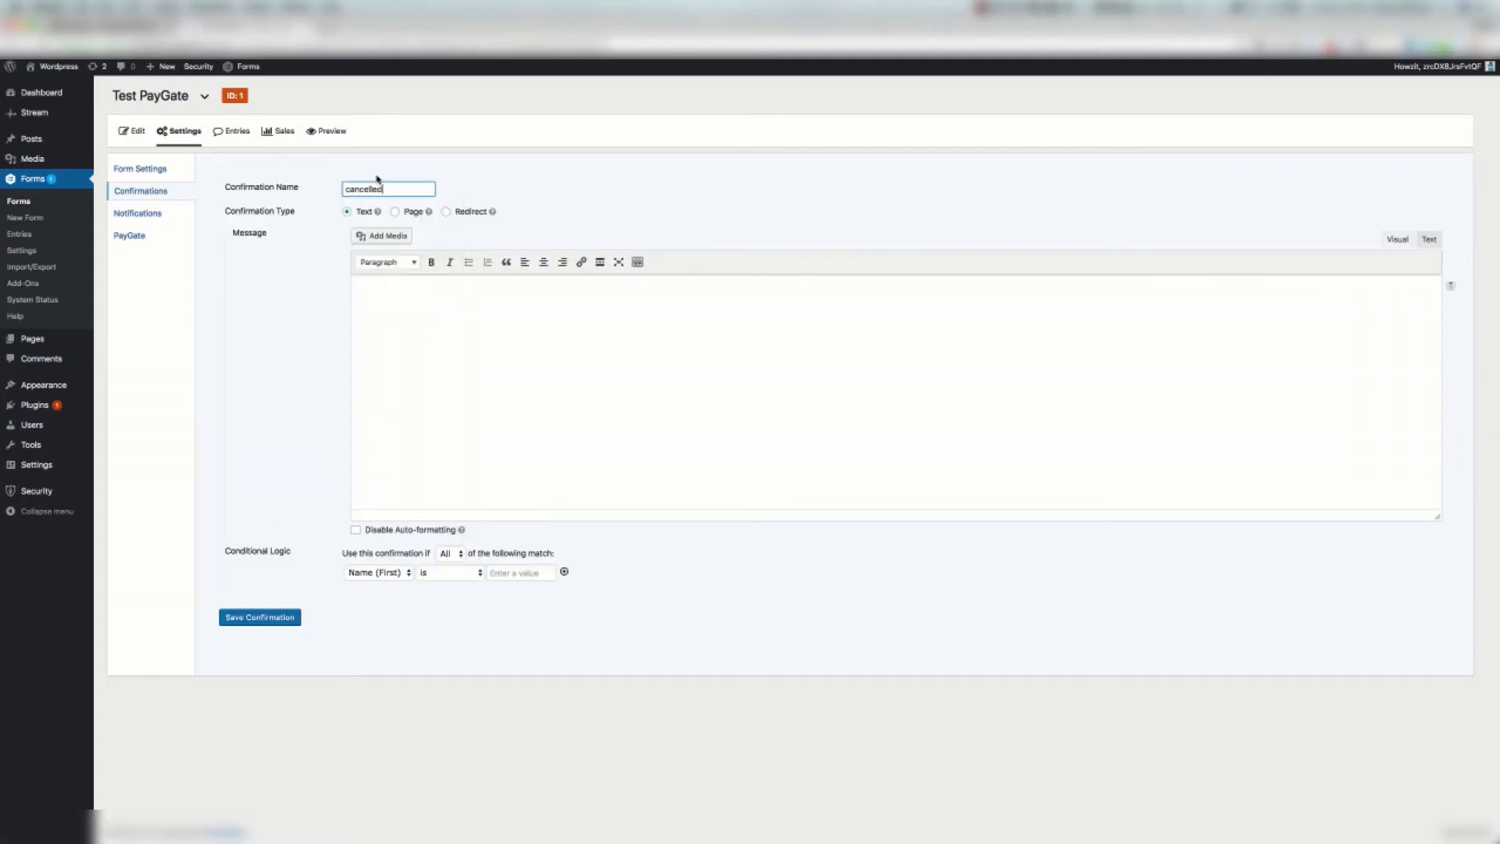
click(542, 332)
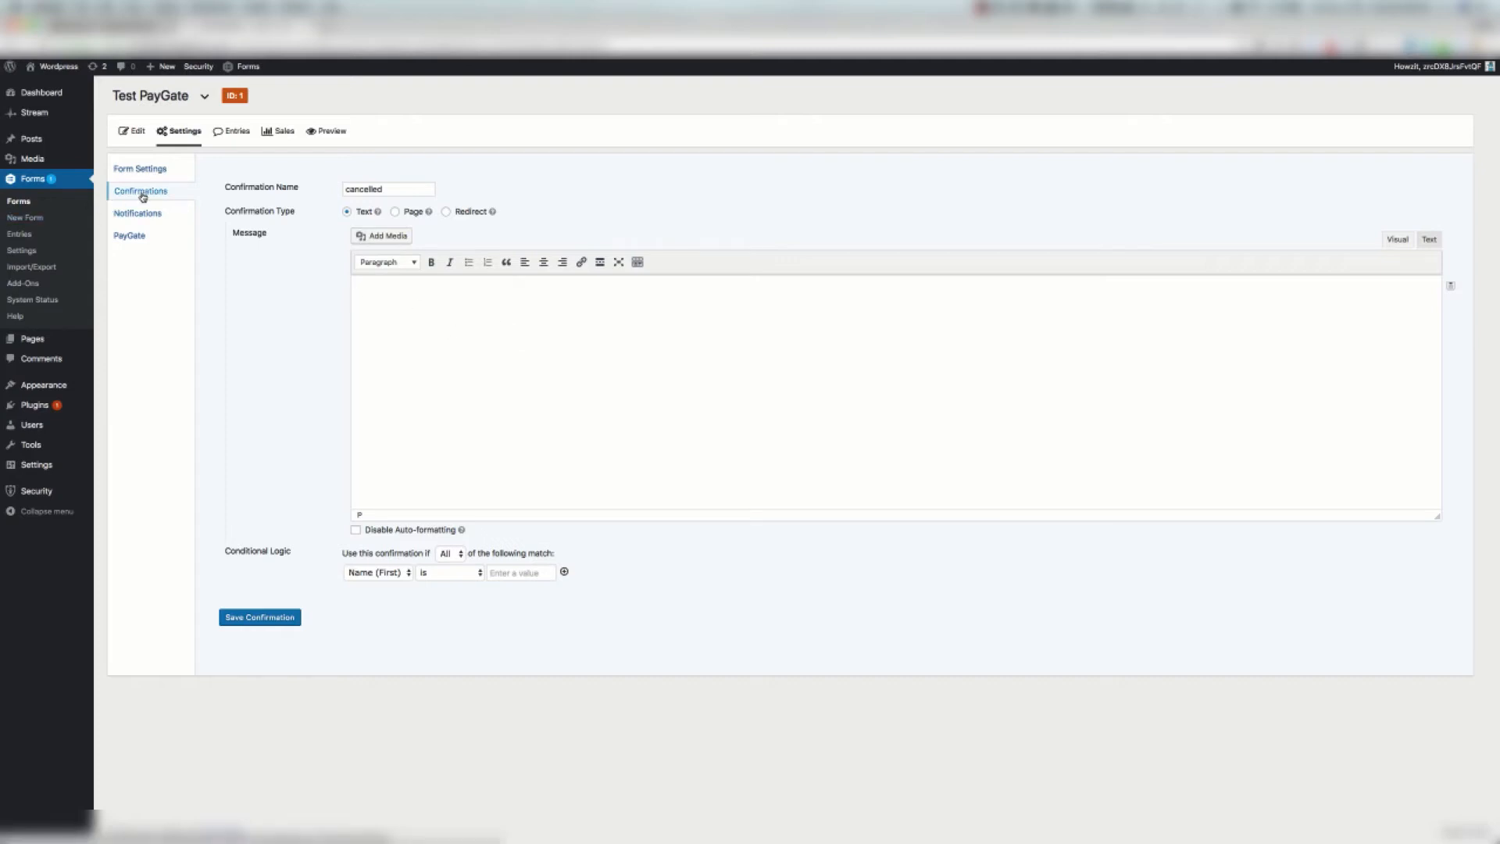
right_click(141, 191)
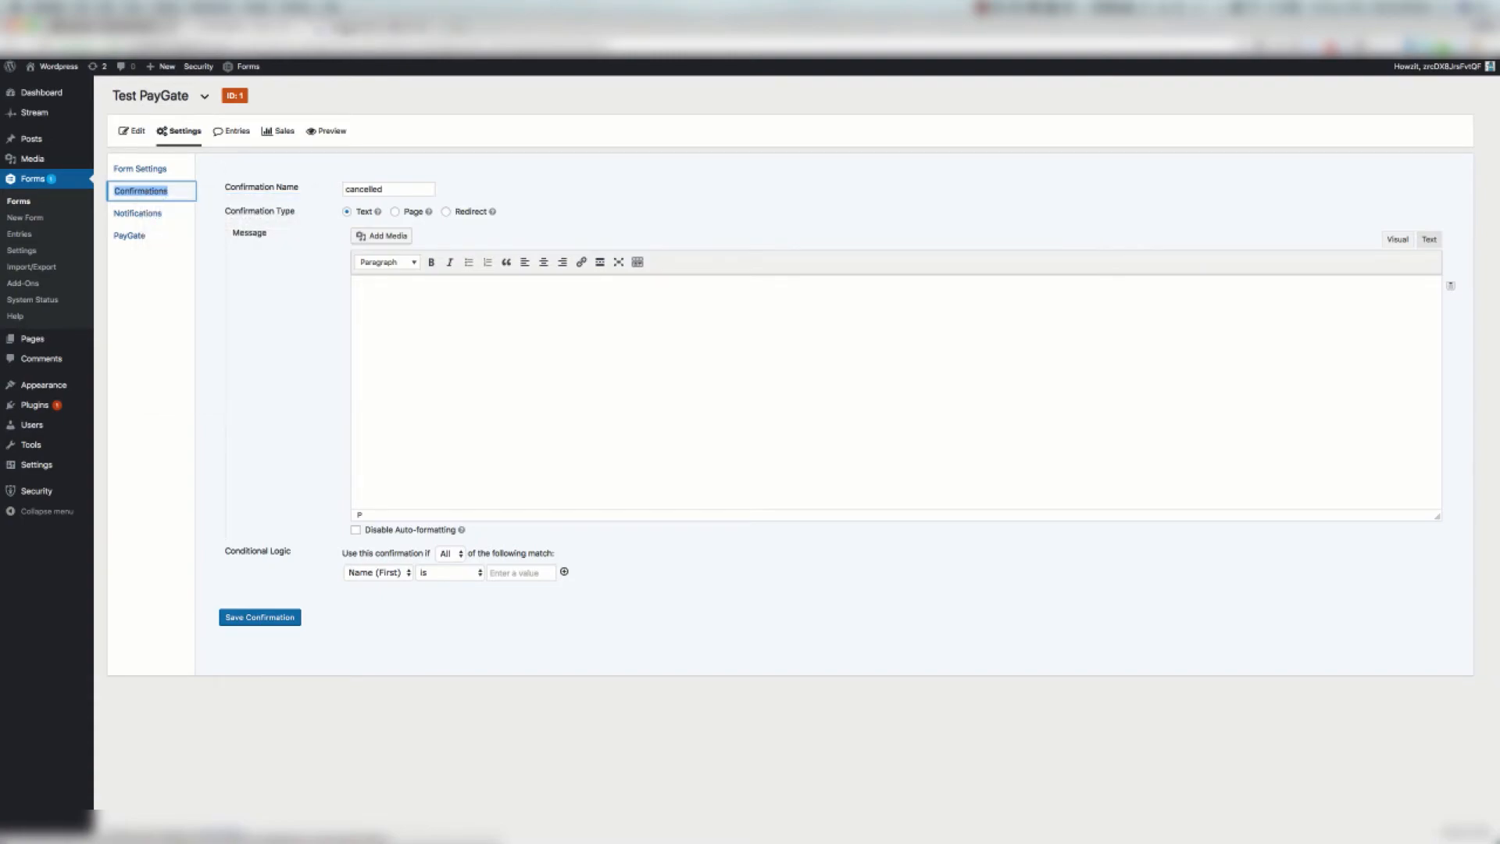
click(141, 190)
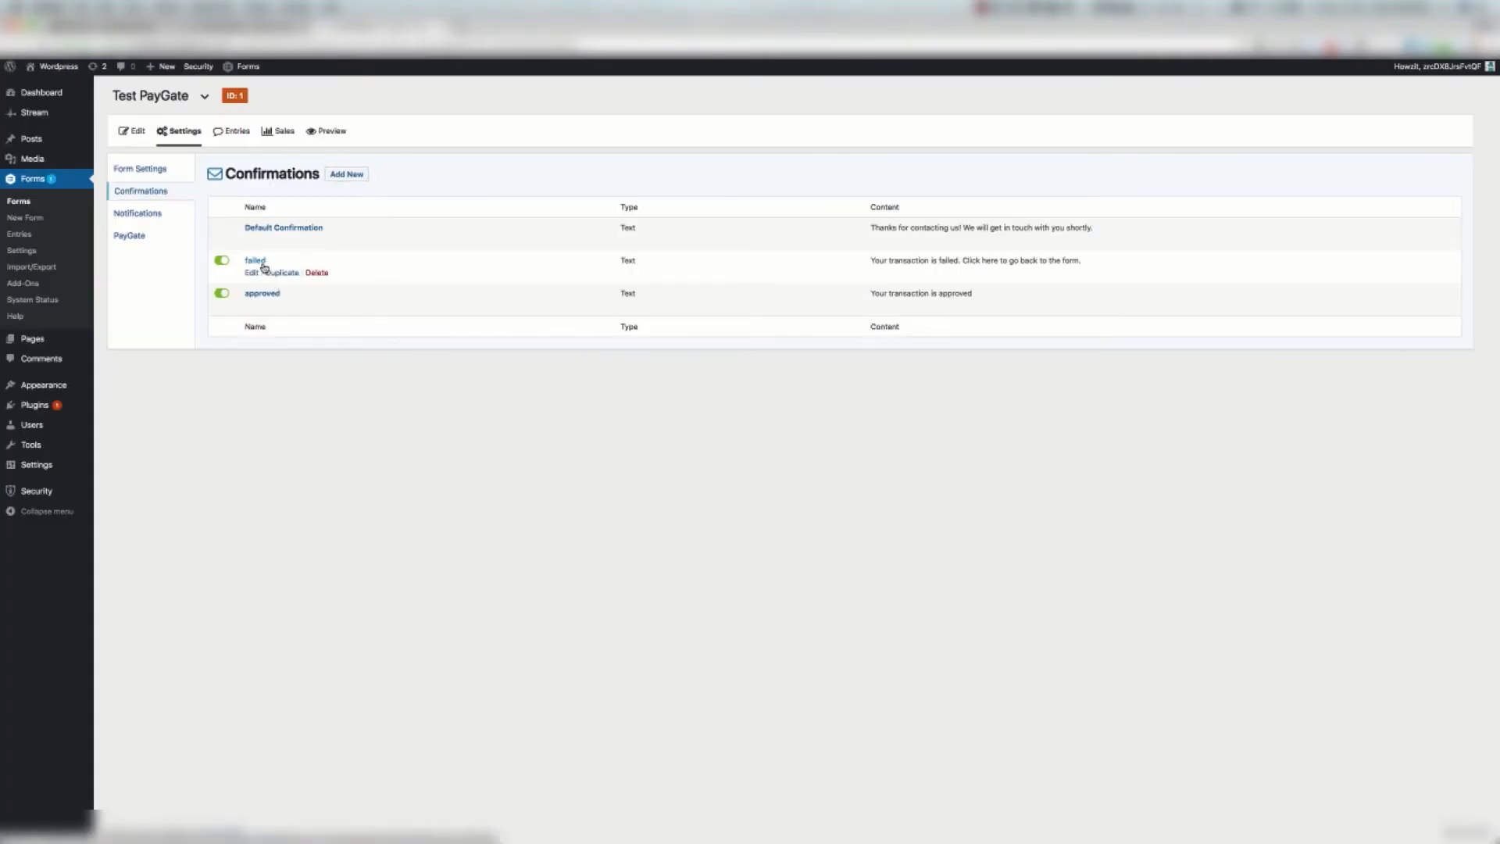
click(247, 272)
text(cancelled)
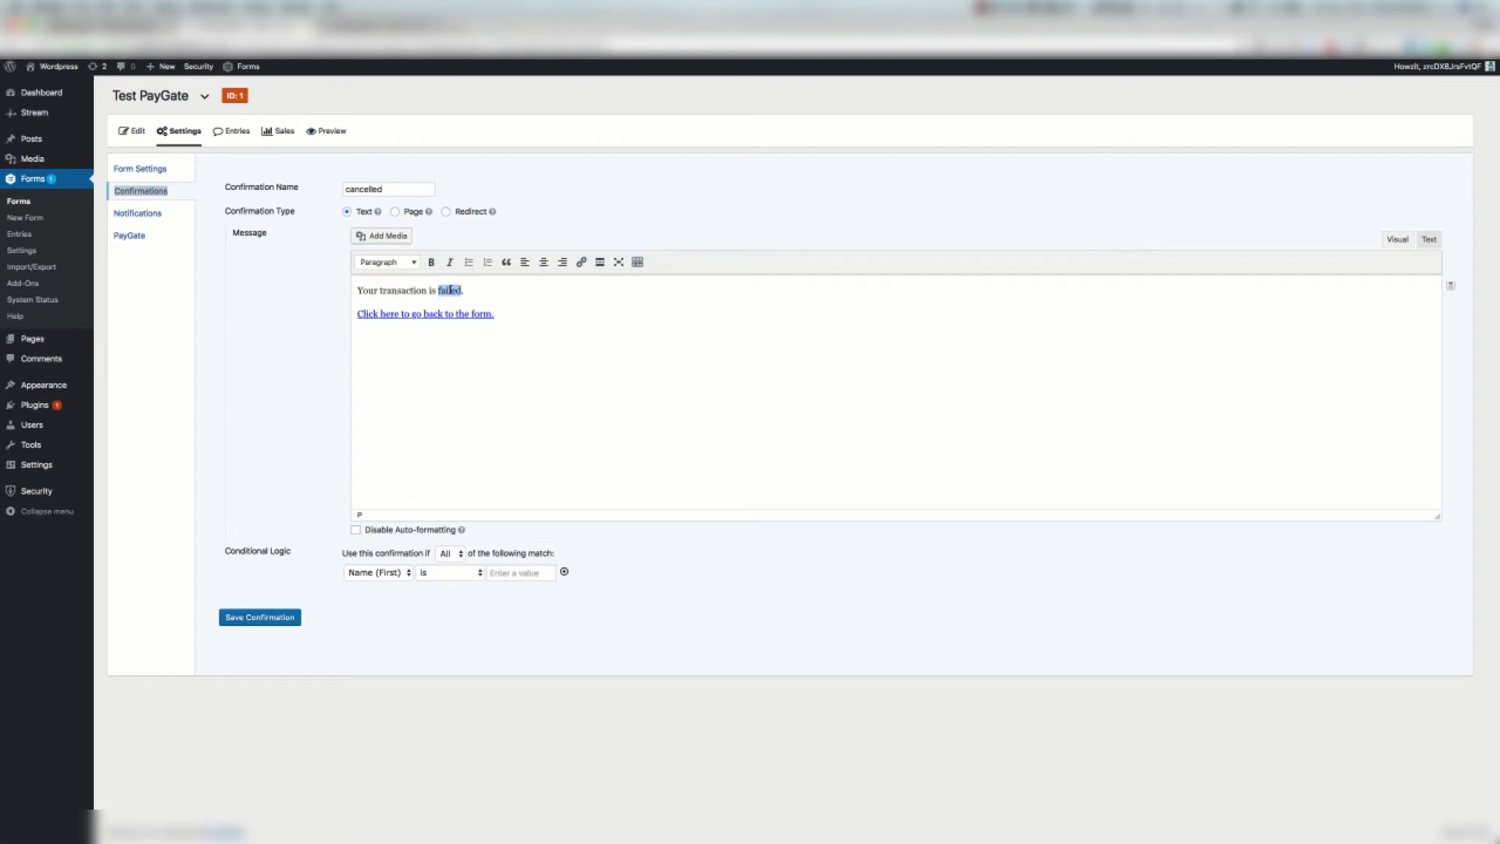
Step: Change the message to 'Your transaction was cancelled' and save the confirmation
text(was)
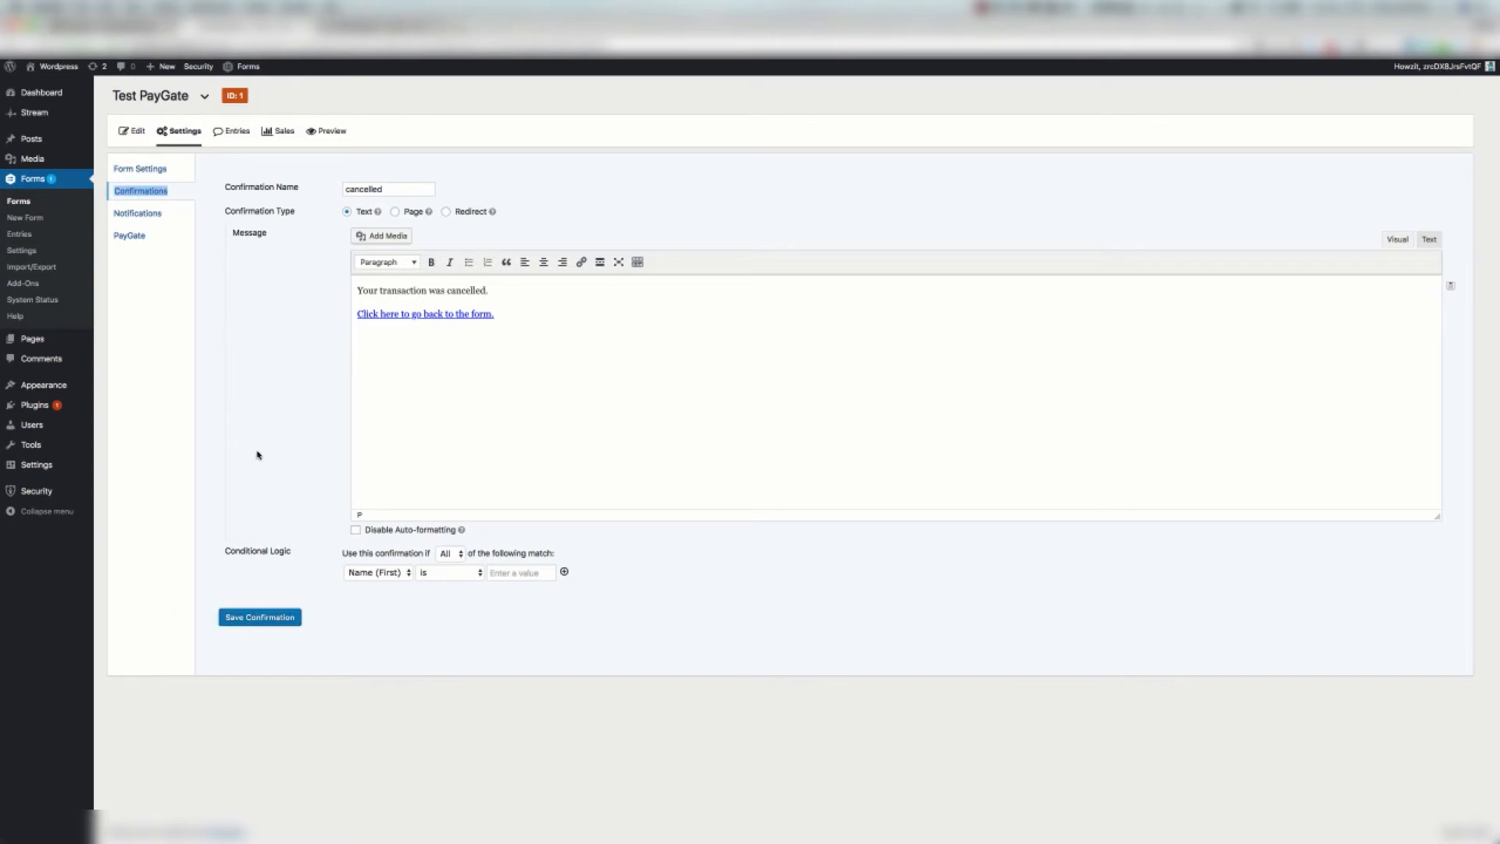
click(259, 615)
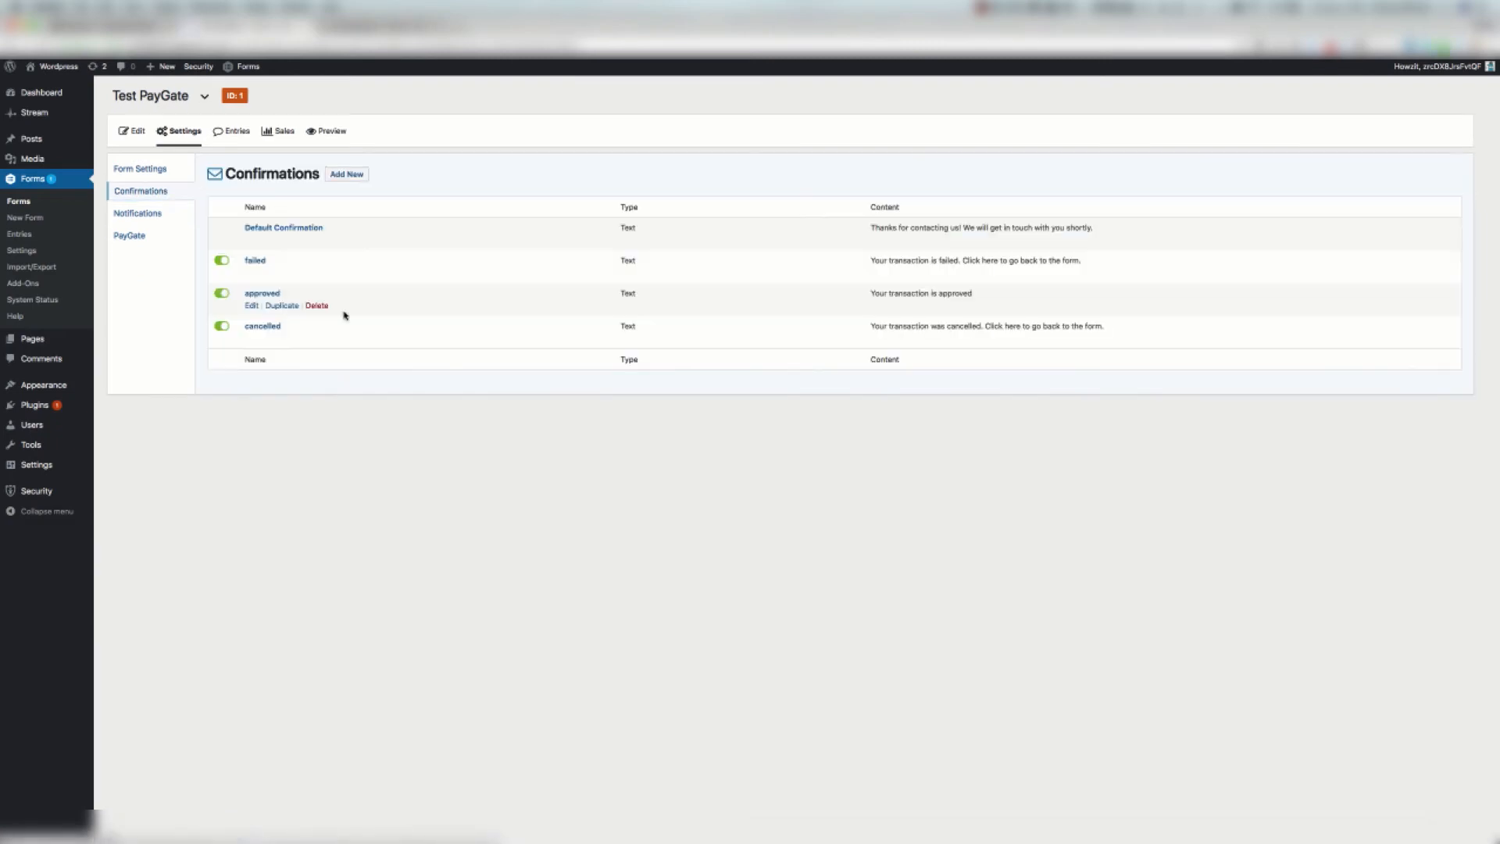
mouse_move(377, 313)
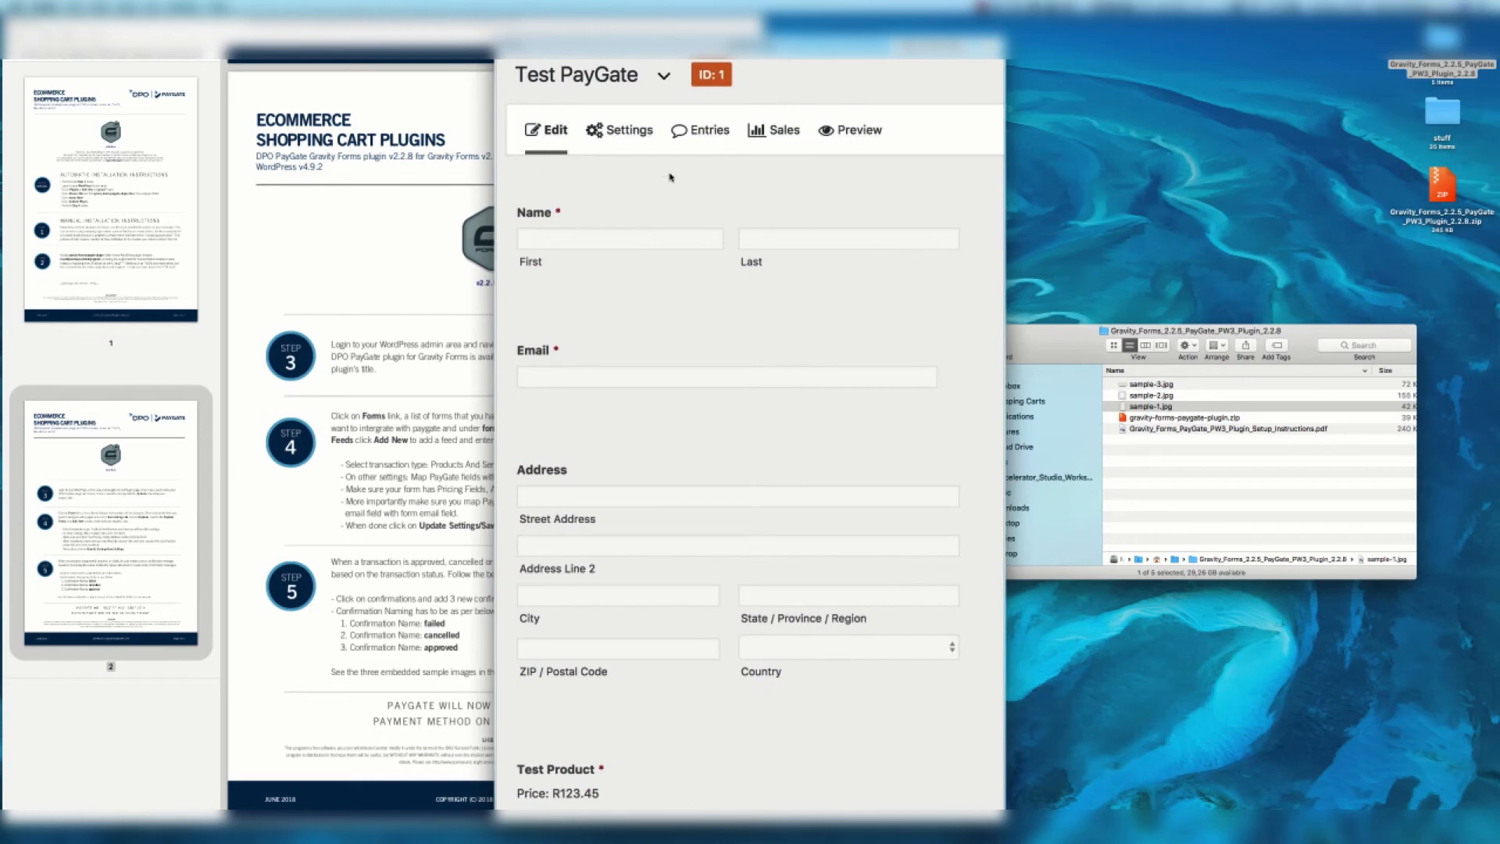
mouse_move(866, 286)
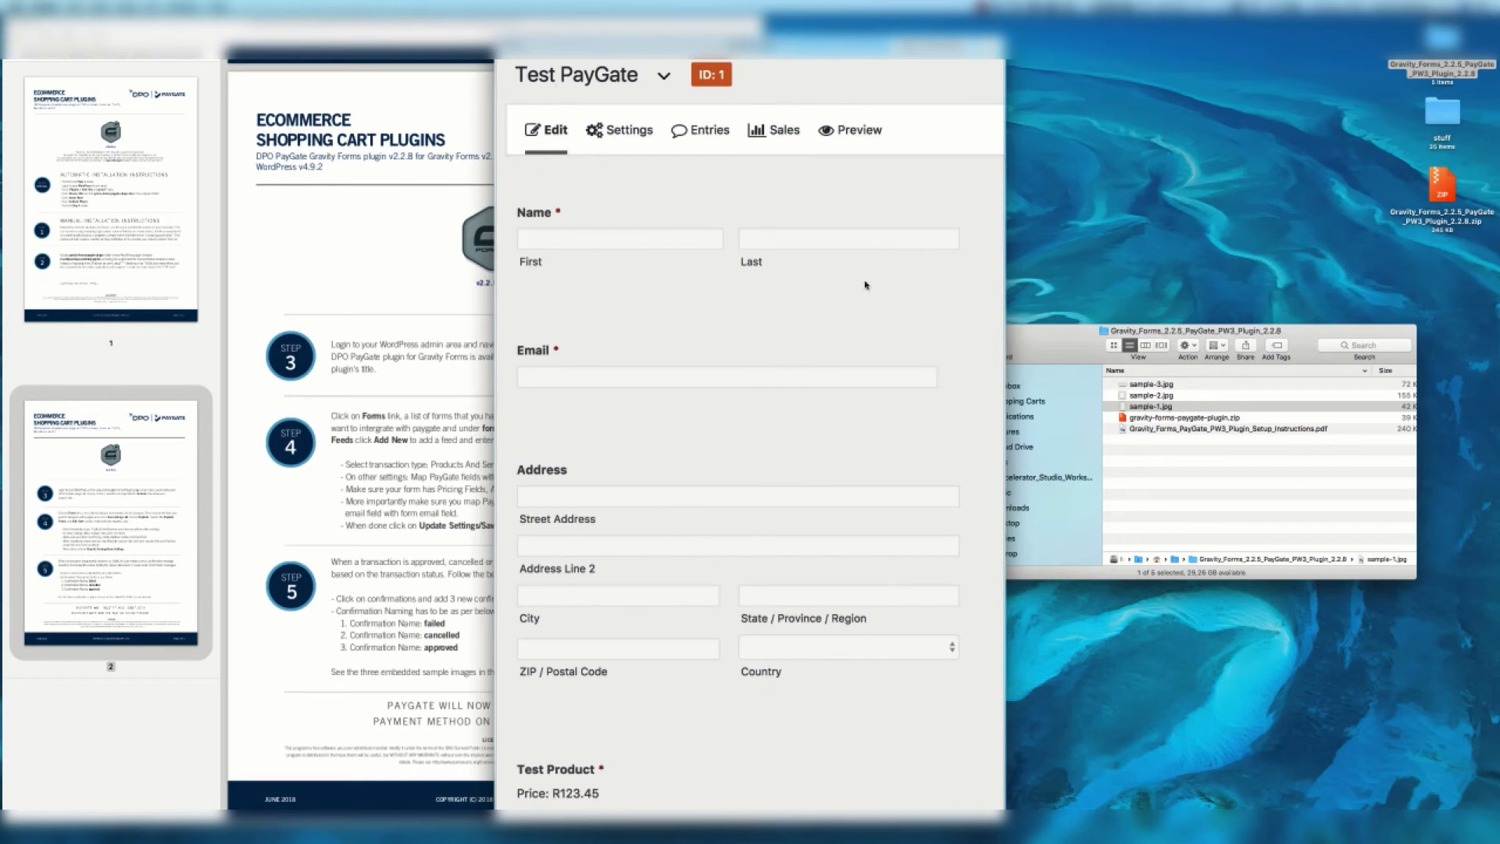
mouse_move(787, 672)
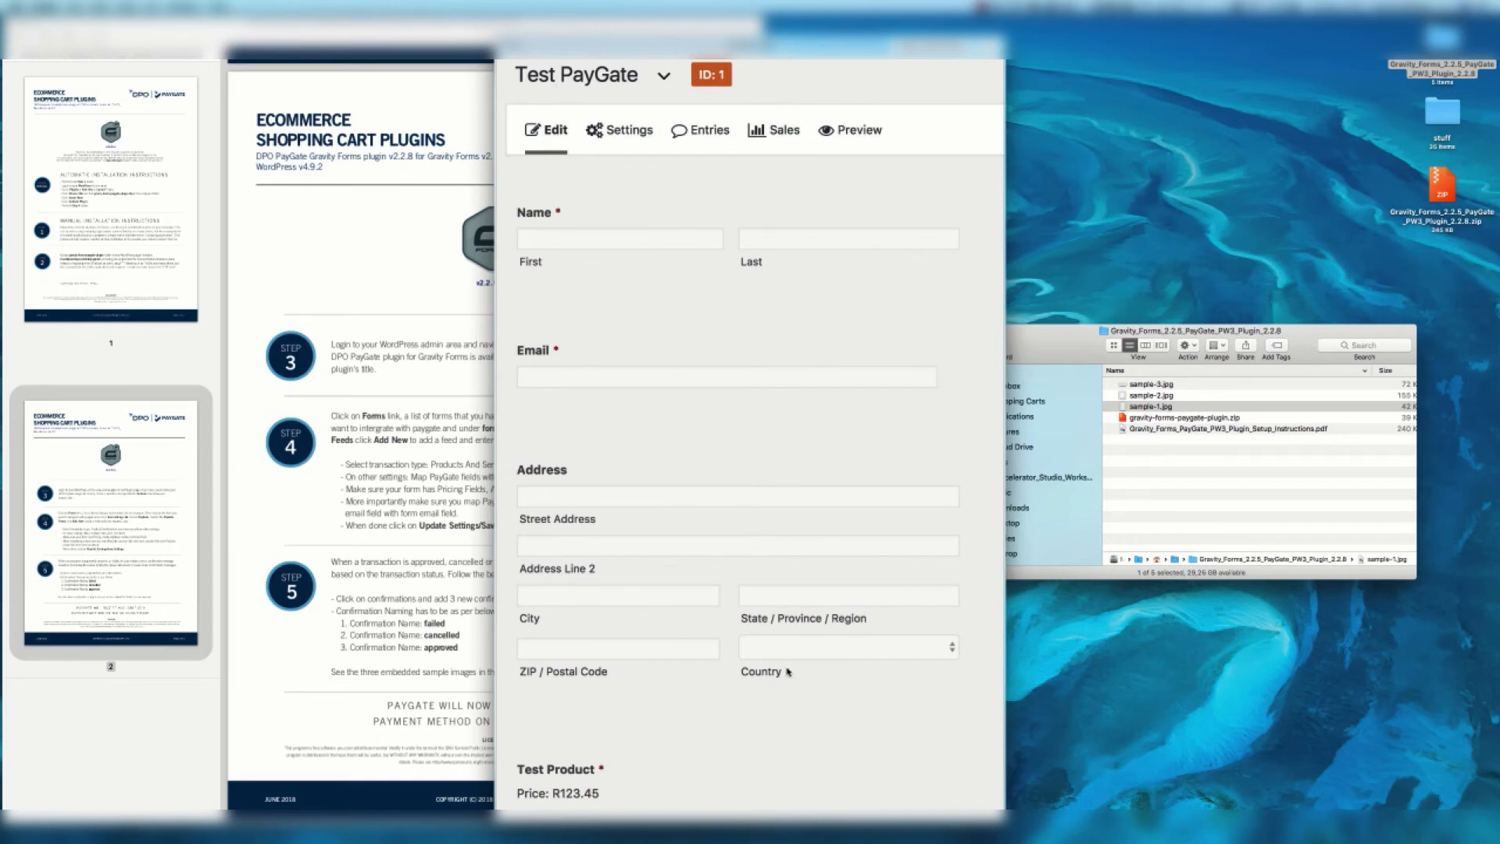
mouse_move(788, 772)
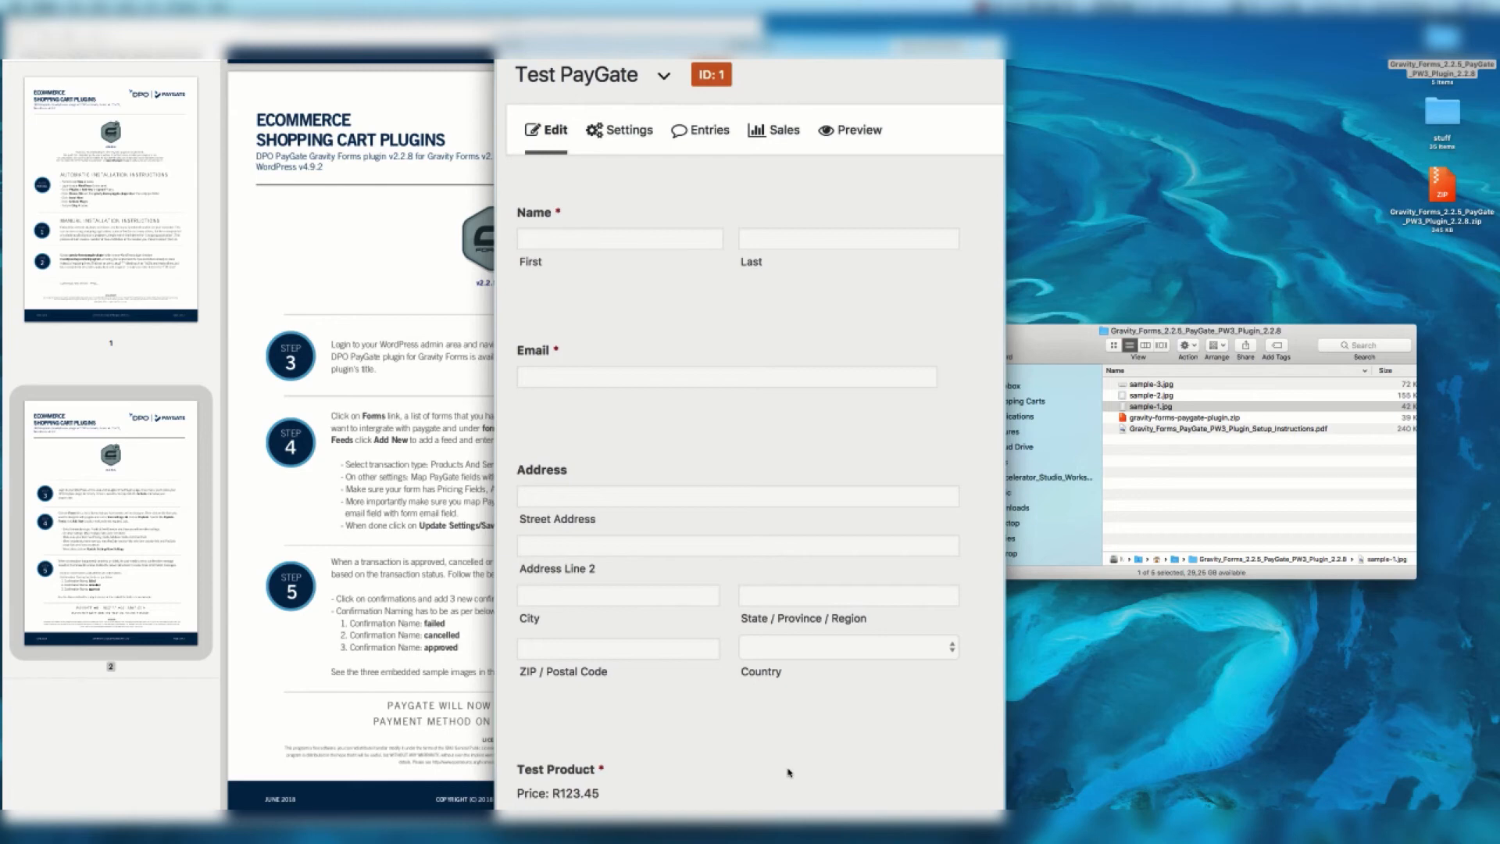
Step: View sample-3.jpg showing the failed, approved and cancelled confirmations list
click(619, 130)
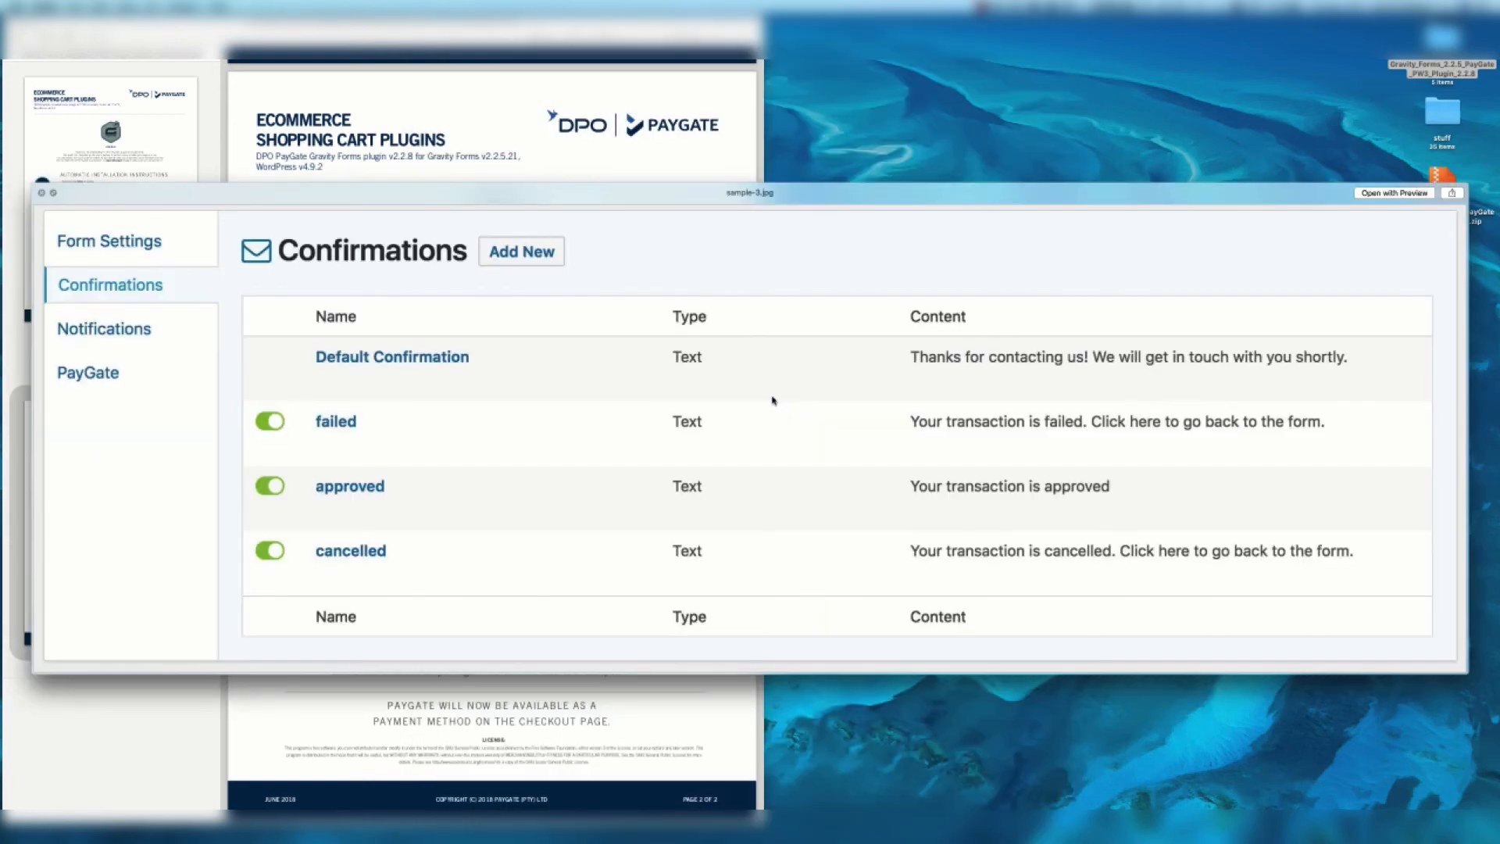
mouse_move(373, 466)
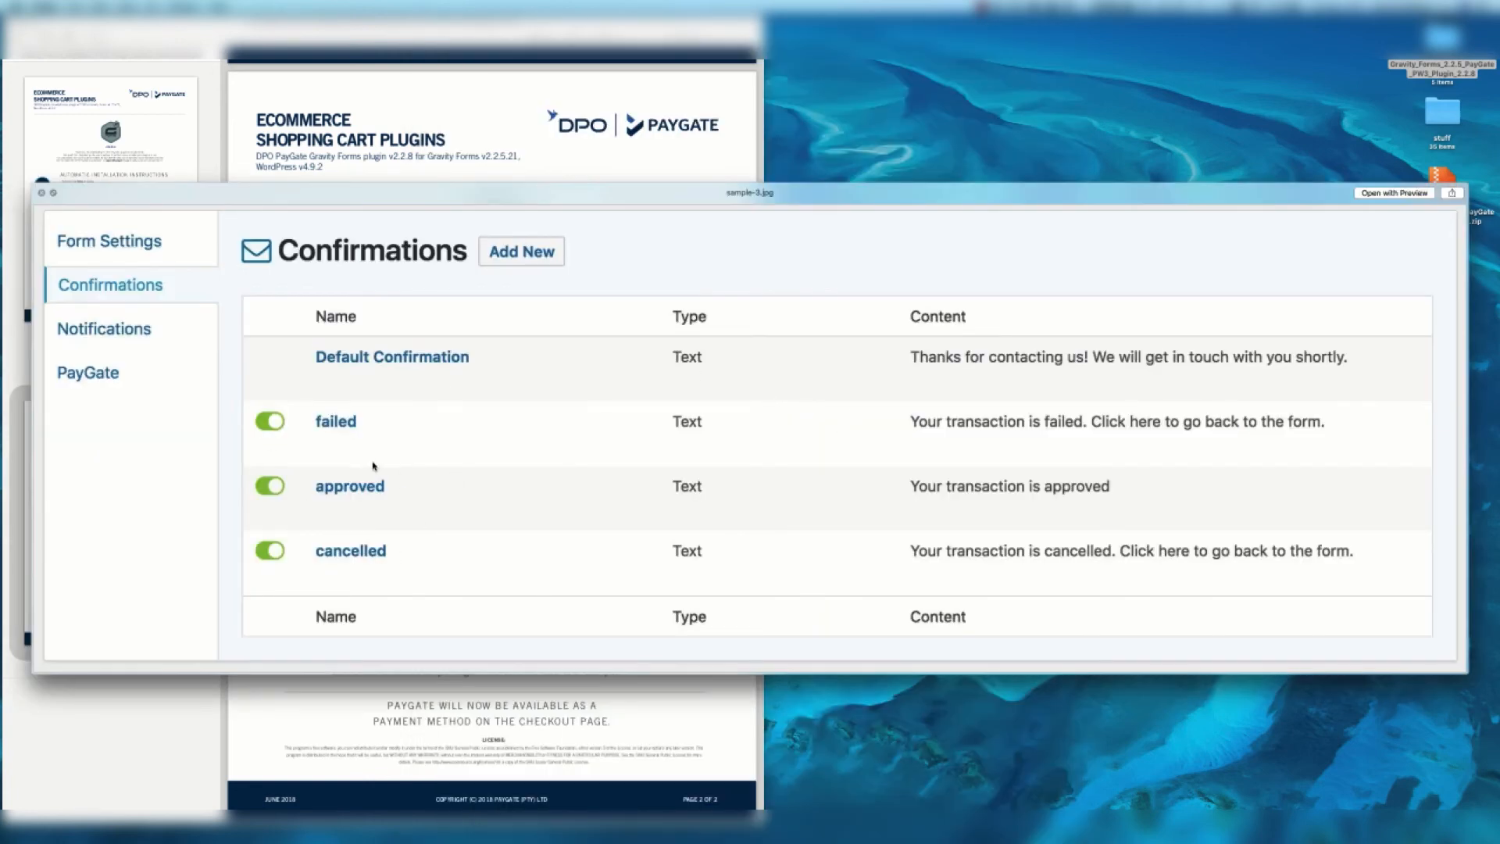
mouse_move(735, 533)
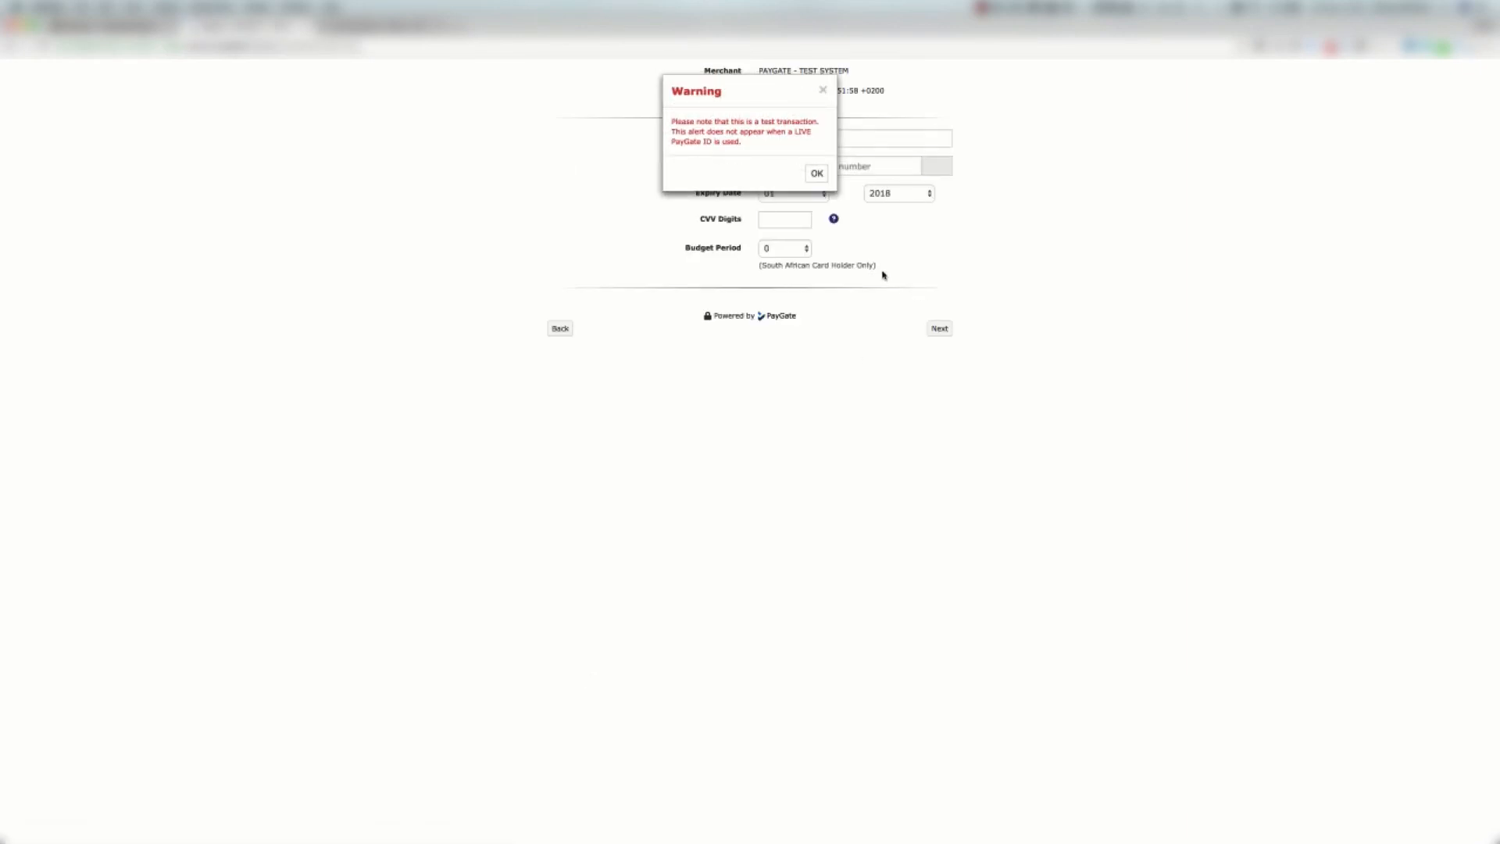
Step: Dismiss the PayGate test-transaction warning with OK
click(816, 173)
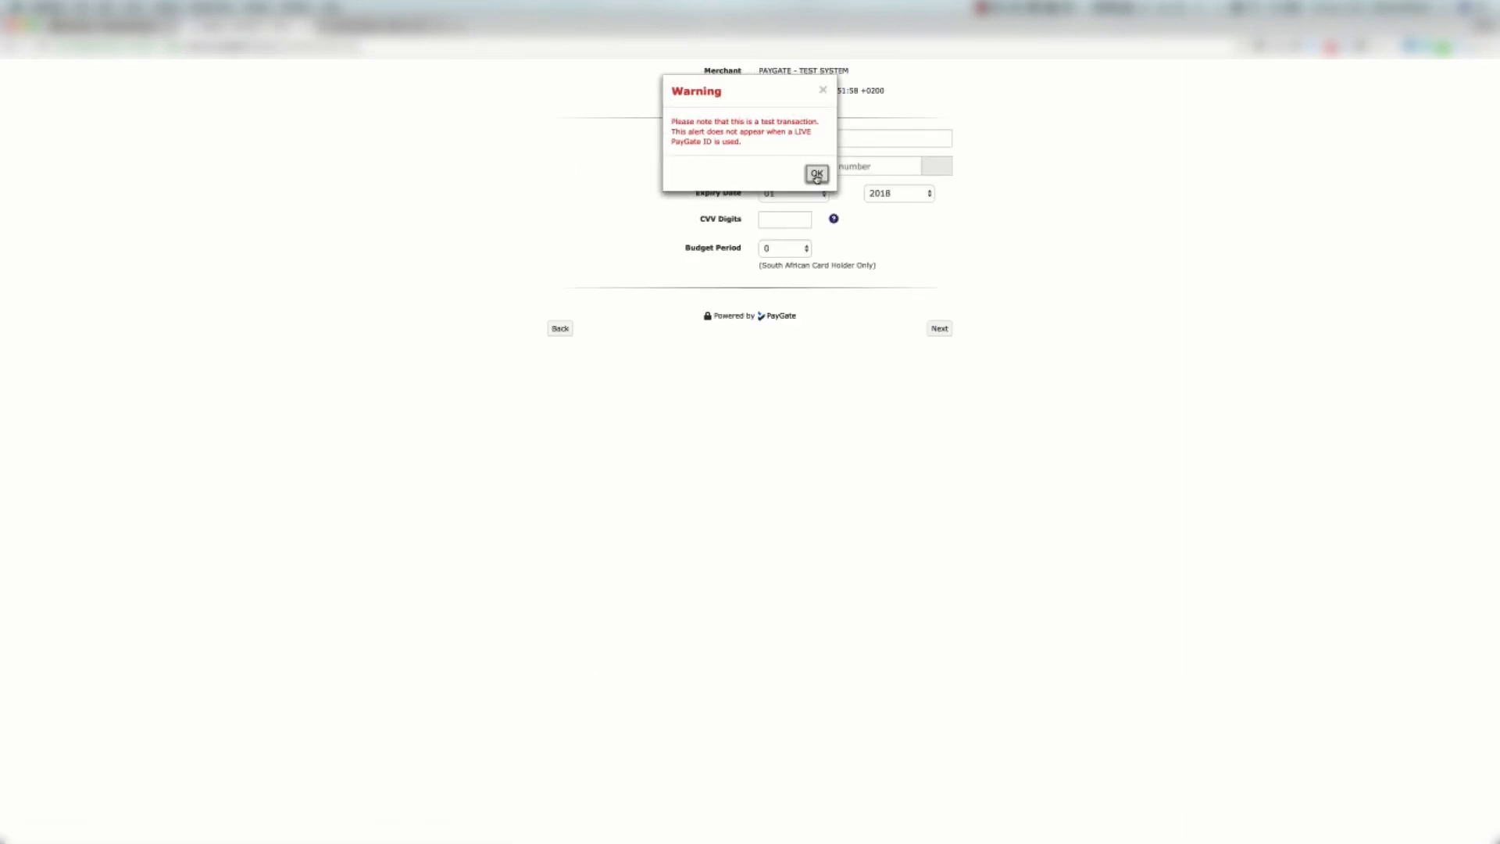